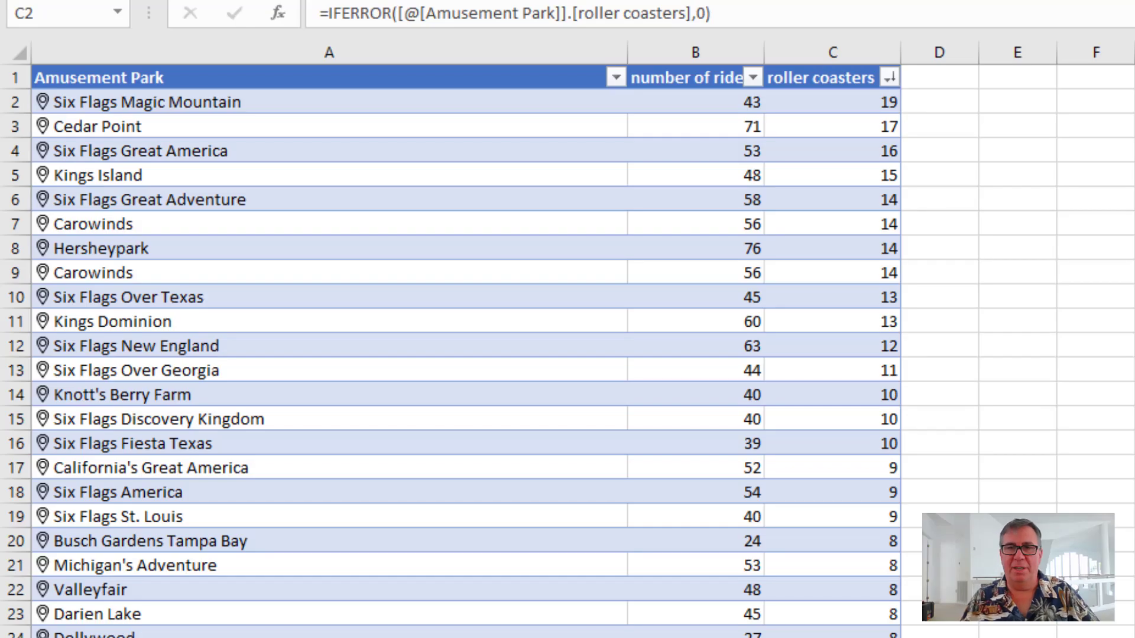
# Inspect the roller coasters and number of rides formulas for the first park
pyautogui.click(832, 101)
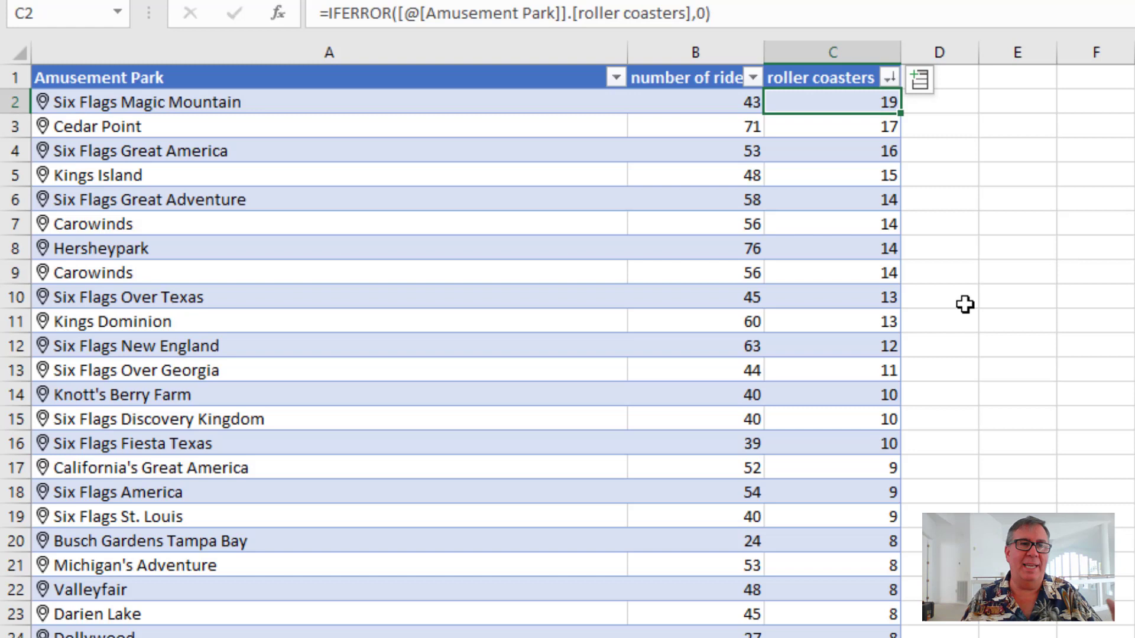
pyautogui.moveTo(183, 143)
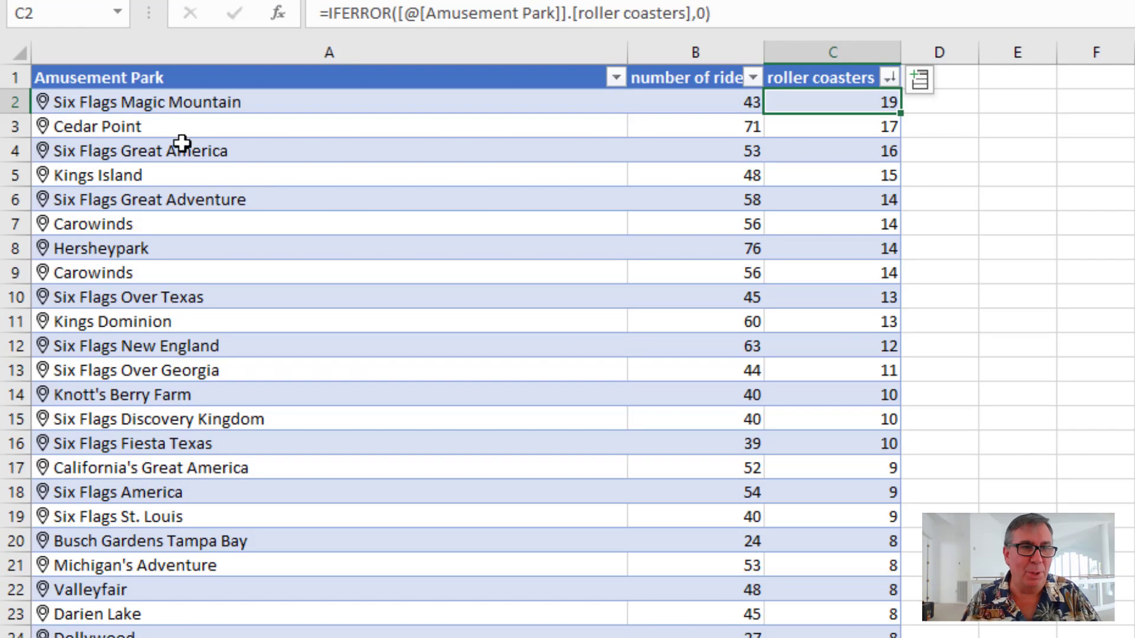
pyautogui.click(696, 101)
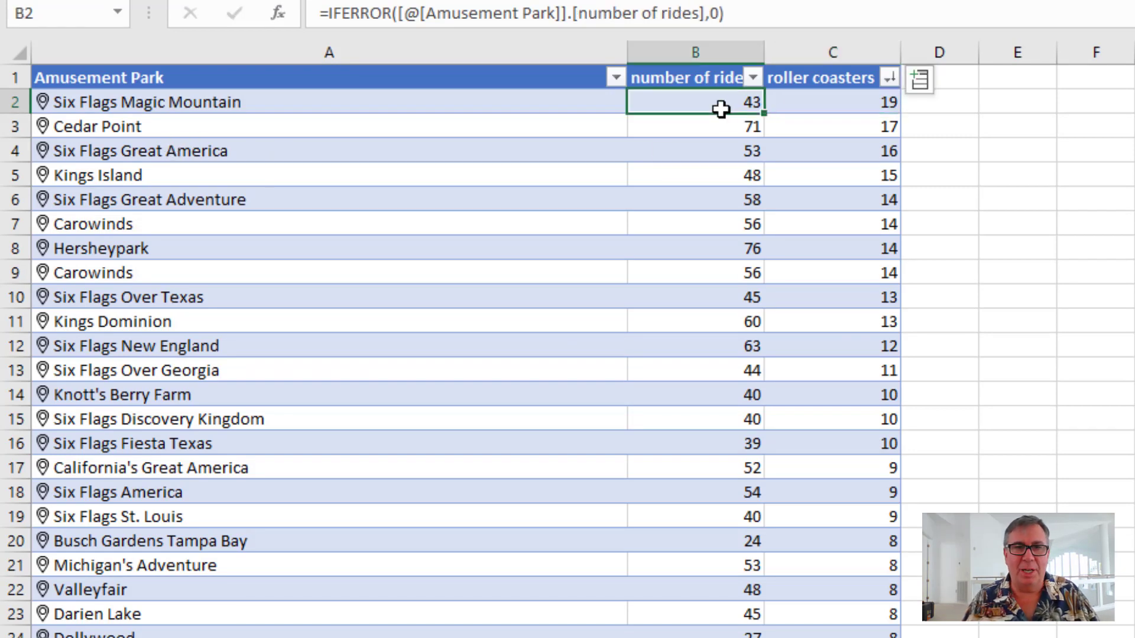
pyautogui.click(833, 101)
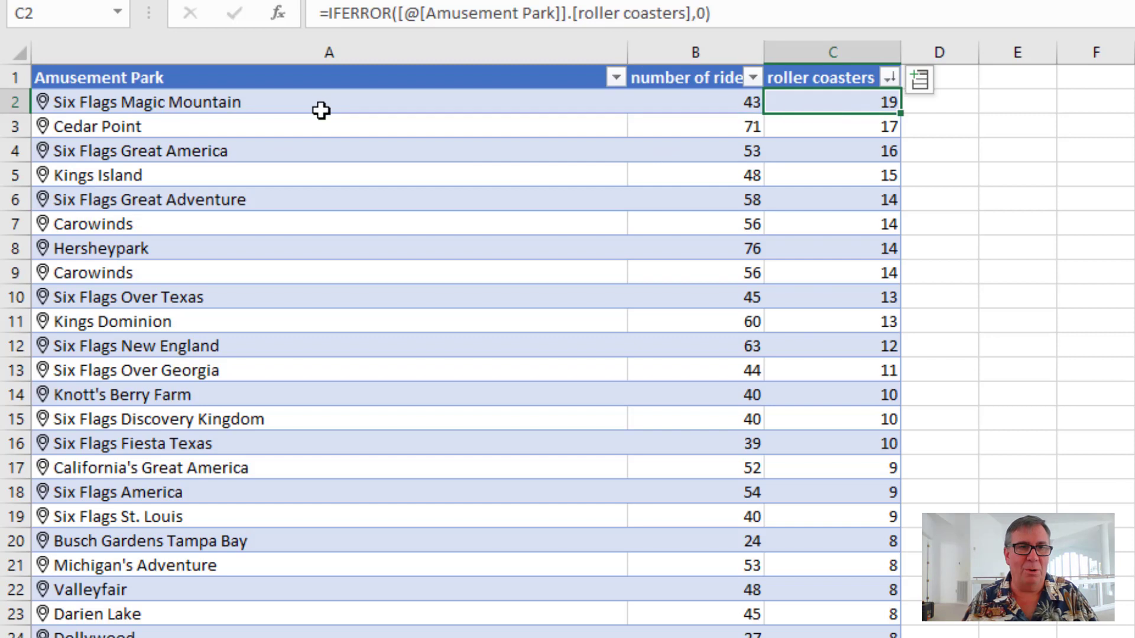
# Open Six Flags Magic Mountain's data card and expand its Dates and Basic Information sections
pyautogui.click(145, 101)
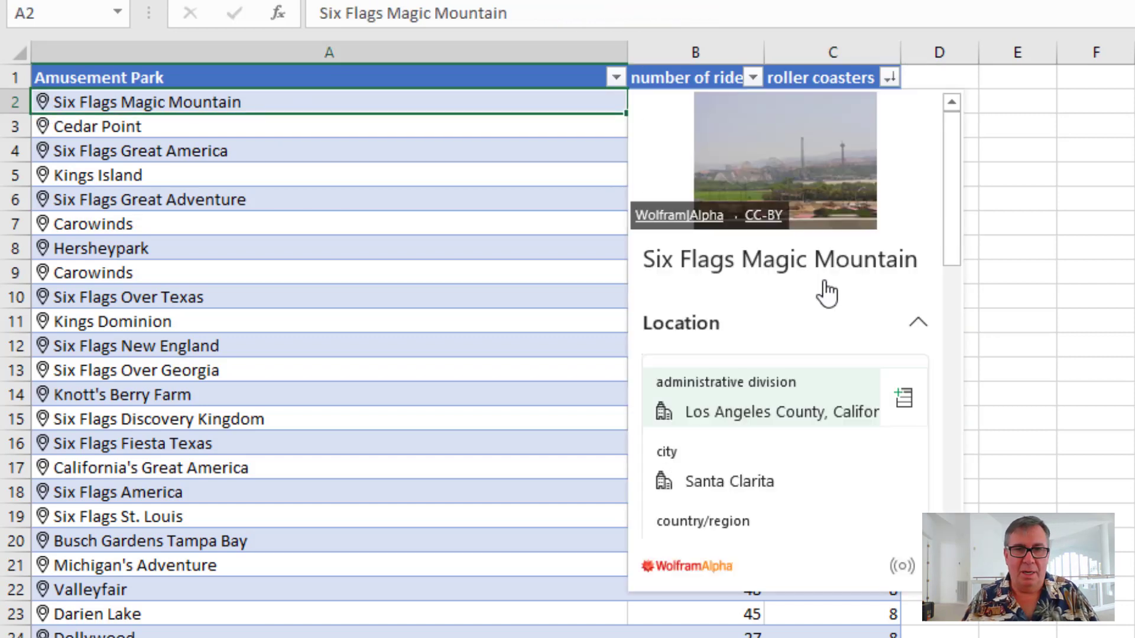
pyautogui.scroll(-3)
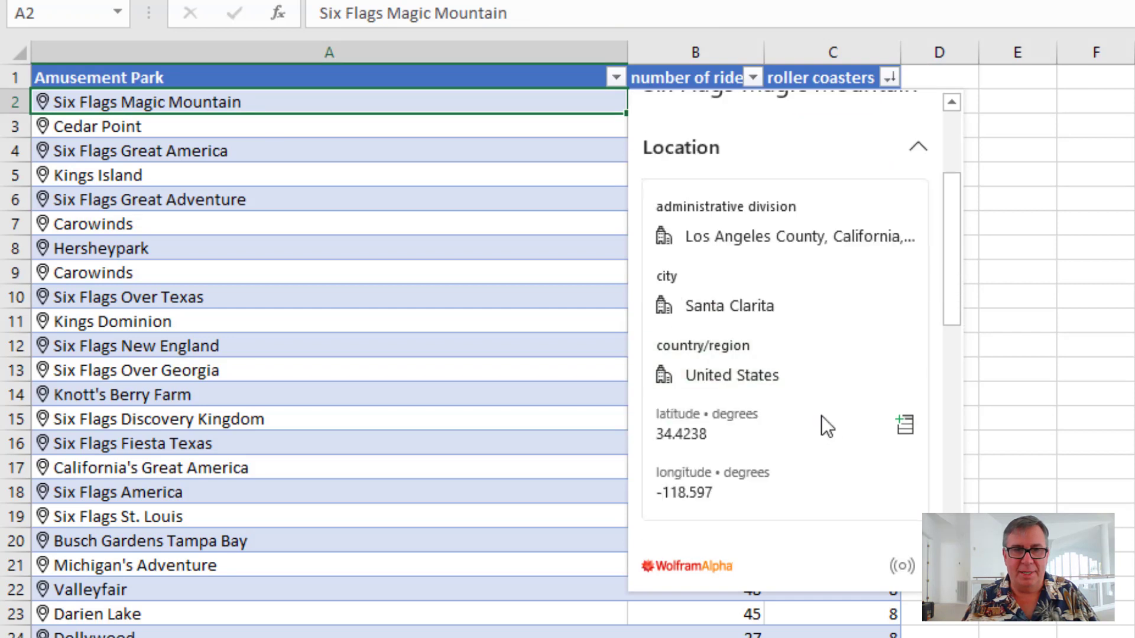
pyautogui.scroll(-3)
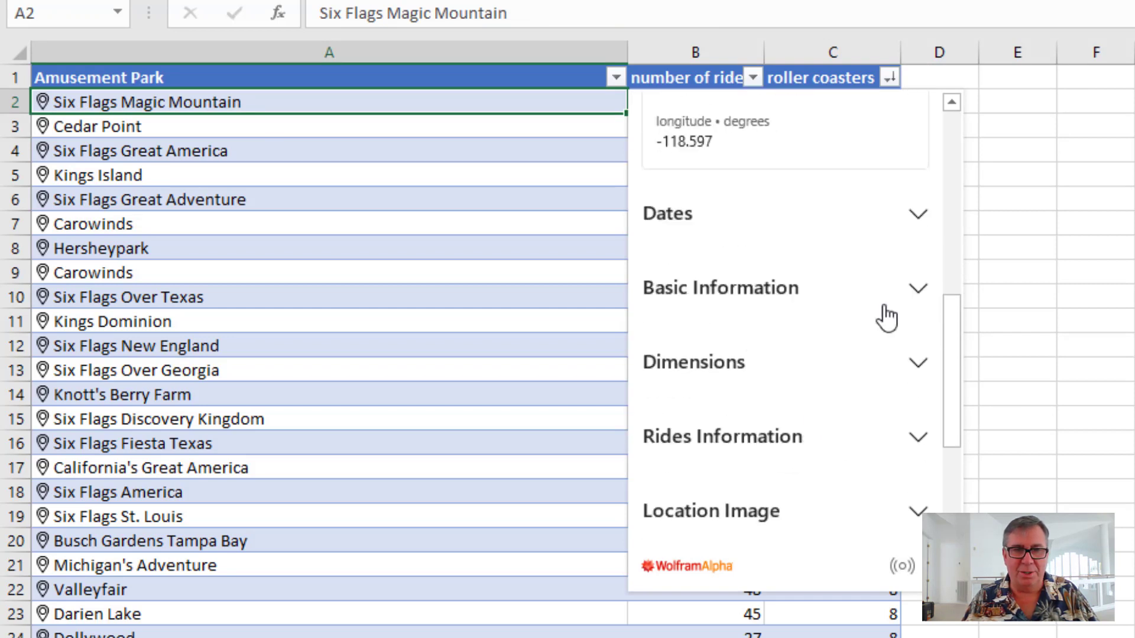
pyautogui.click(781, 212)
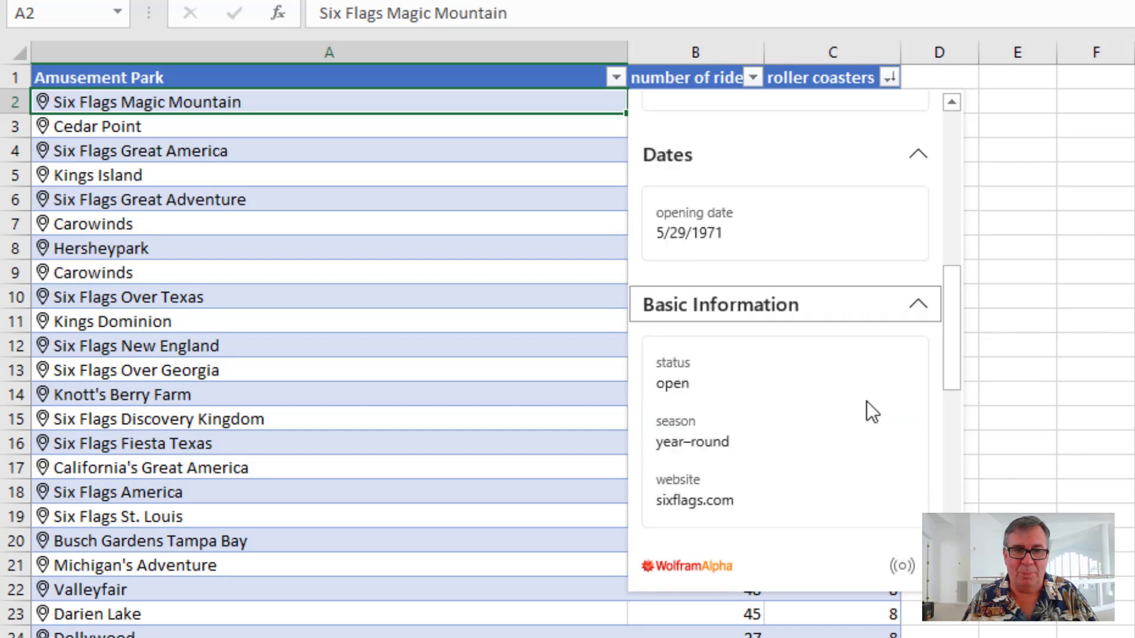
pyautogui.scroll(-3)
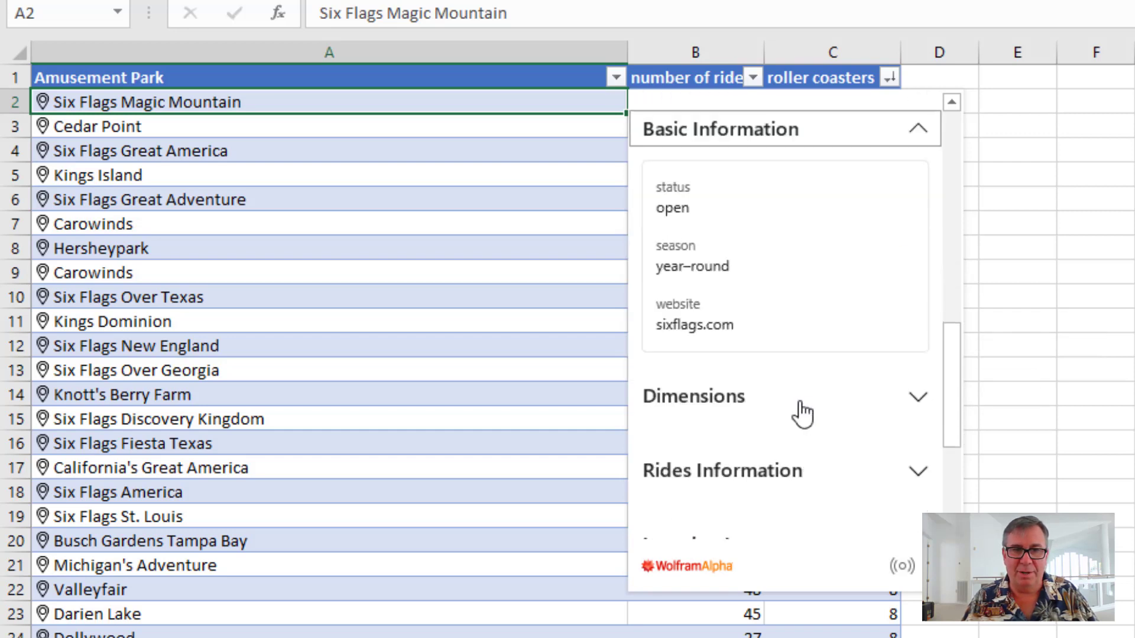
pyautogui.scroll(-3)
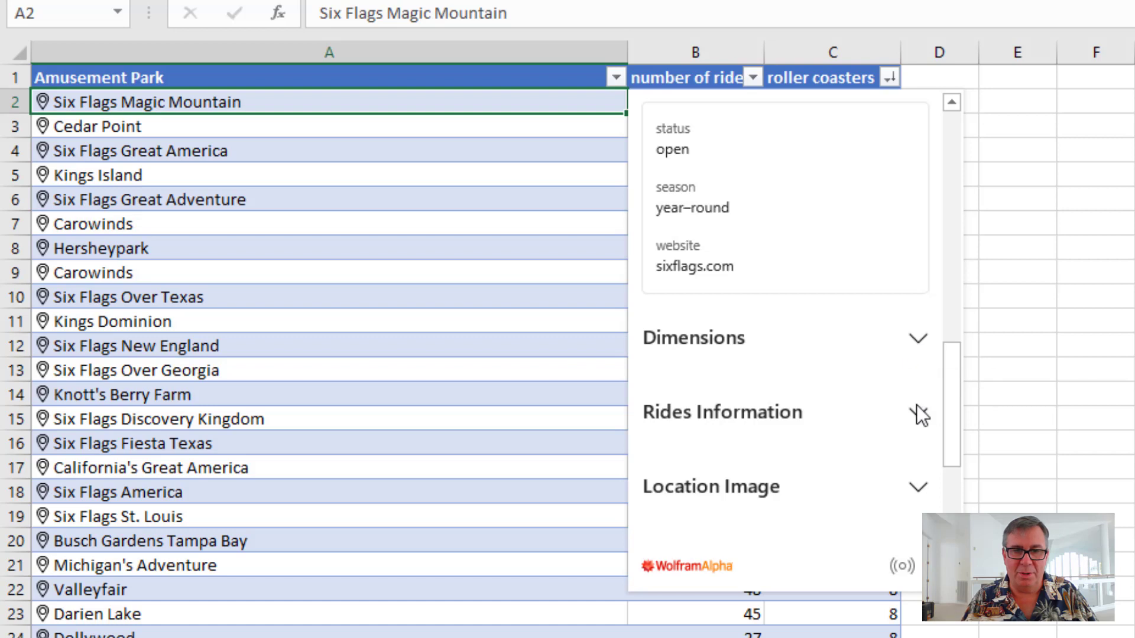
pyautogui.scroll(-3)
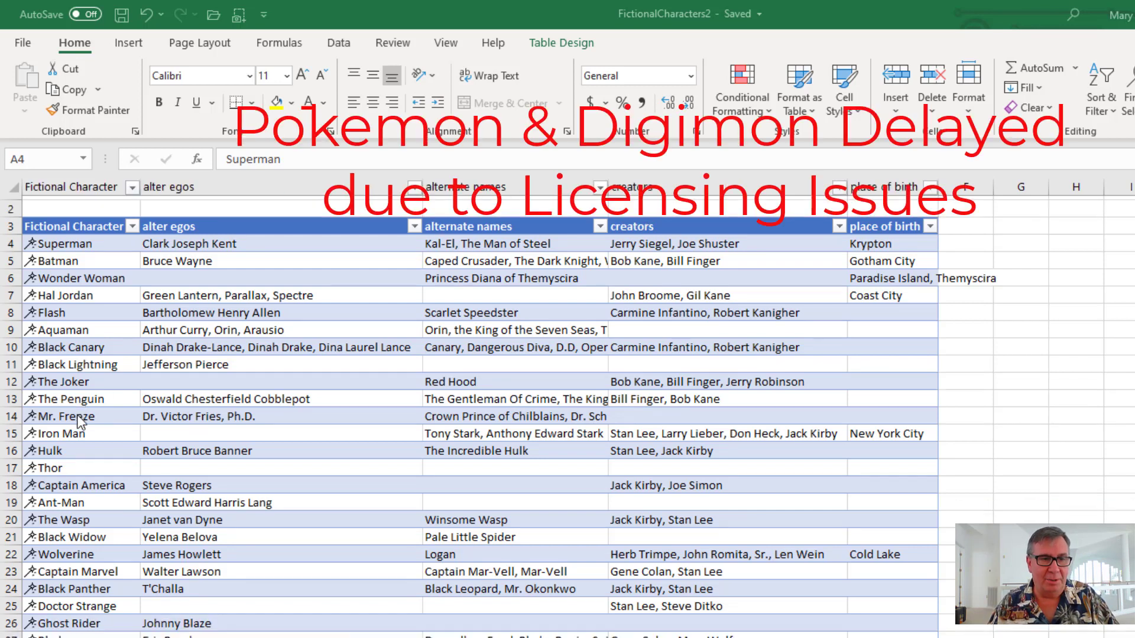
# Scroll through the FictionalCharacters2 table of alter egos, creators and birthplaces
pyautogui.scroll(-3)
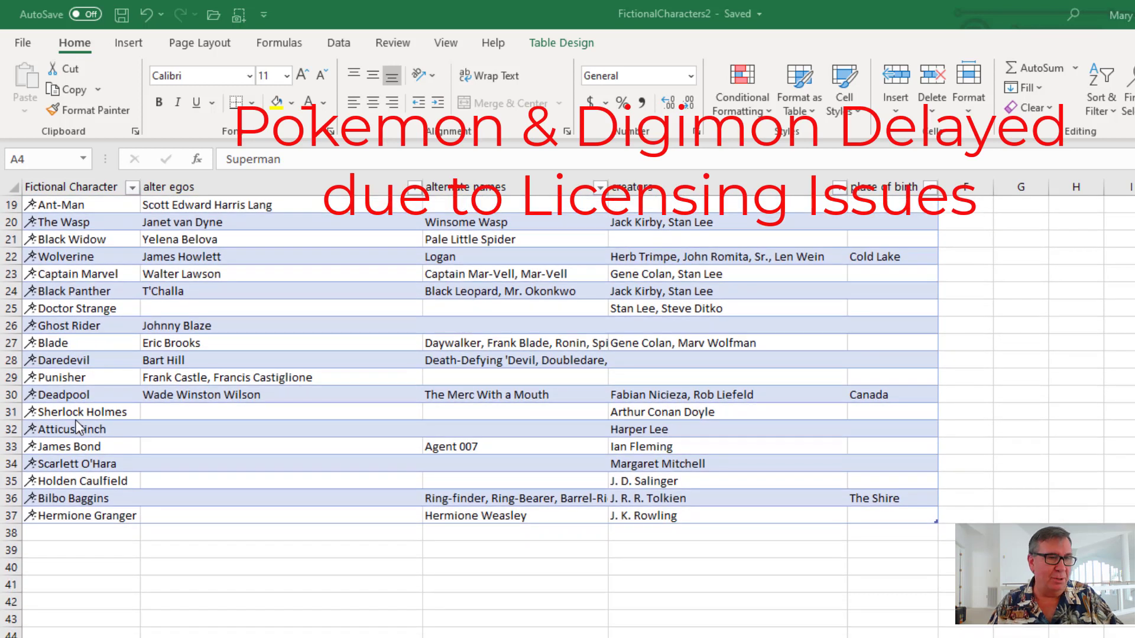
pyautogui.scroll(-3)
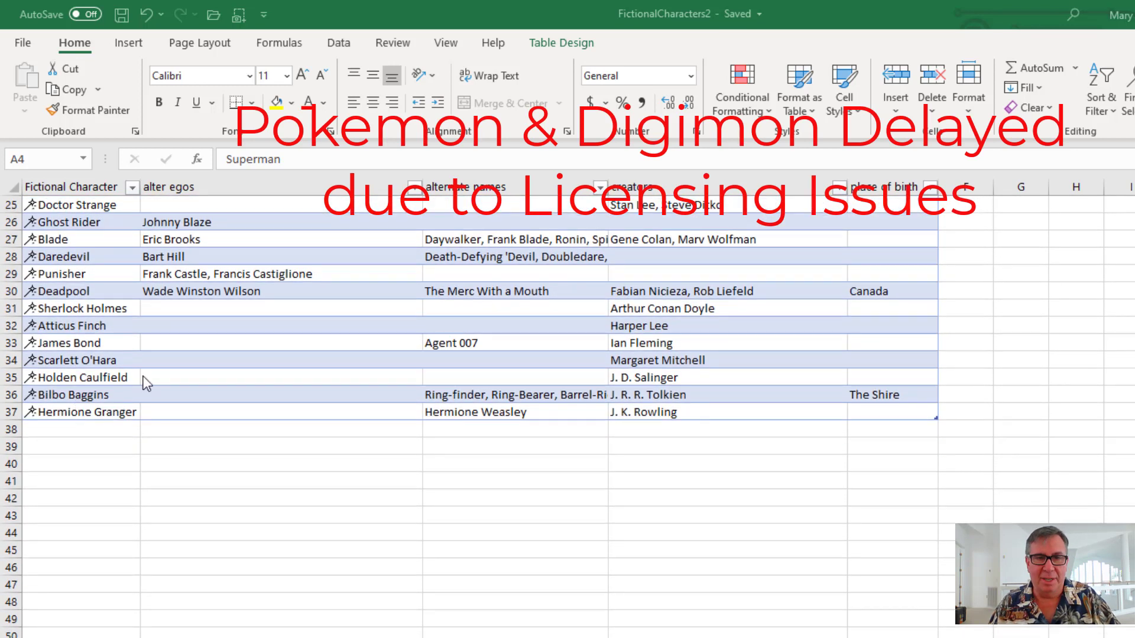
pyautogui.scroll(3)
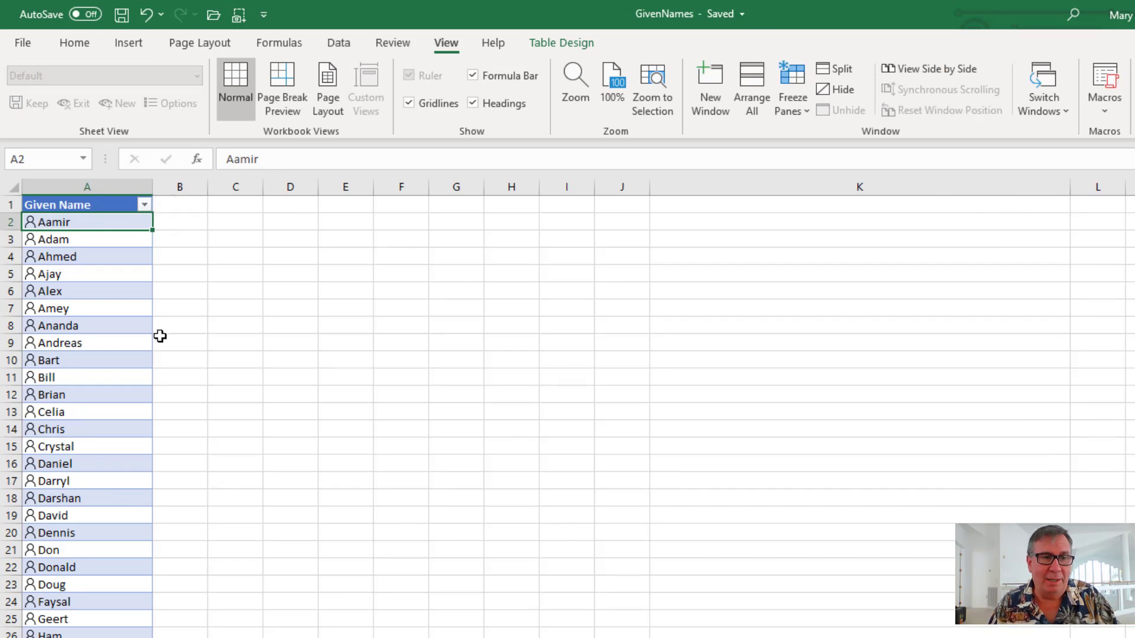
# Scroll the Given Name list and display the Data tab's data type choices
pyautogui.scroll(-3)
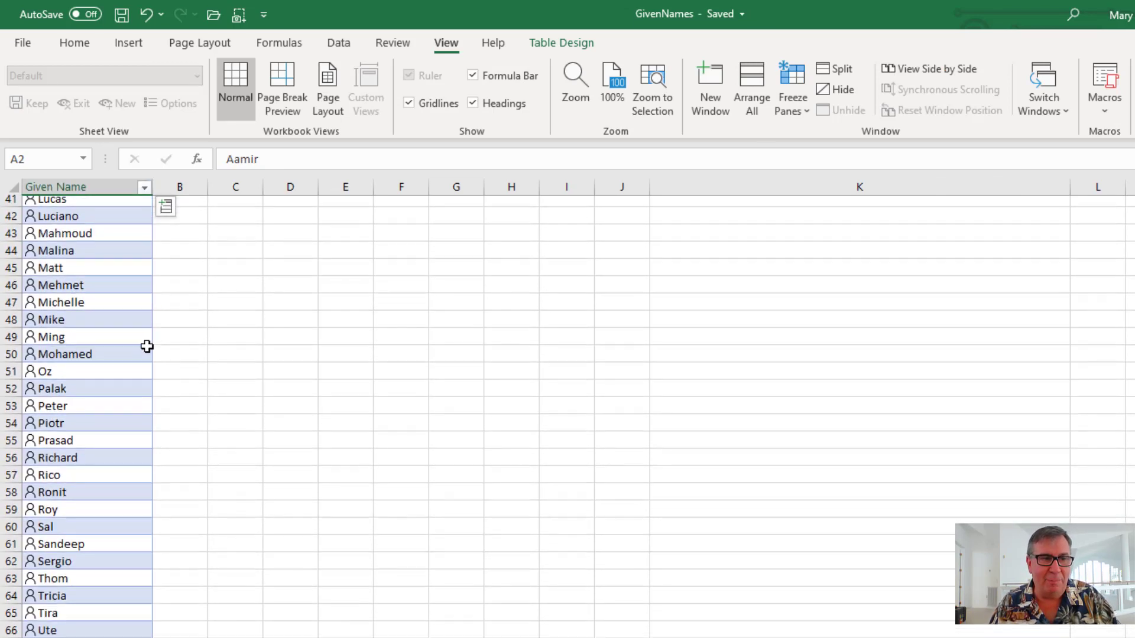
pyautogui.scroll(-3)
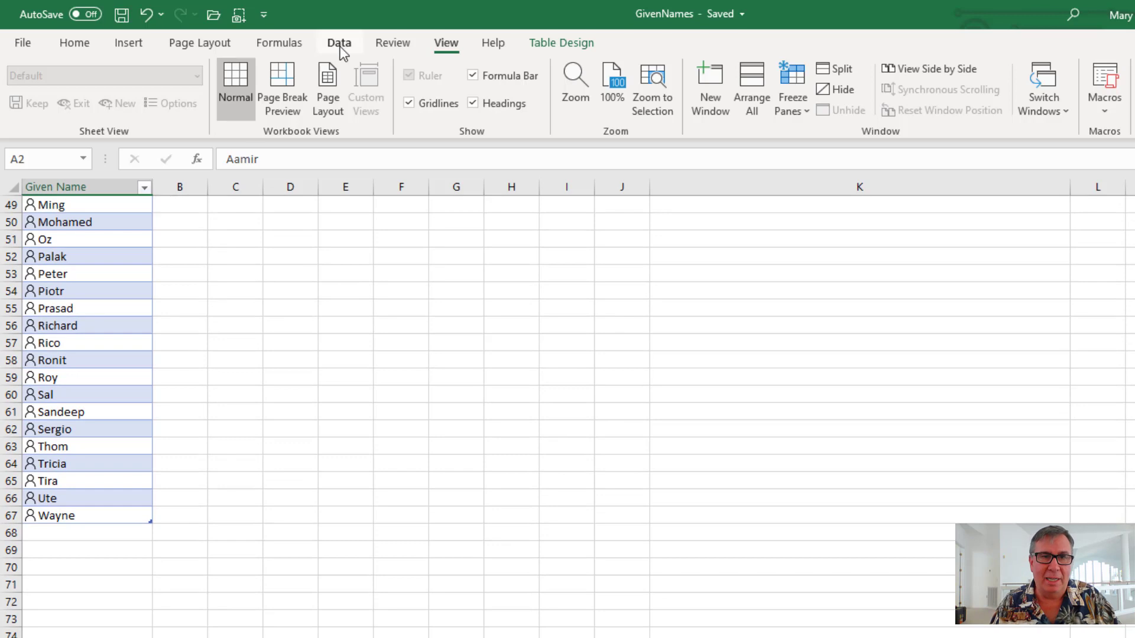
pyautogui.click(339, 43)
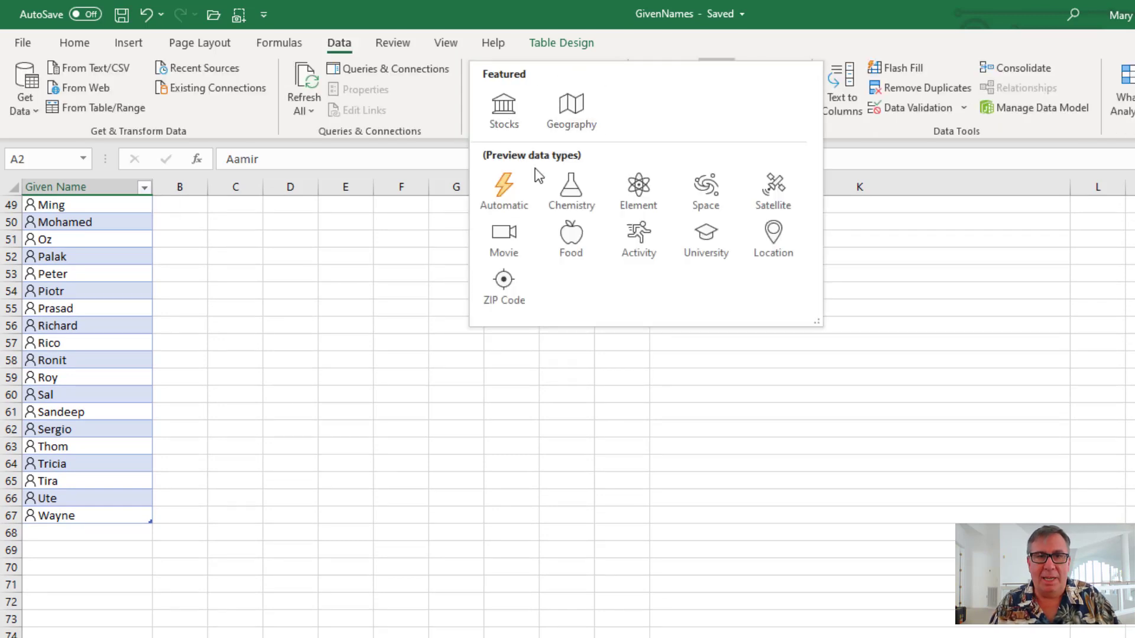
pyautogui.moveTo(503, 188)
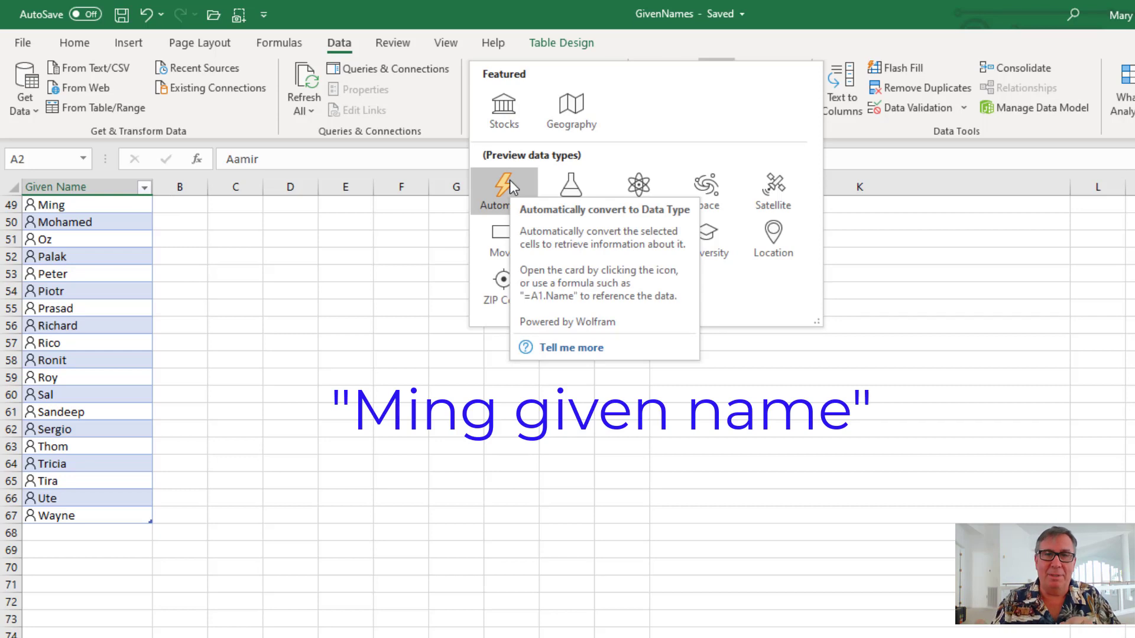
pyautogui.moveTo(274, 341)
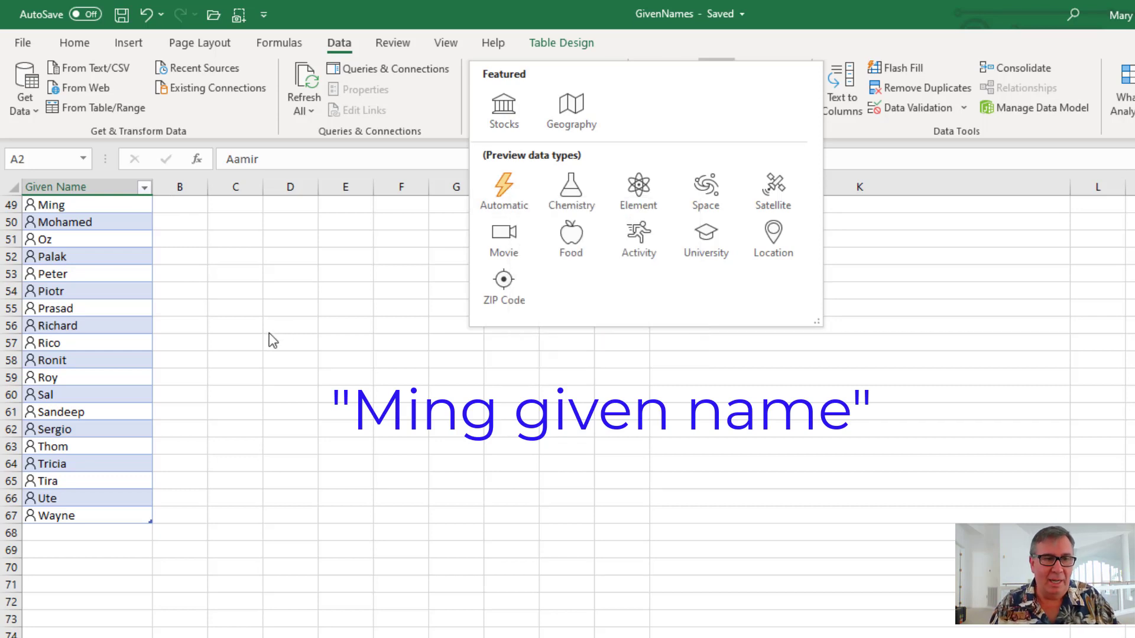
pyautogui.scroll(3)
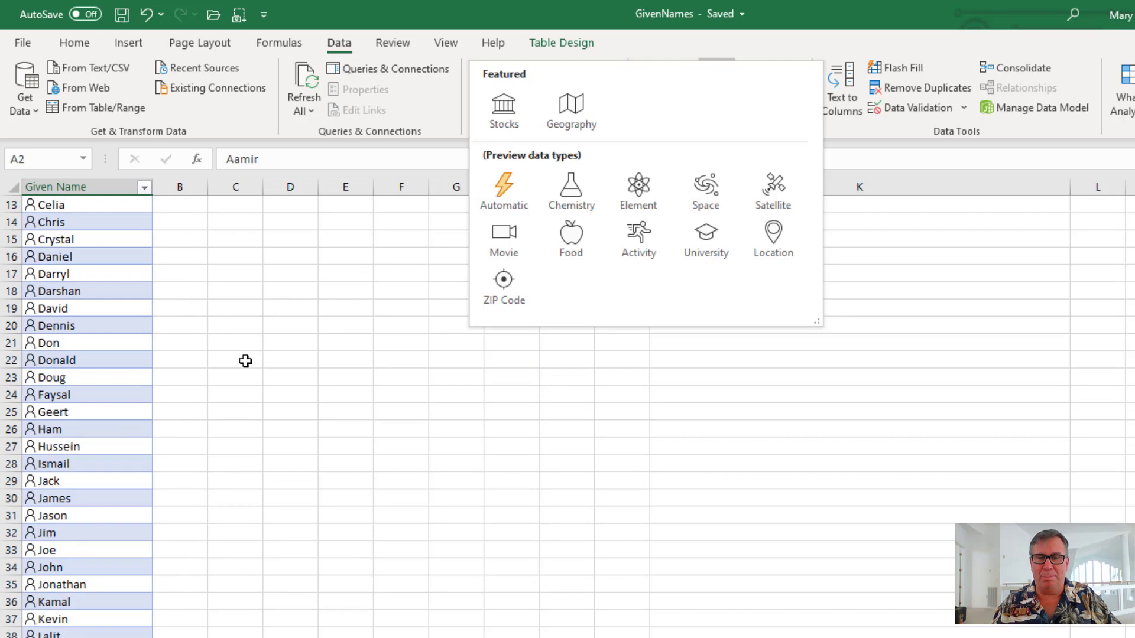
pyautogui.scroll(3)
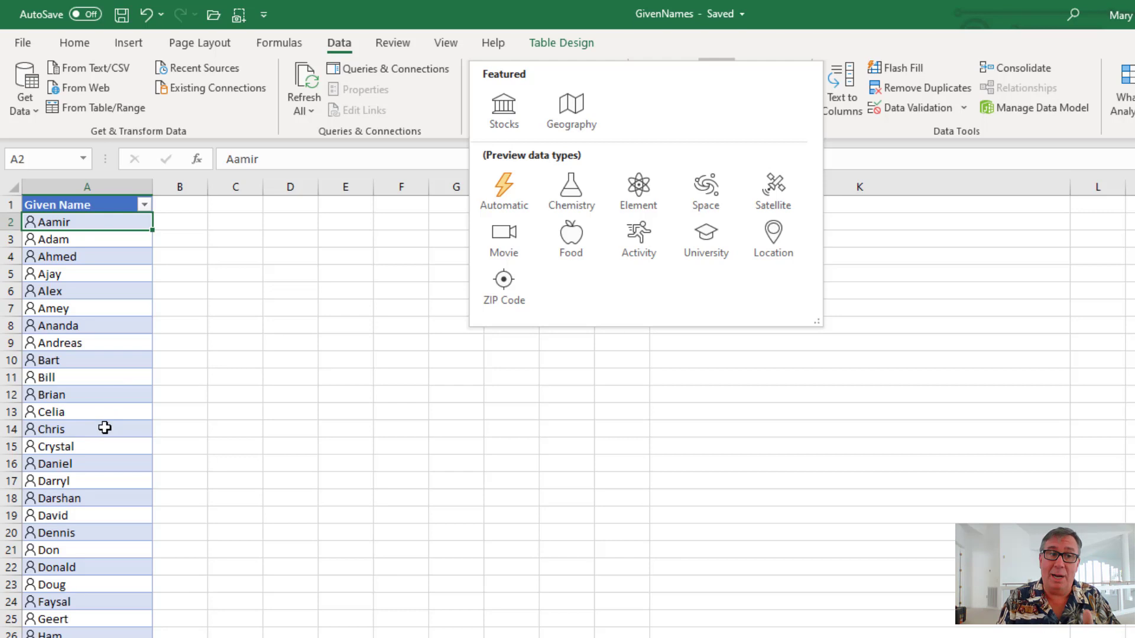
pyautogui.moveTo(93, 239)
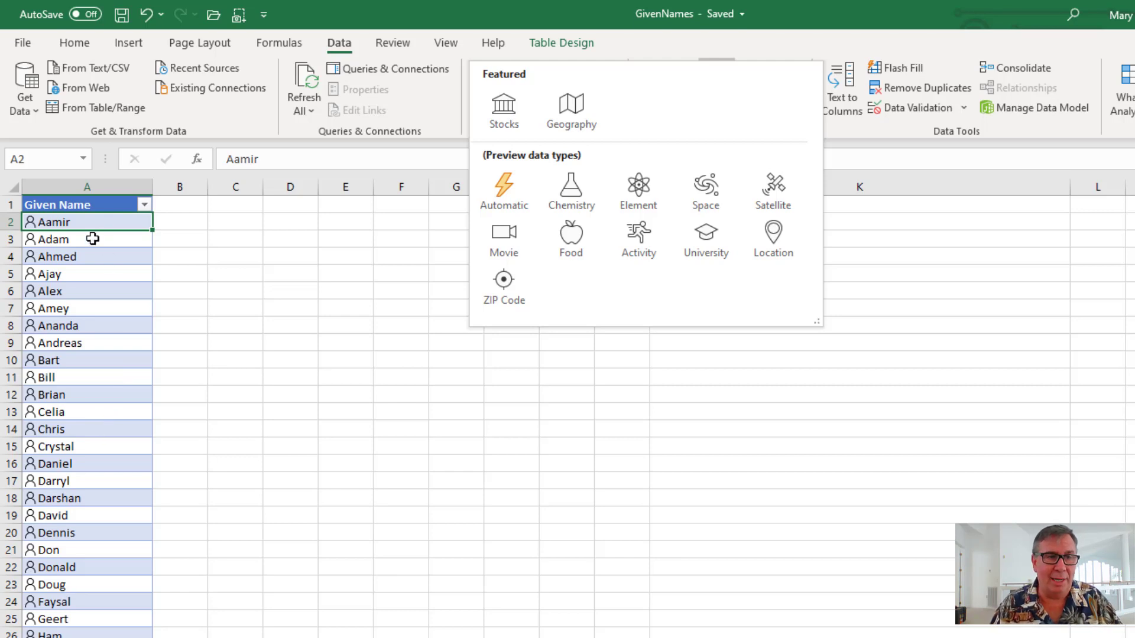
# Insert alternate versions and etymology fields as new columns beside the given names
pyautogui.click(166, 206)
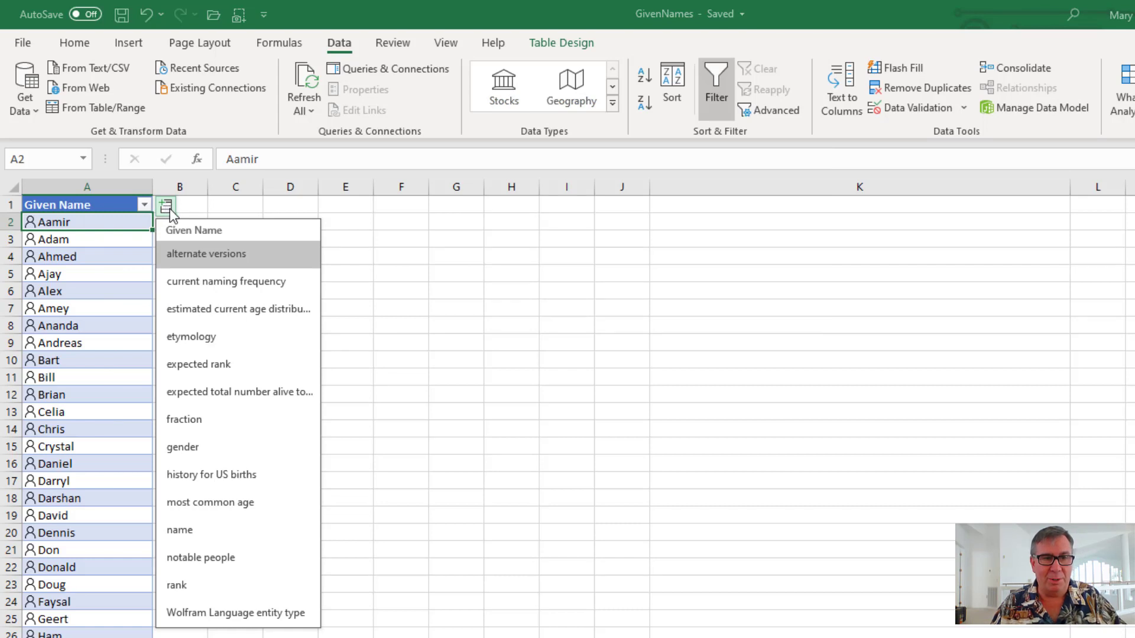
pyautogui.click(206, 254)
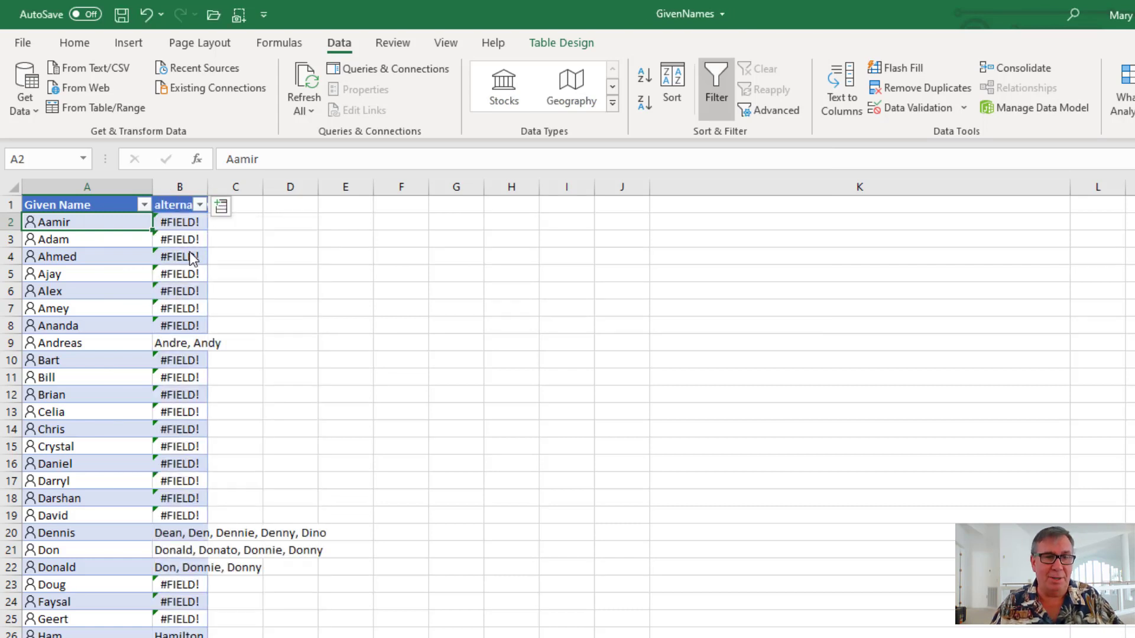
pyautogui.moveTo(147, 342)
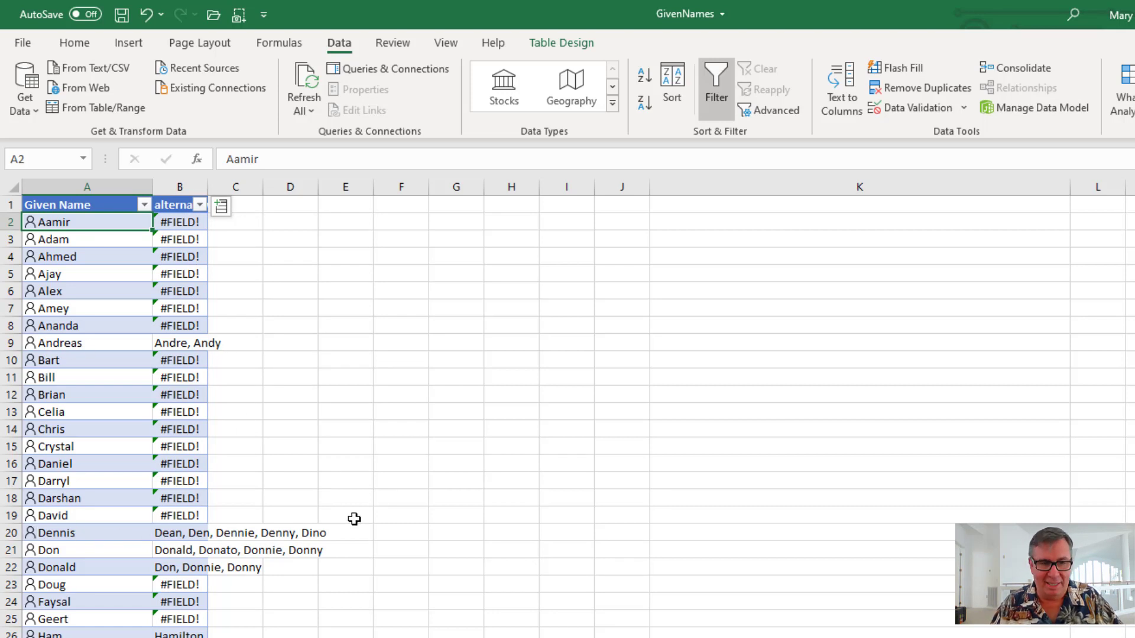
pyautogui.moveTo(332, 532)
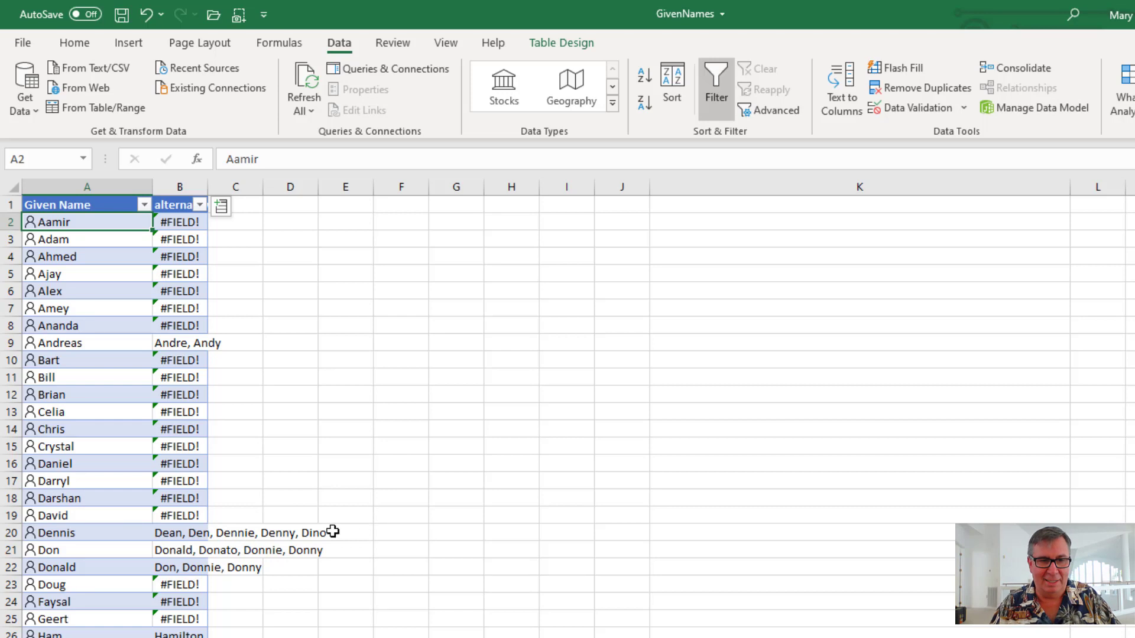
pyautogui.moveTo(300, 433)
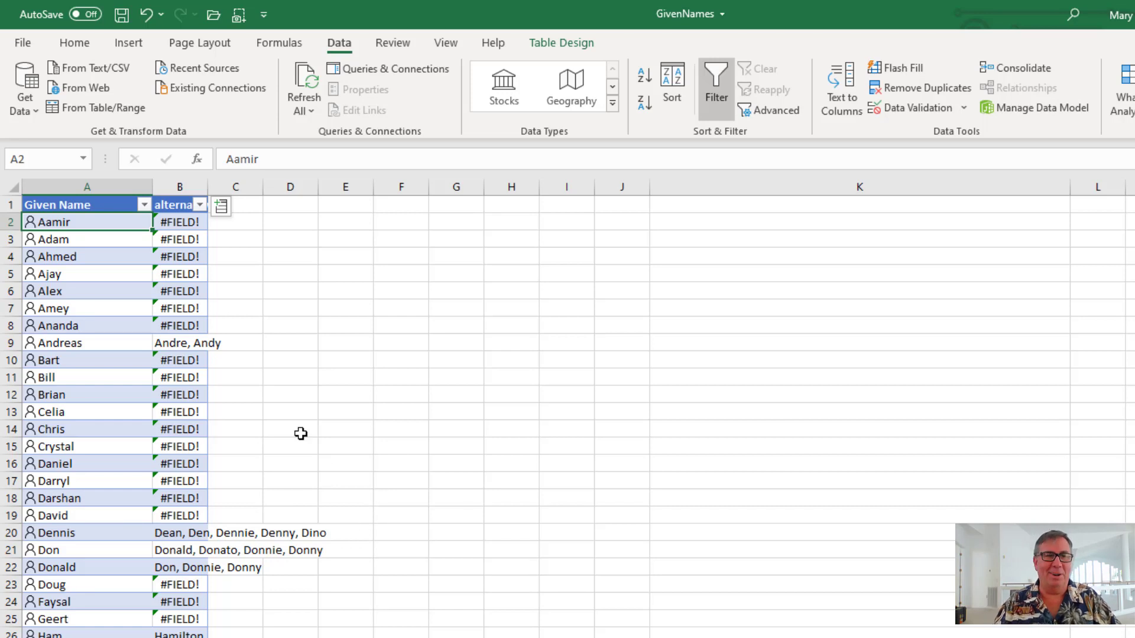
pyautogui.click(220, 206)
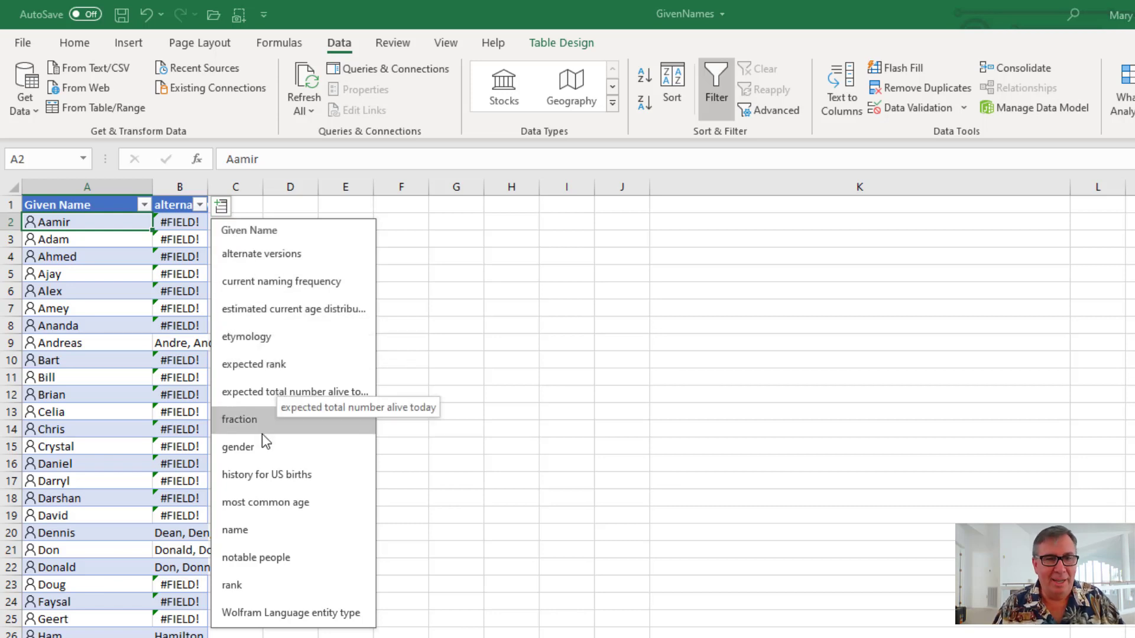
pyautogui.moveTo(260, 346)
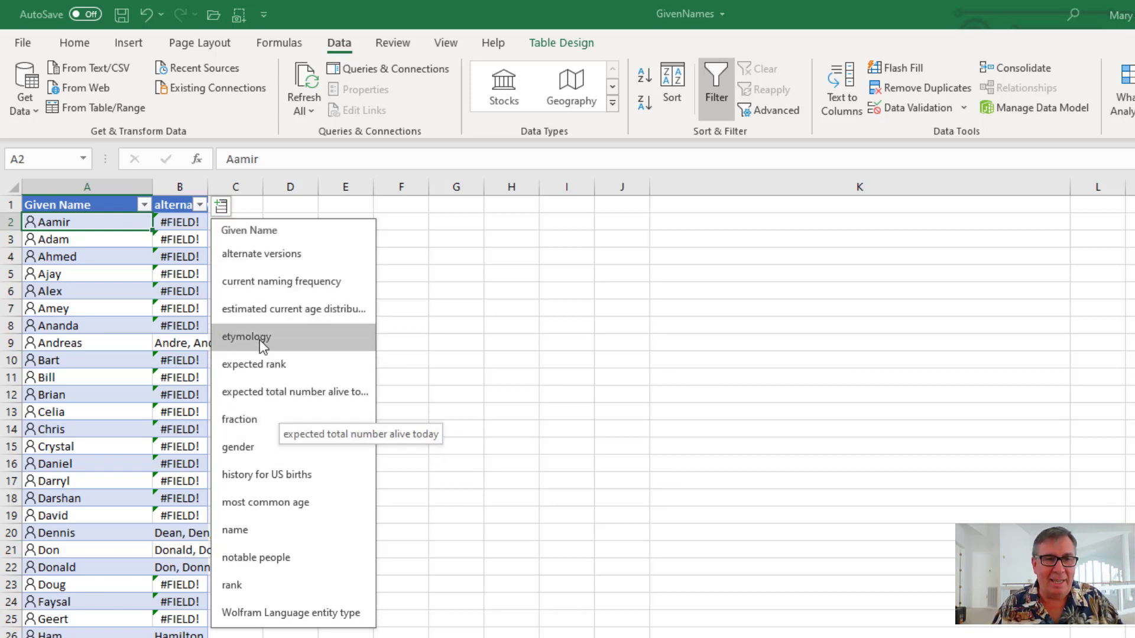
pyautogui.click(246, 338)
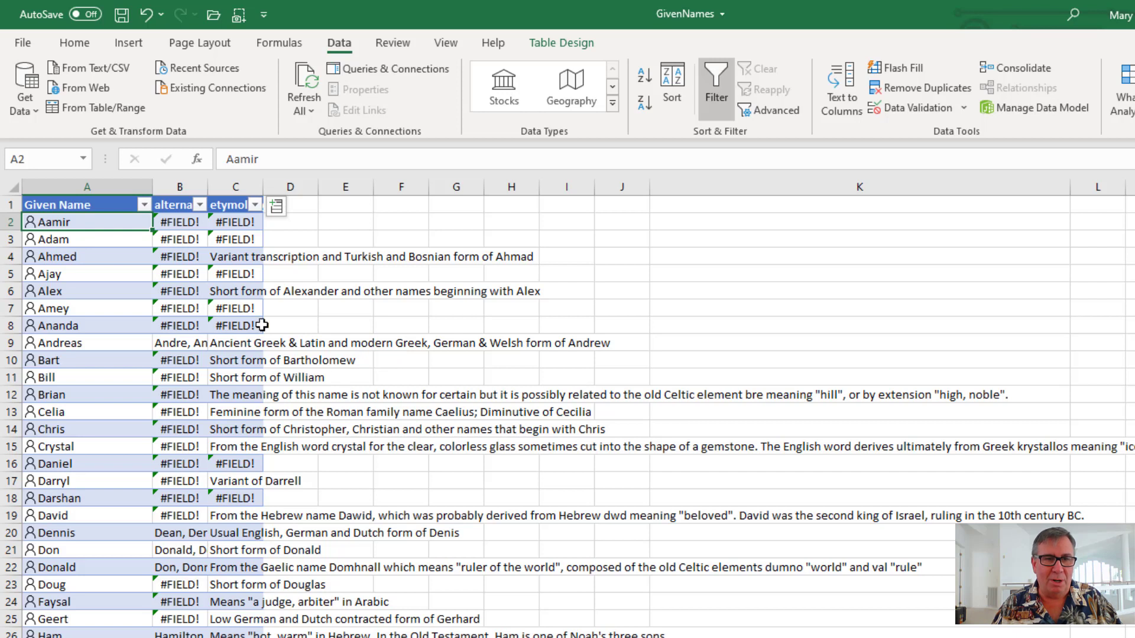
pyautogui.moveTo(275, 362)
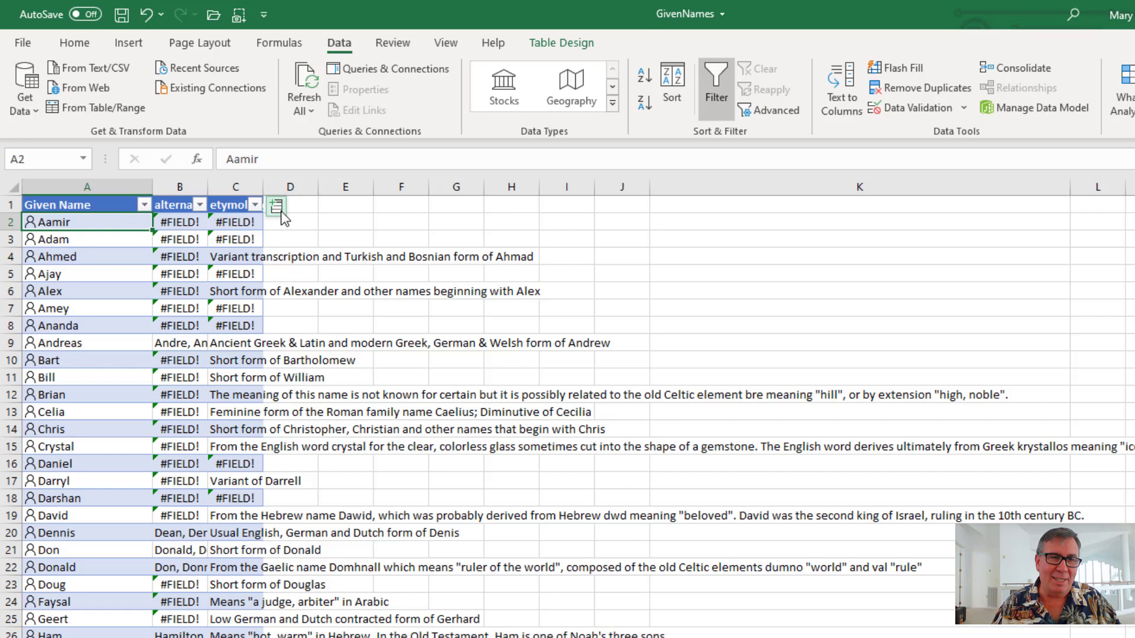
pyautogui.click(277, 208)
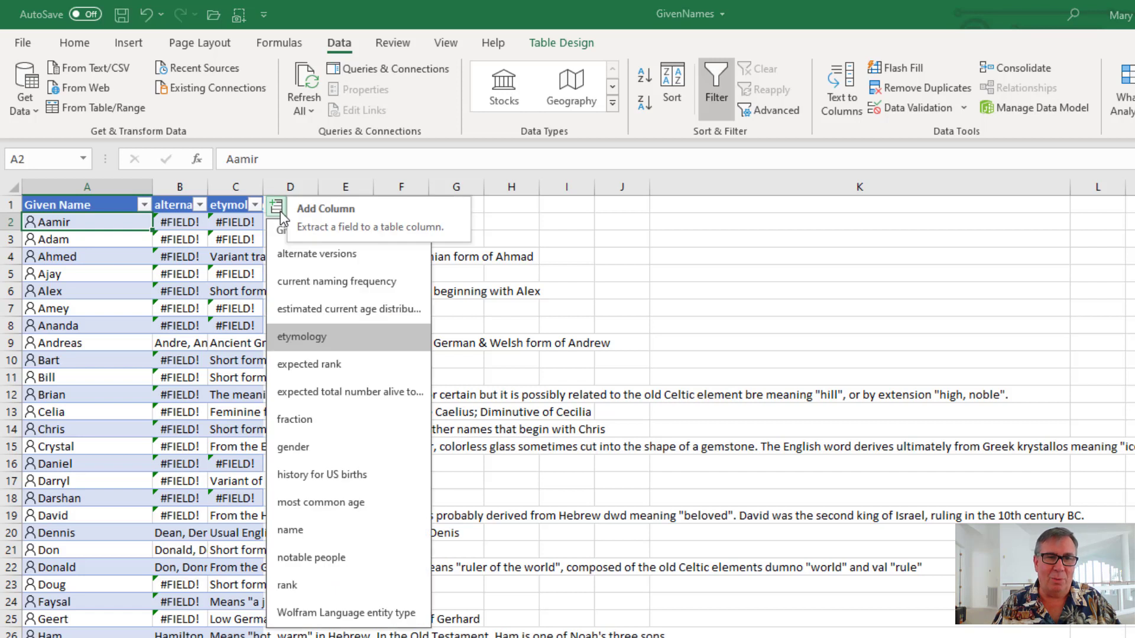
pyautogui.moveTo(309, 283)
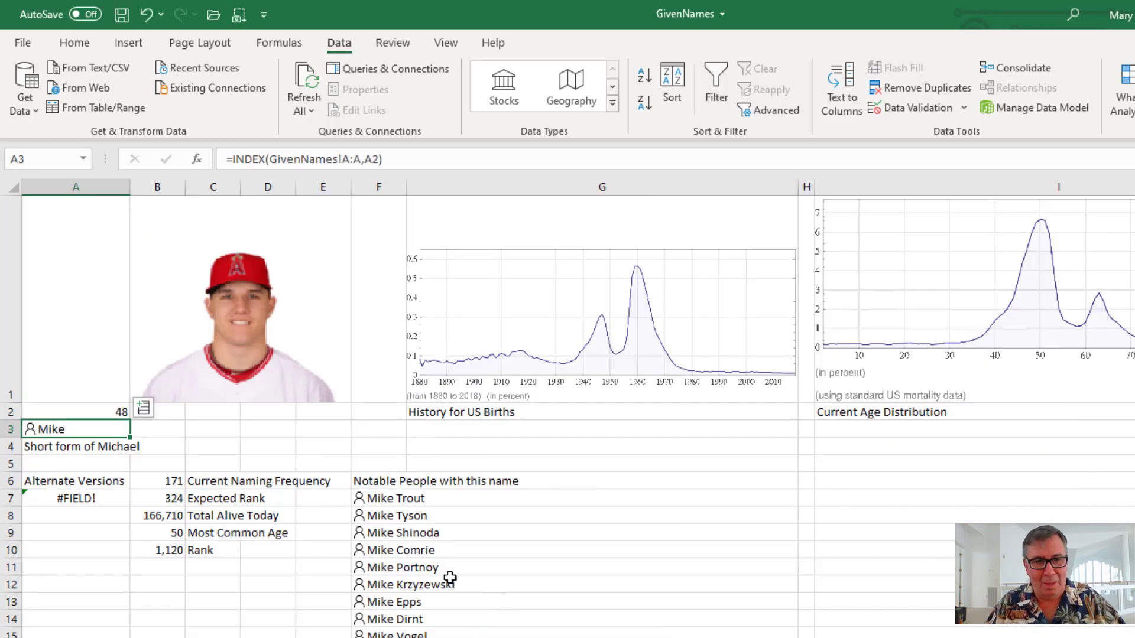
pyautogui.moveTo(118, 451)
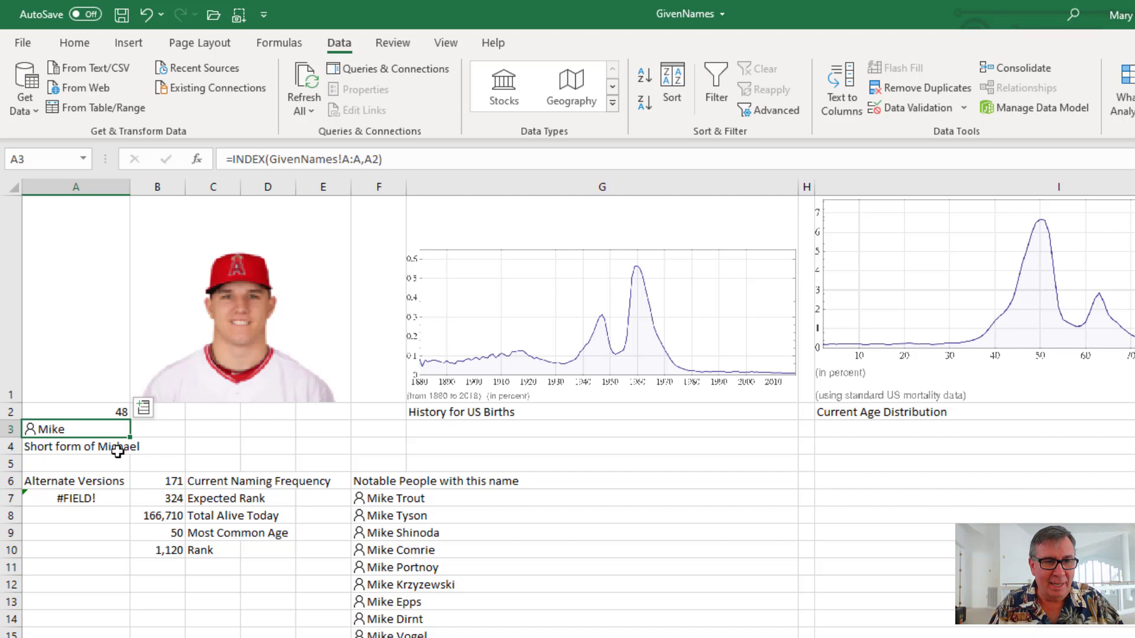
pyautogui.moveTo(76, 497)
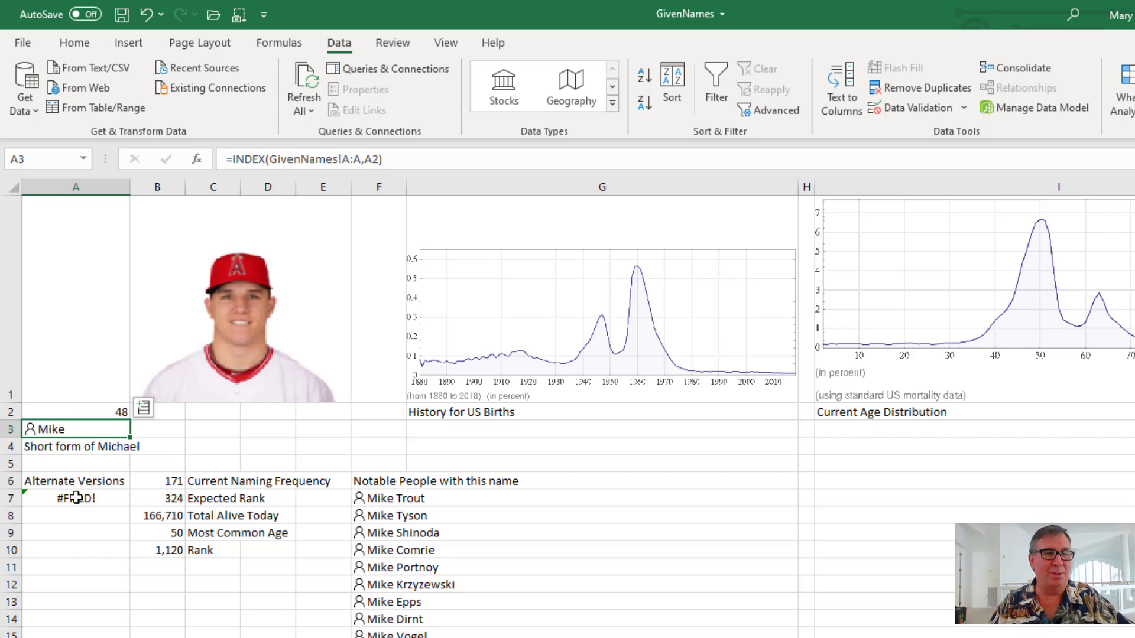
pyautogui.moveTo(262, 507)
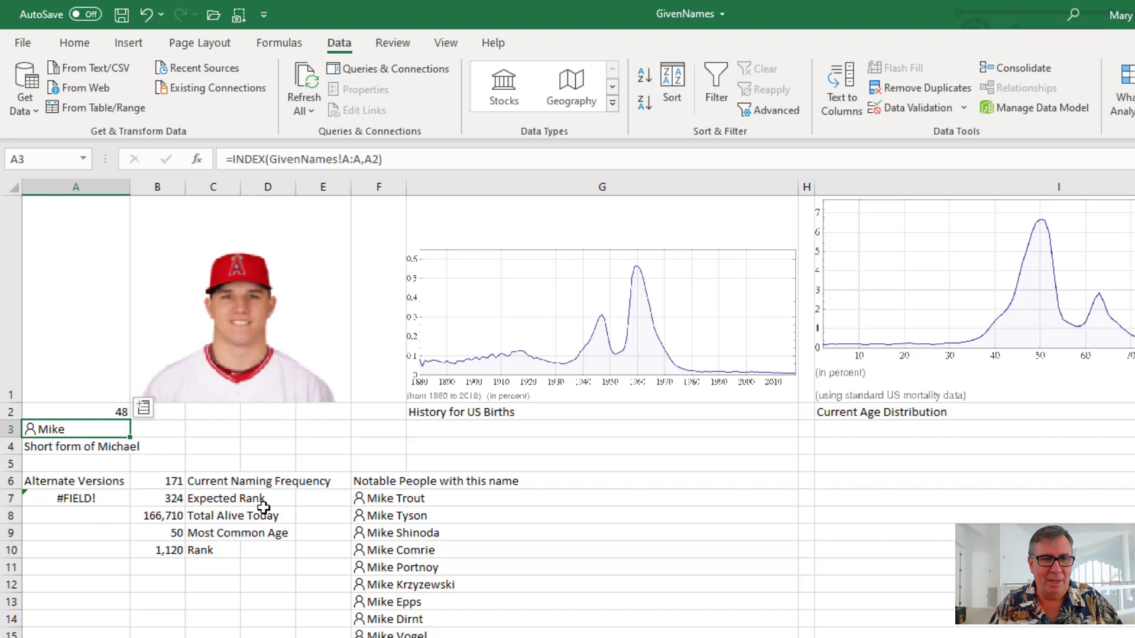
pyautogui.moveTo(220, 515)
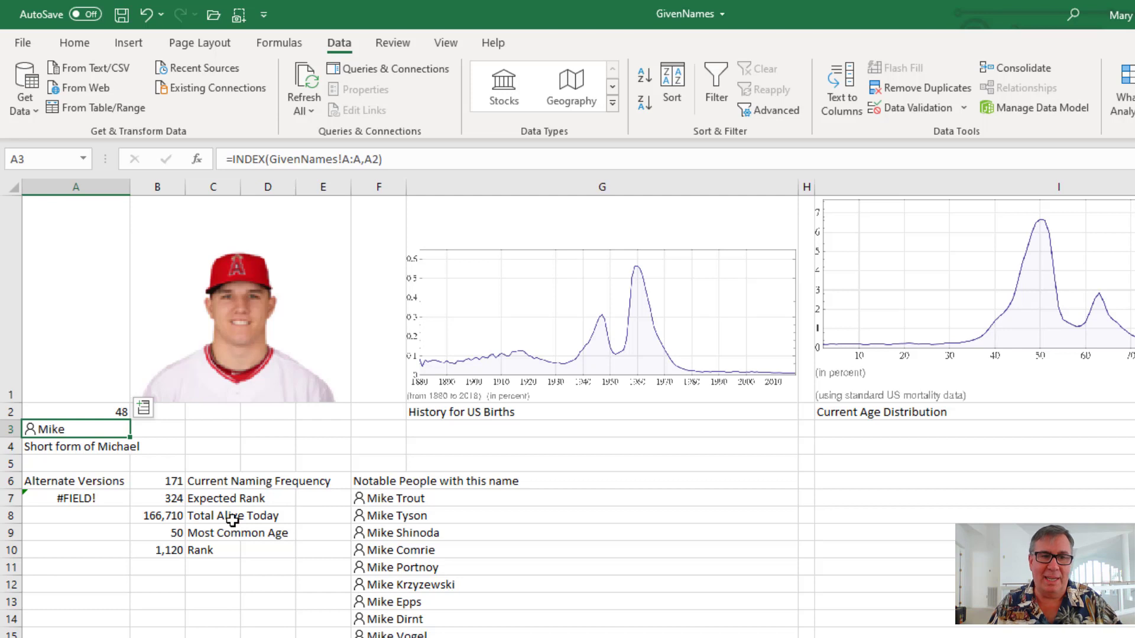
pyautogui.moveTo(238, 538)
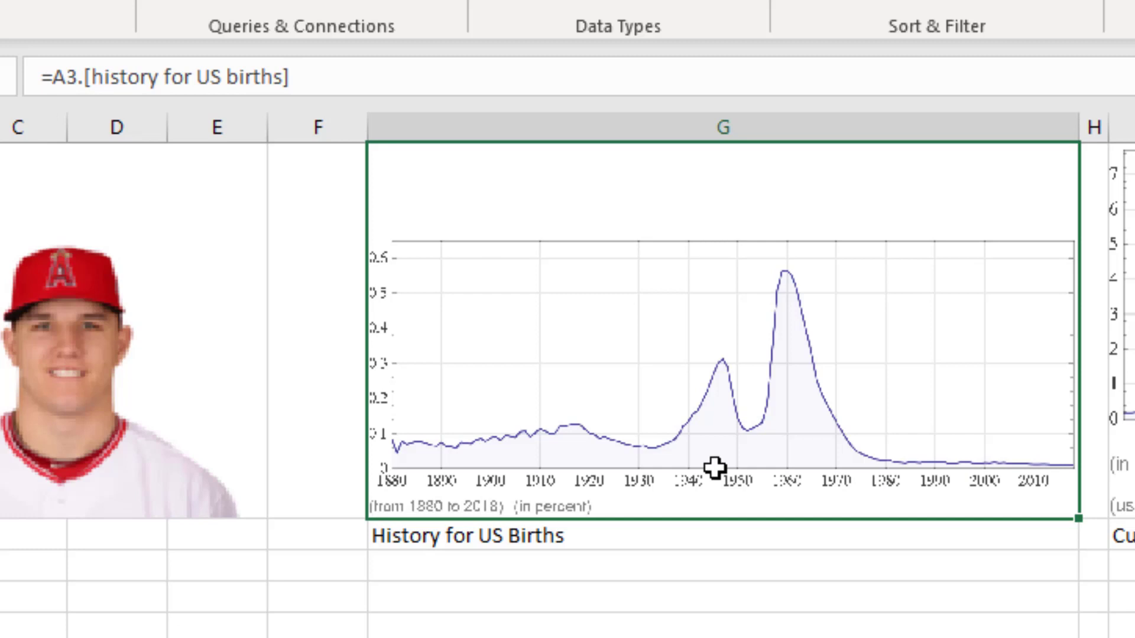
pyautogui.moveTo(706, 542)
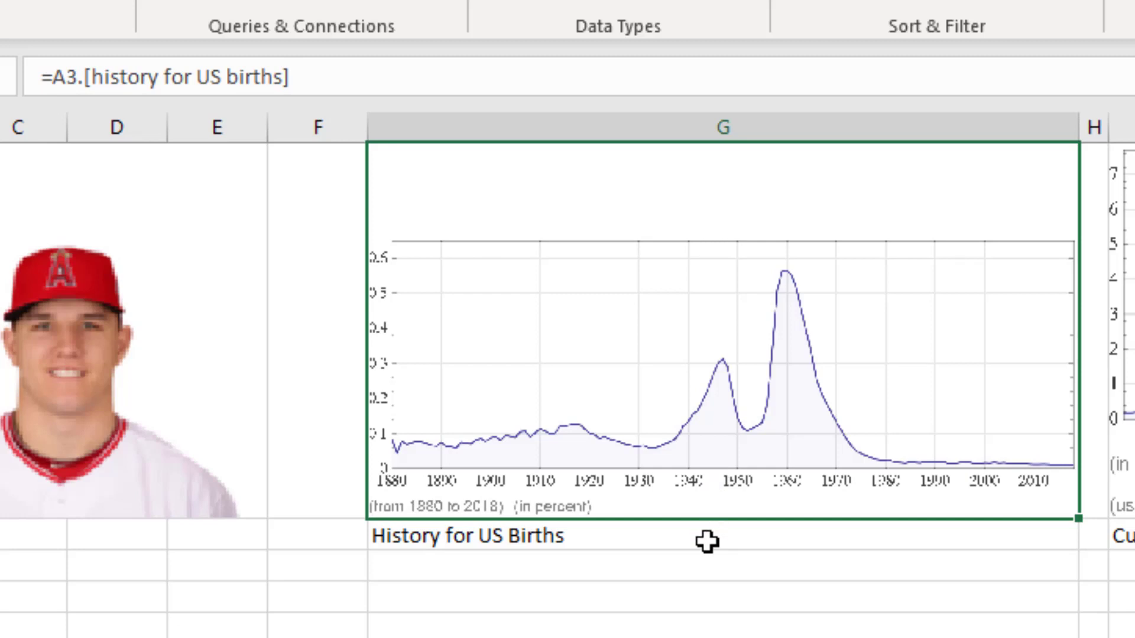
pyautogui.moveTo(535, 454)
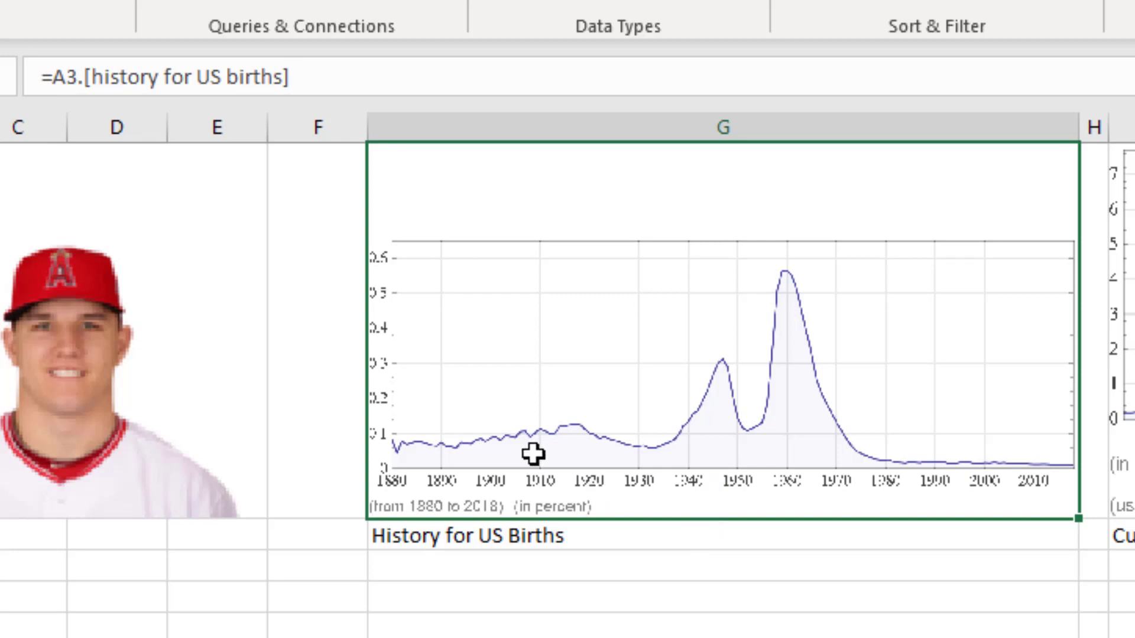
pyautogui.moveTo(439, 454)
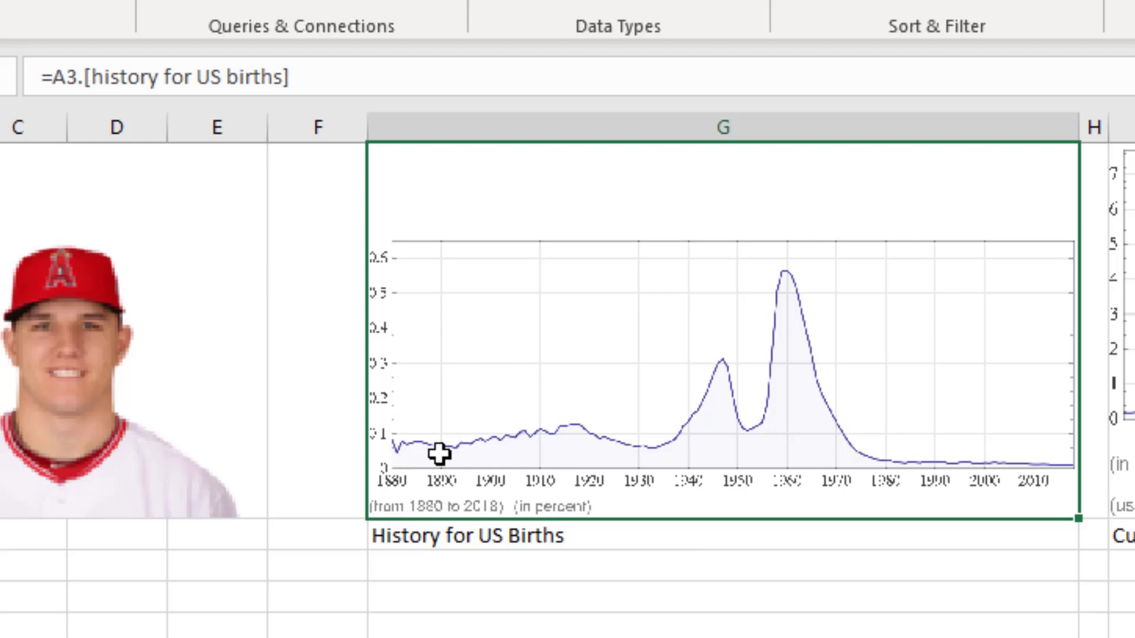
pyautogui.moveTo(439, 454)
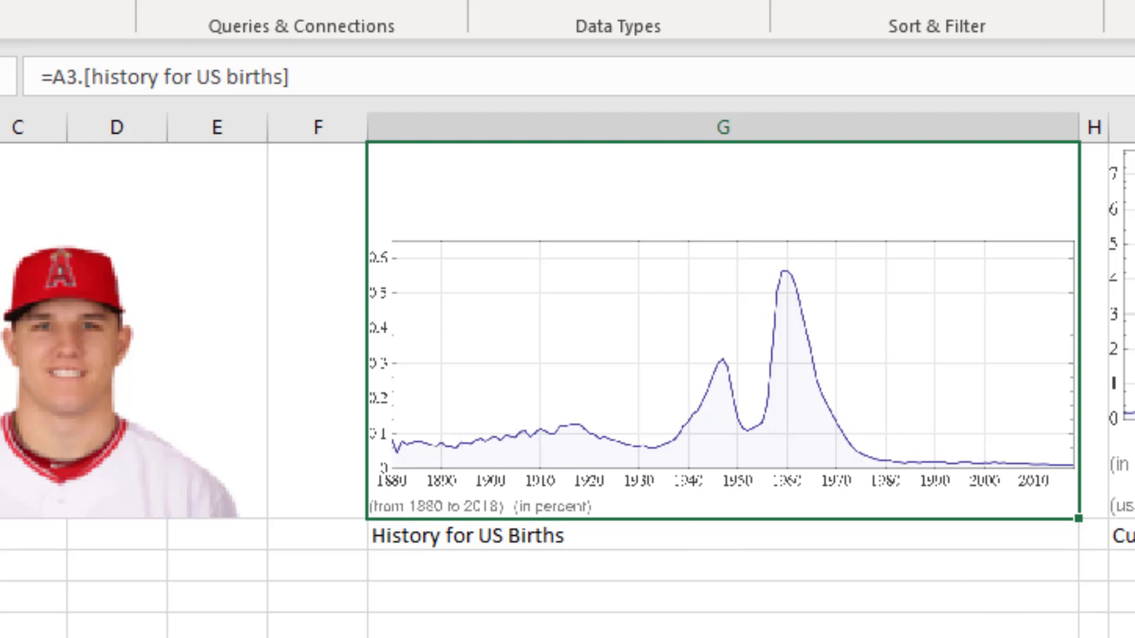
pyautogui.hscroll(3)
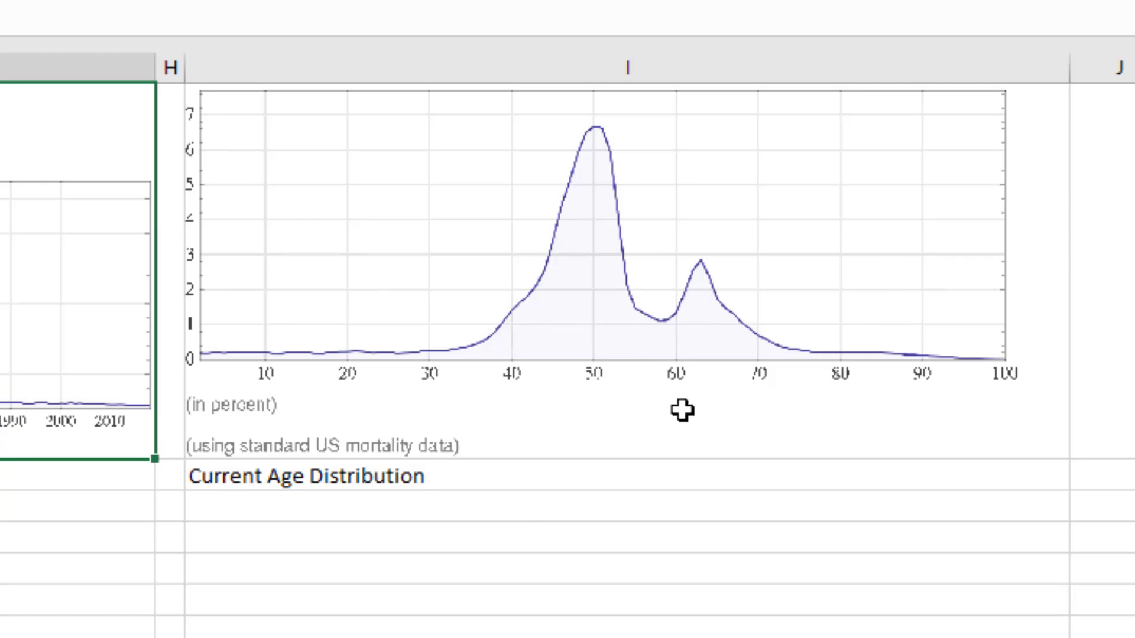
pyautogui.moveTo(594, 168)
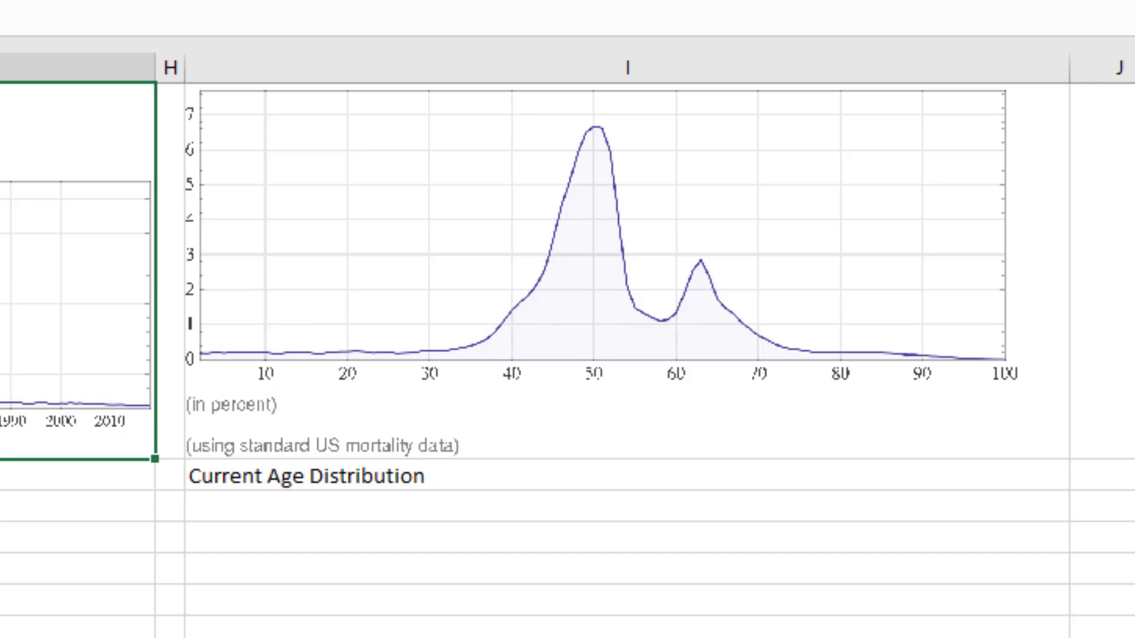
pyautogui.scroll(3)
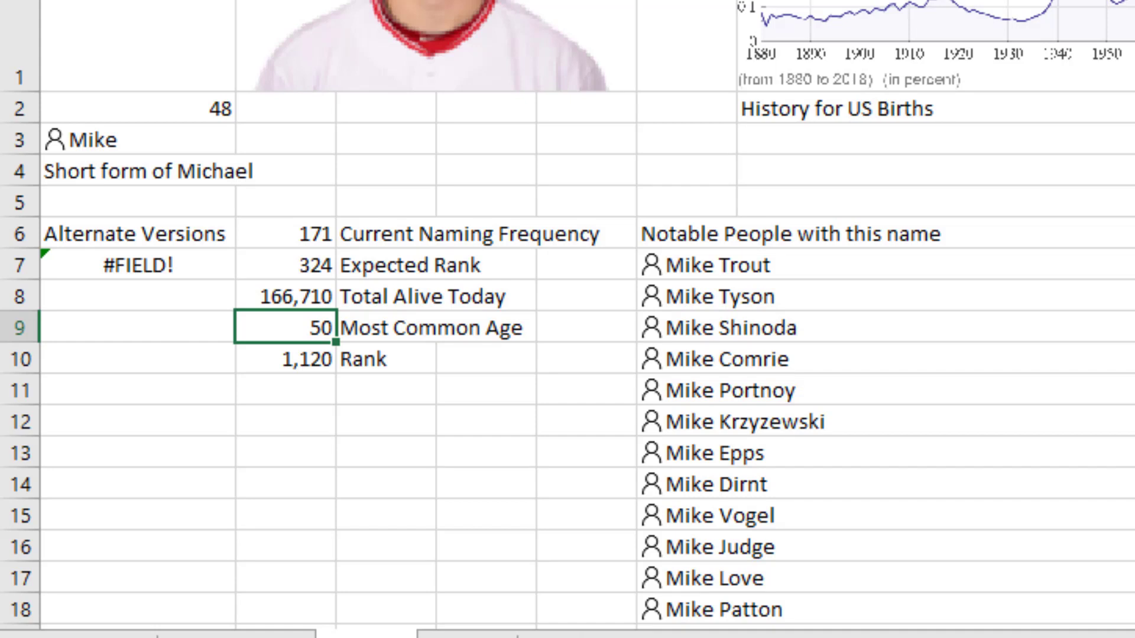
pyautogui.moveTo(1036, 462)
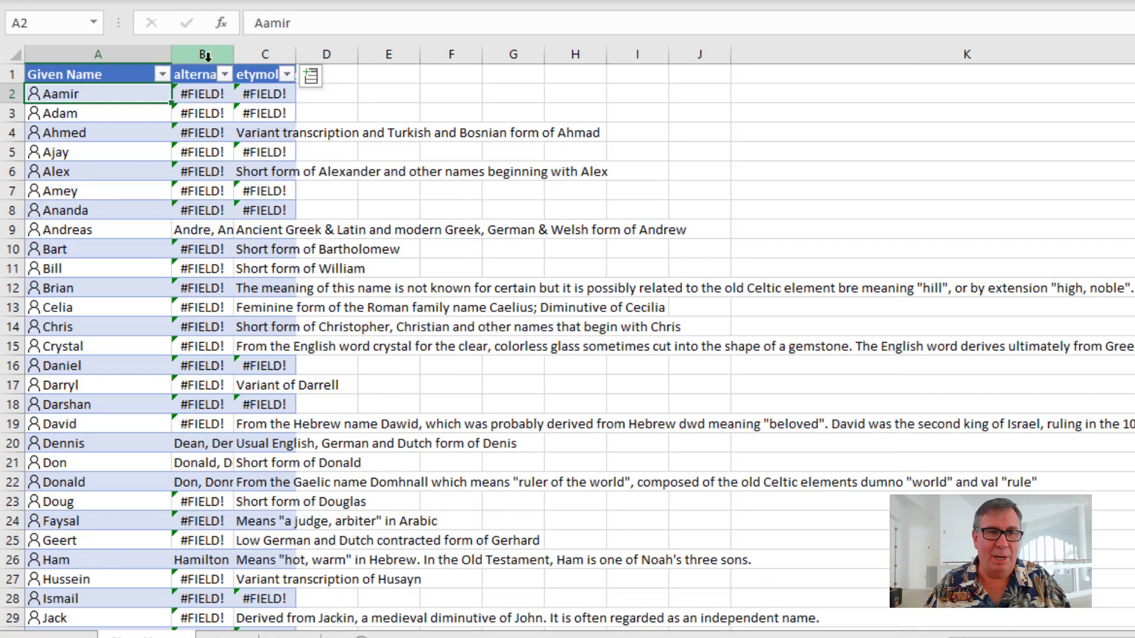
# Delete columns B:C and insert the most common age field instead
pyautogui.rightClick(201, 54)
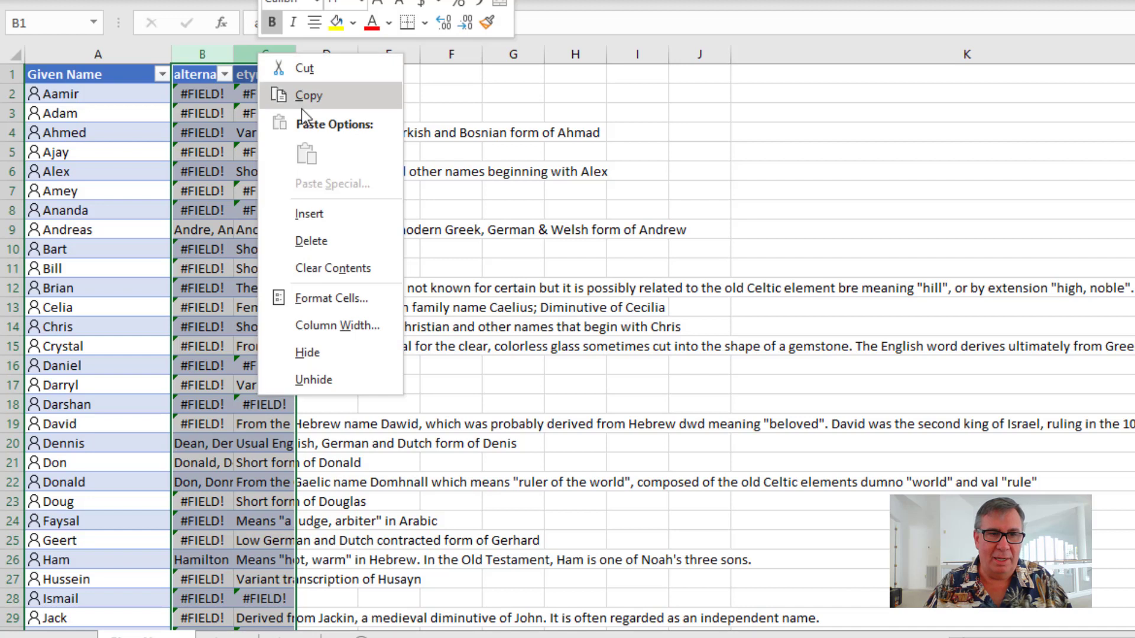
pyautogui.click(311, 241)
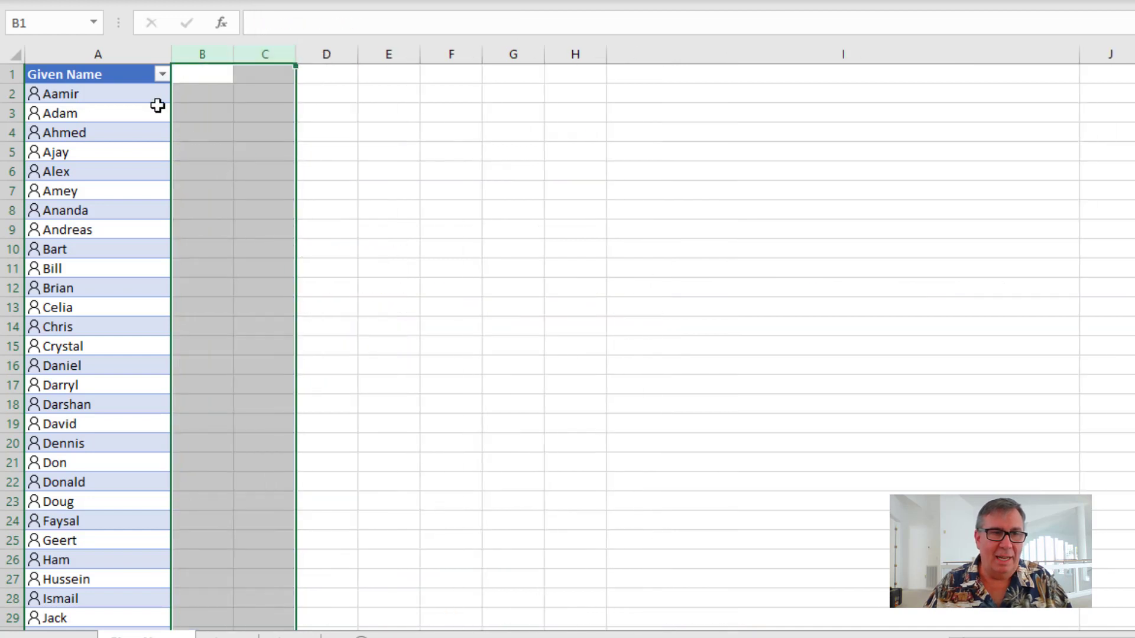
pyautogui.click(185, 75)
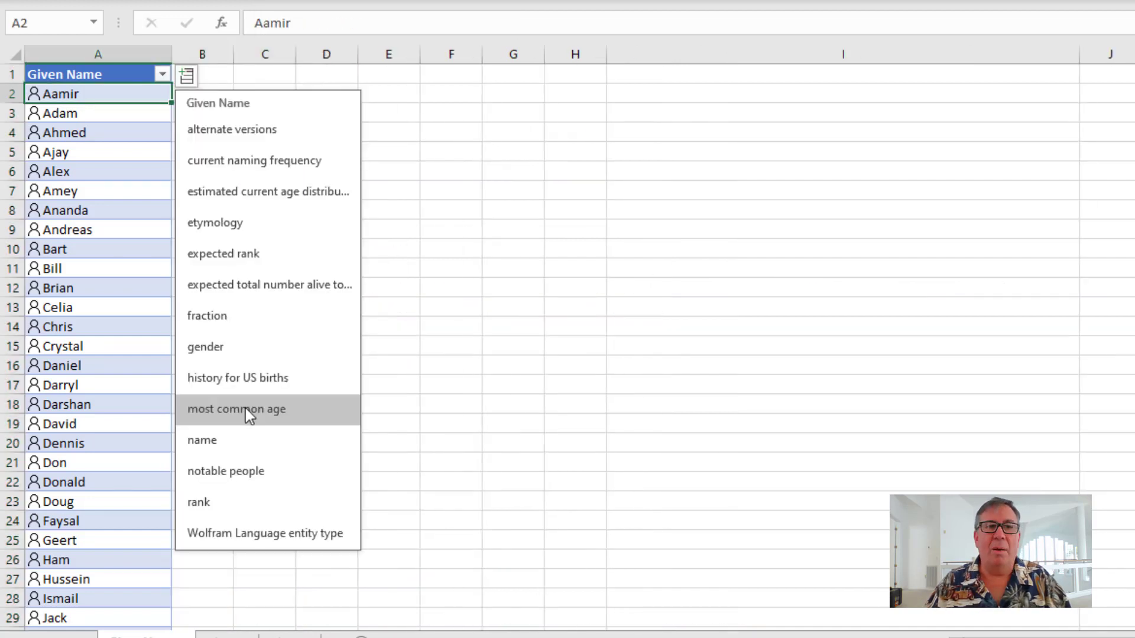
pyautogui.click(236, 409)
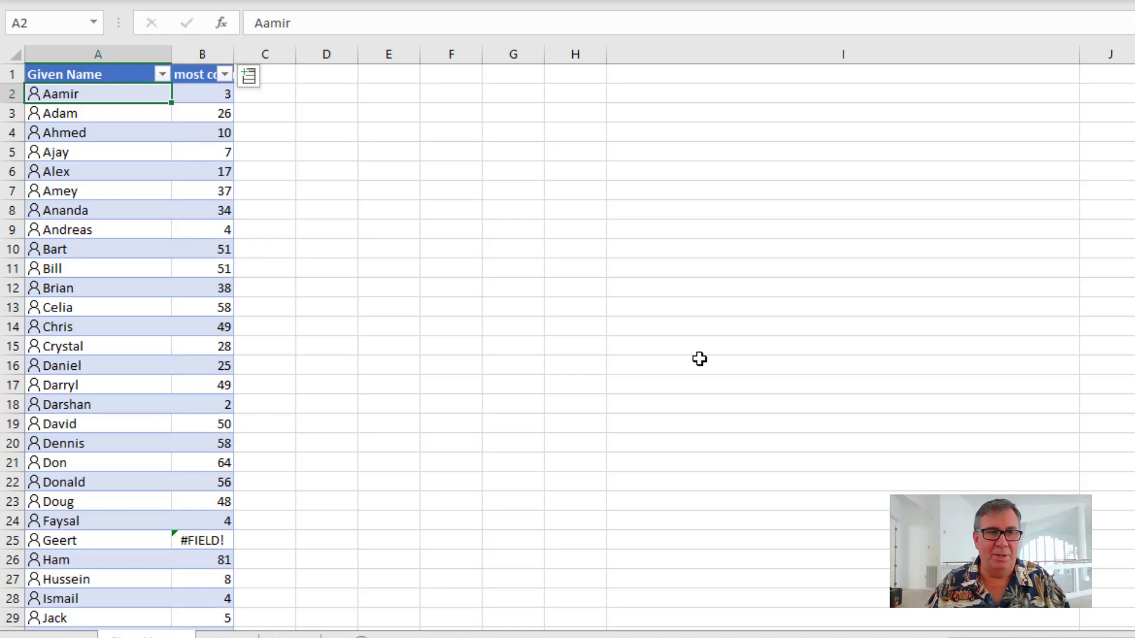
pyautogui.moveTo(404, 233)
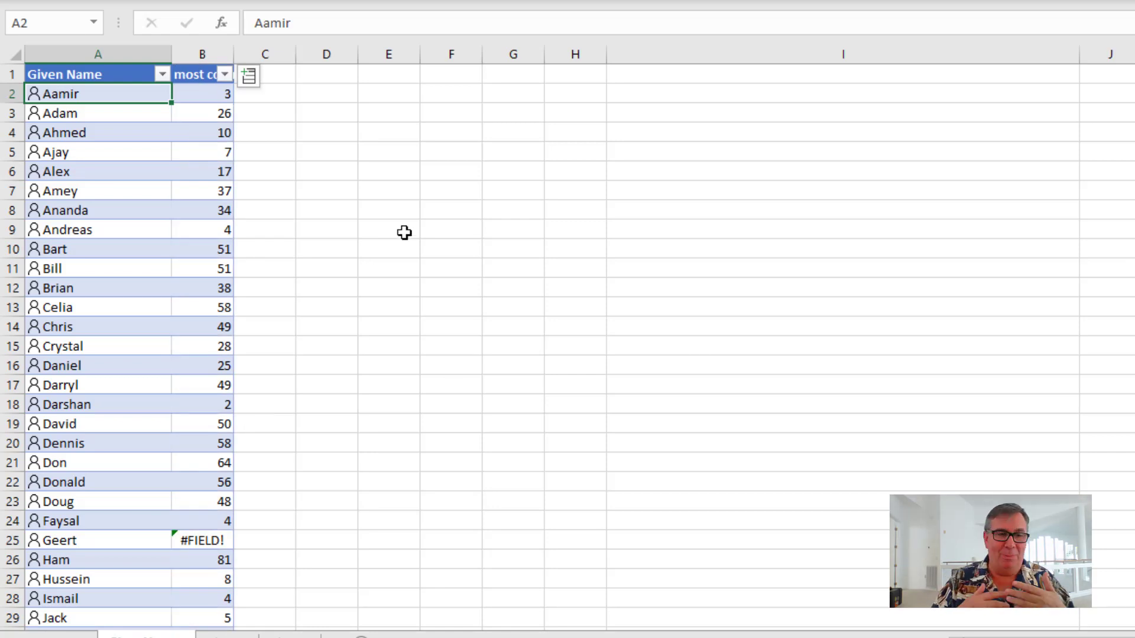
pyautogui.moveTo(312, 212)
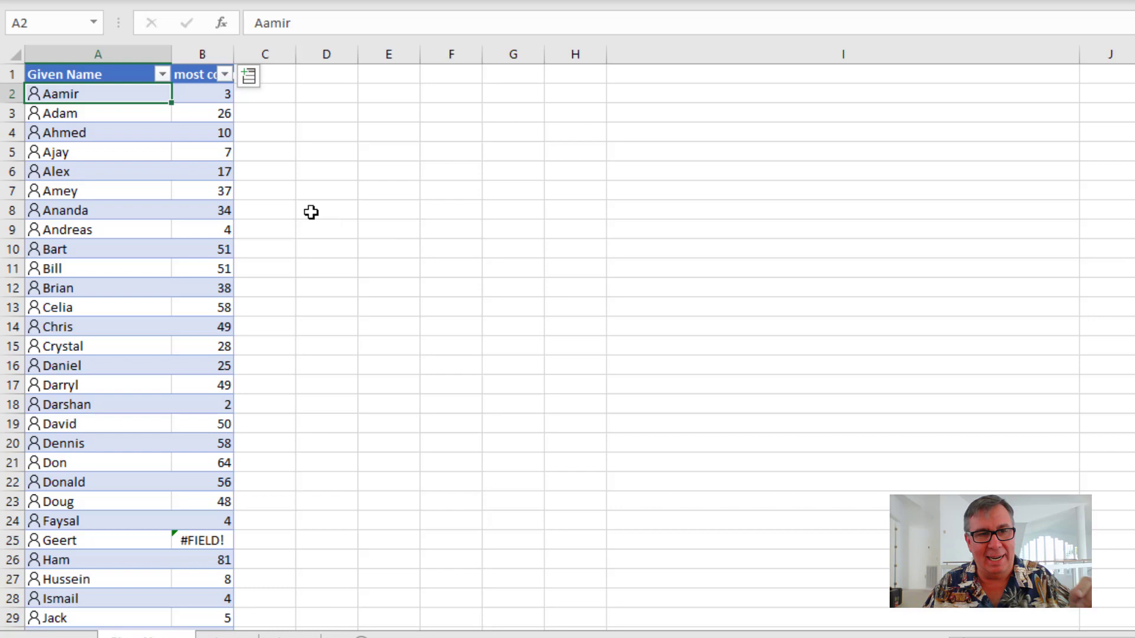
pyautogui.moveTo(253, 174)
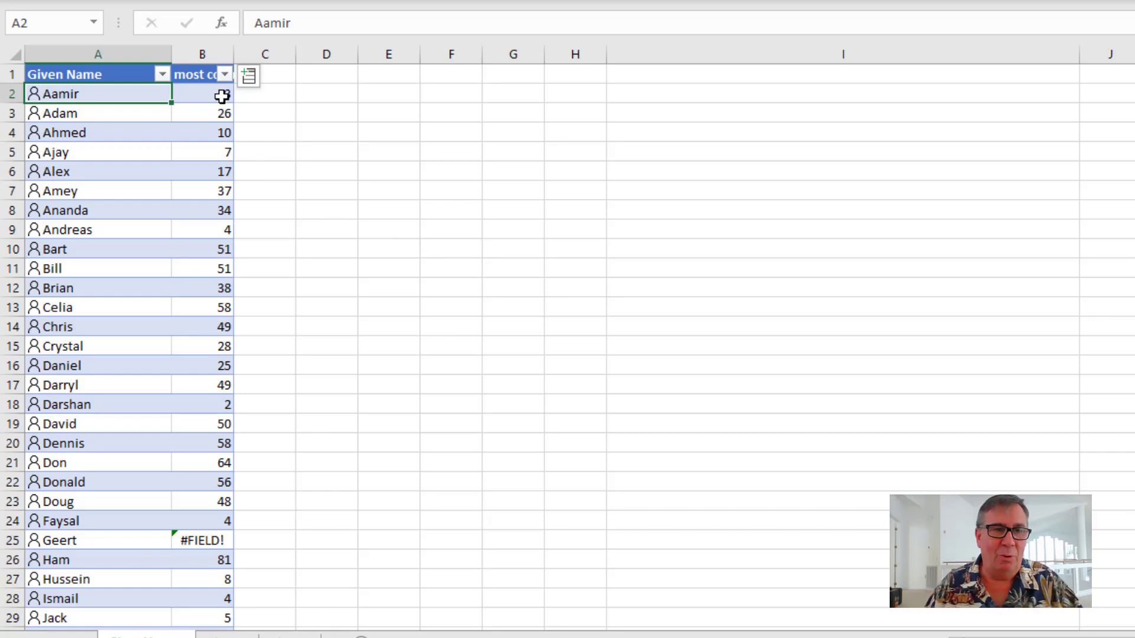
pyautogui.scroll(-3)
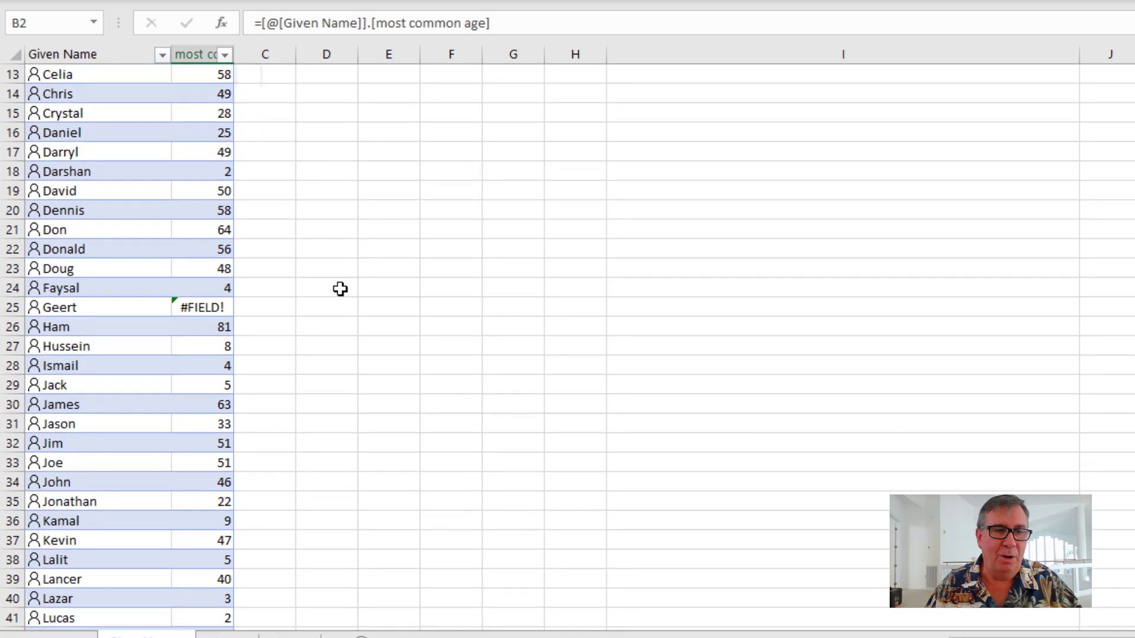
pyautogui.scroll(-3)
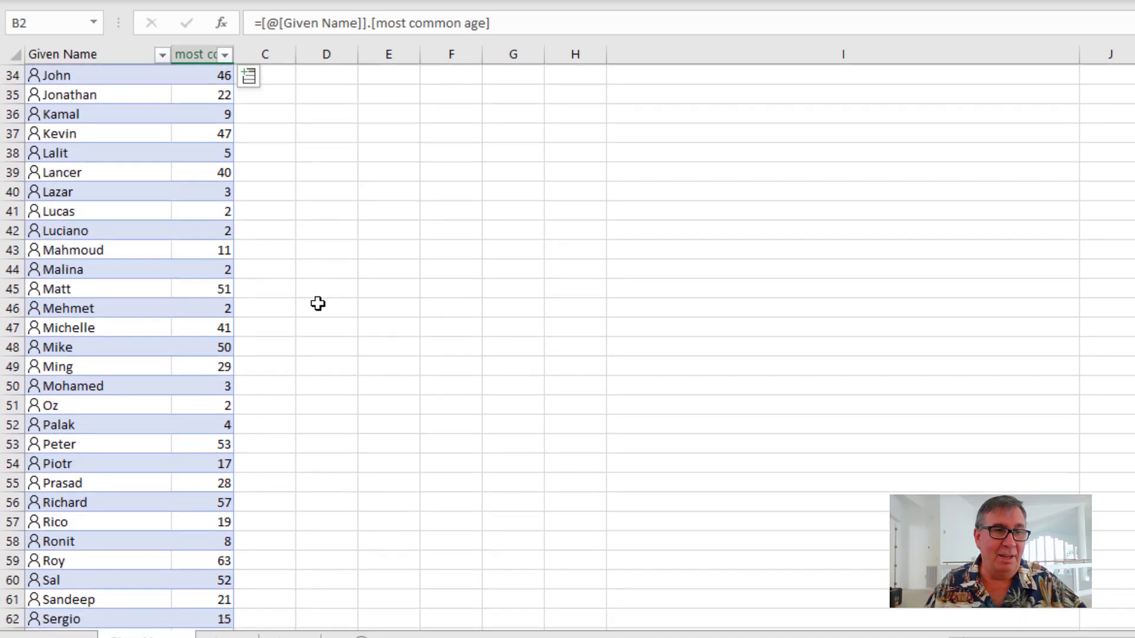
pyautogui.scroll(-3)
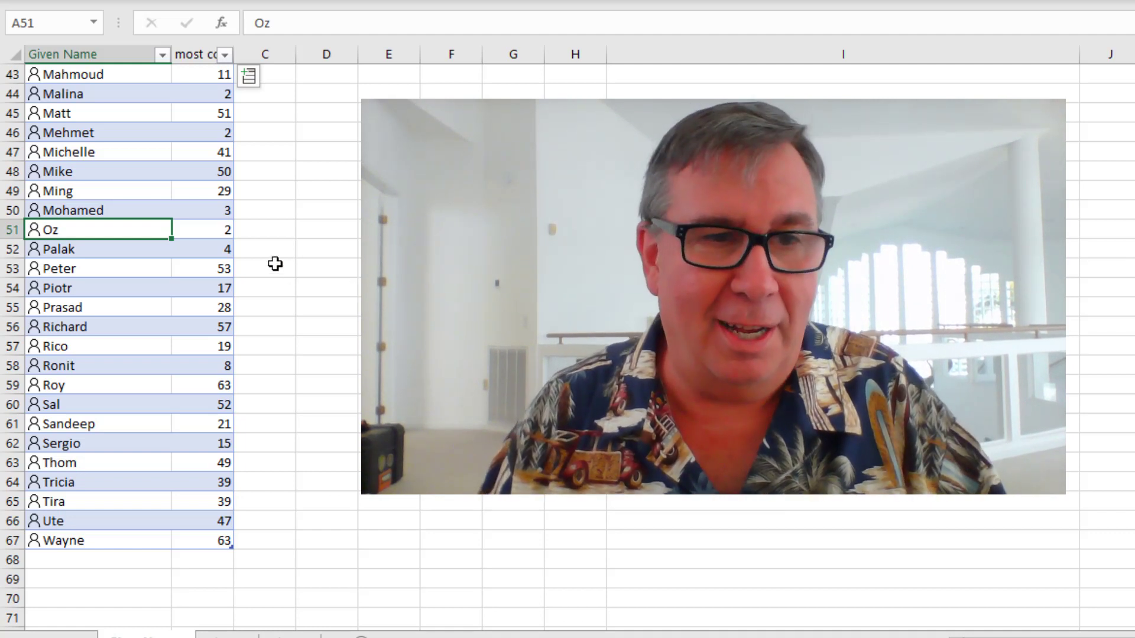
pyautogui.moveTo(333, 228)
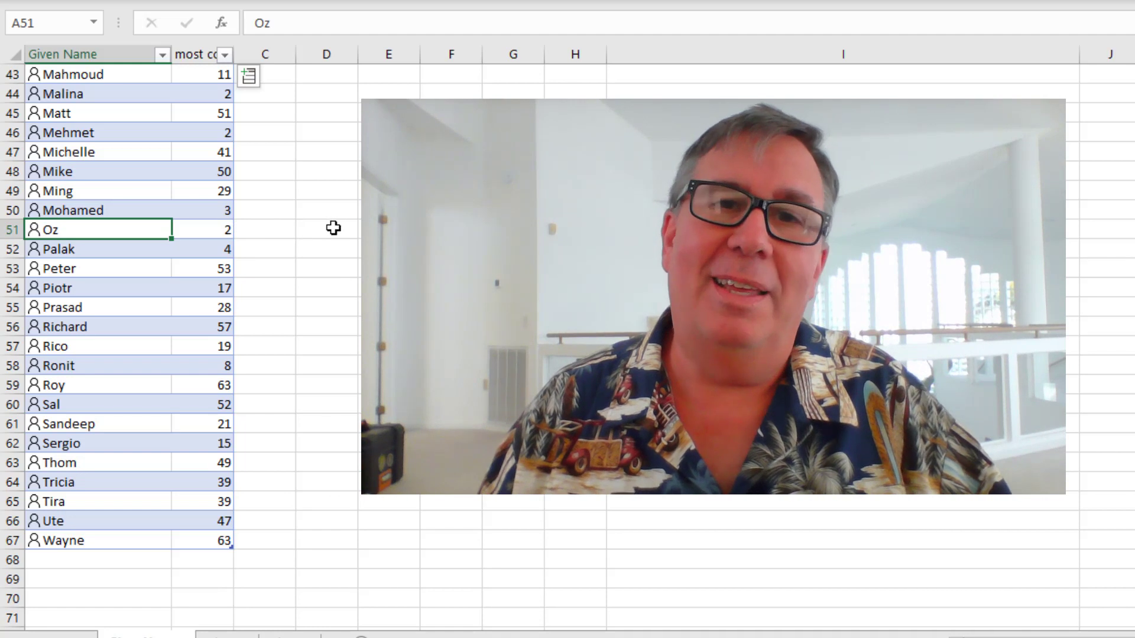
pyautogui.moveTo(328, 266)
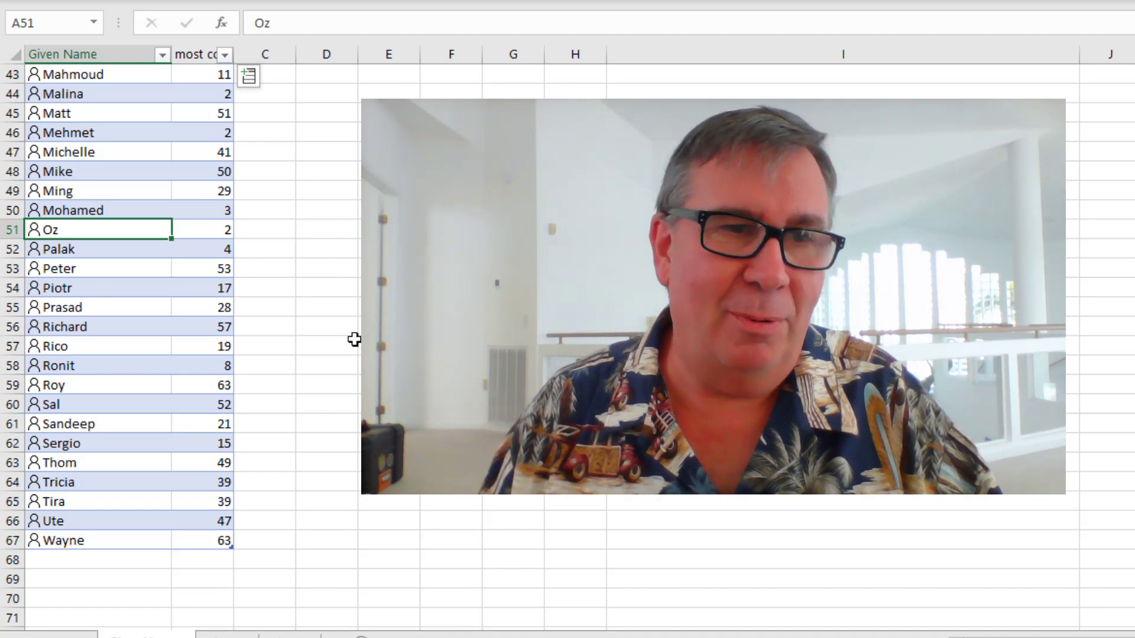
pyautogui.scroll(3)
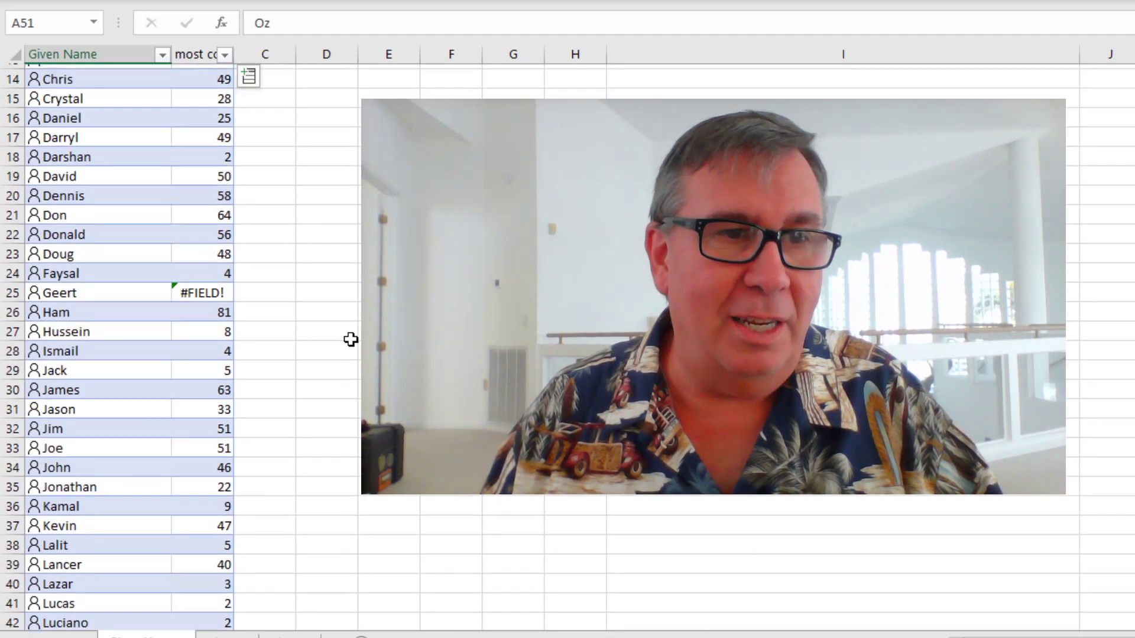
pyautogui.scroll(3)
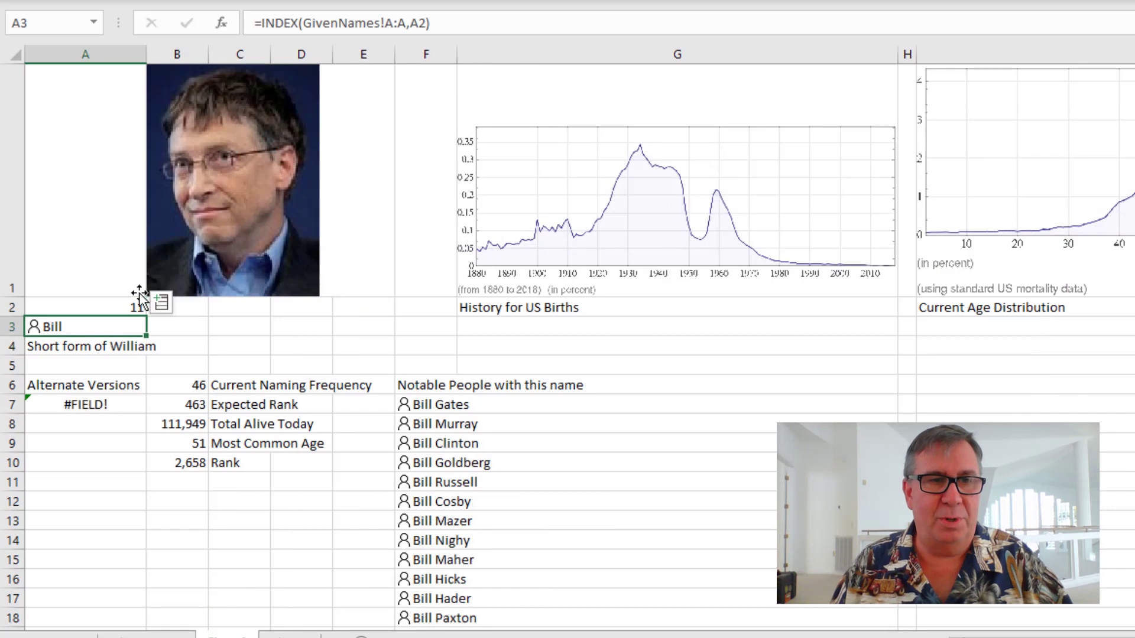
pyautogui.moveTo(387, 333)
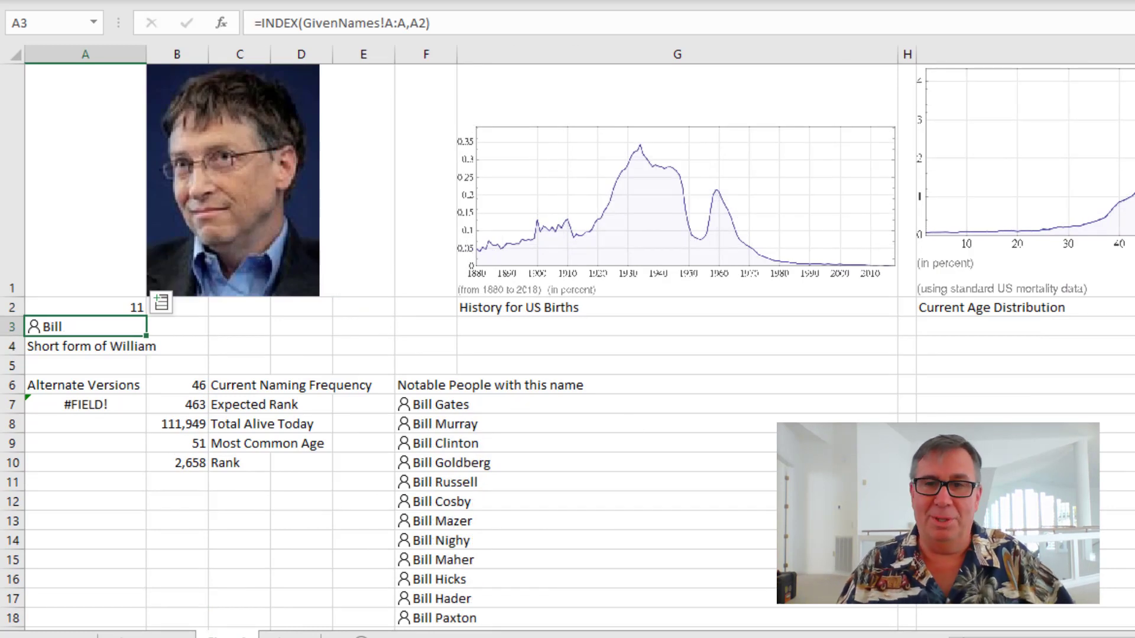
pyautogui.moveTo(766, 289)
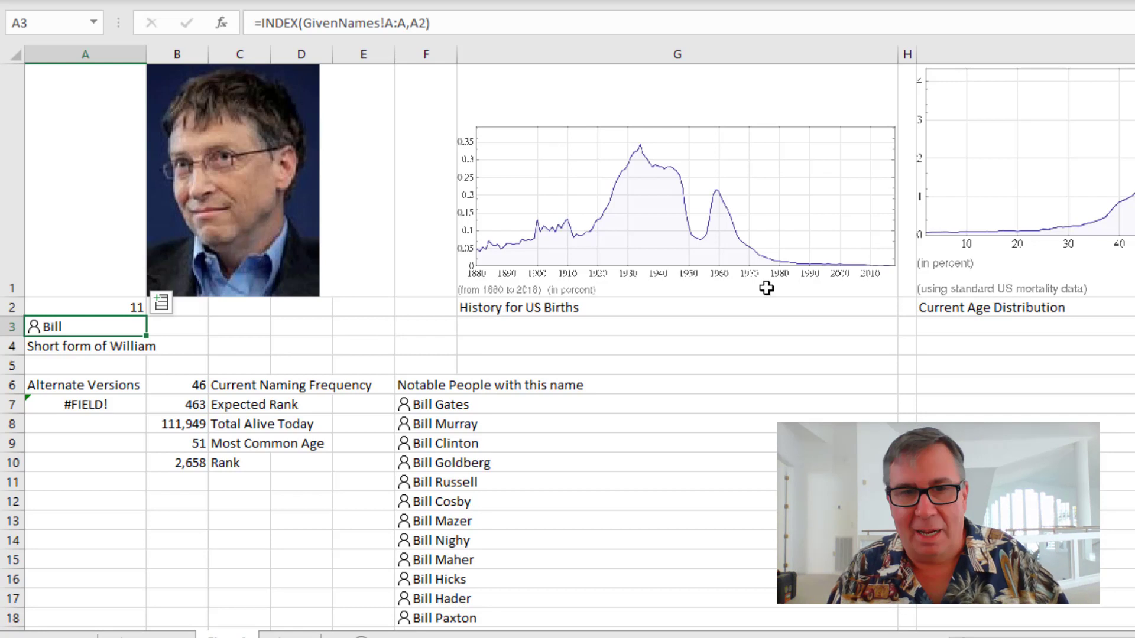
pyautogui.moveTo(637, 145)
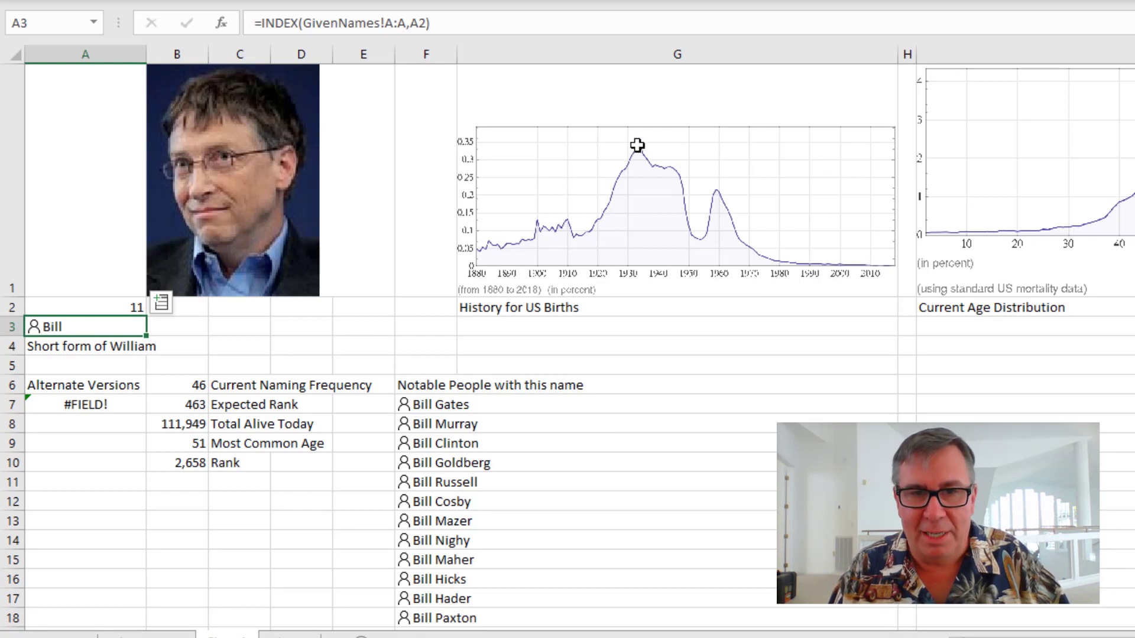
pyautogui.moveTo(691, 188)
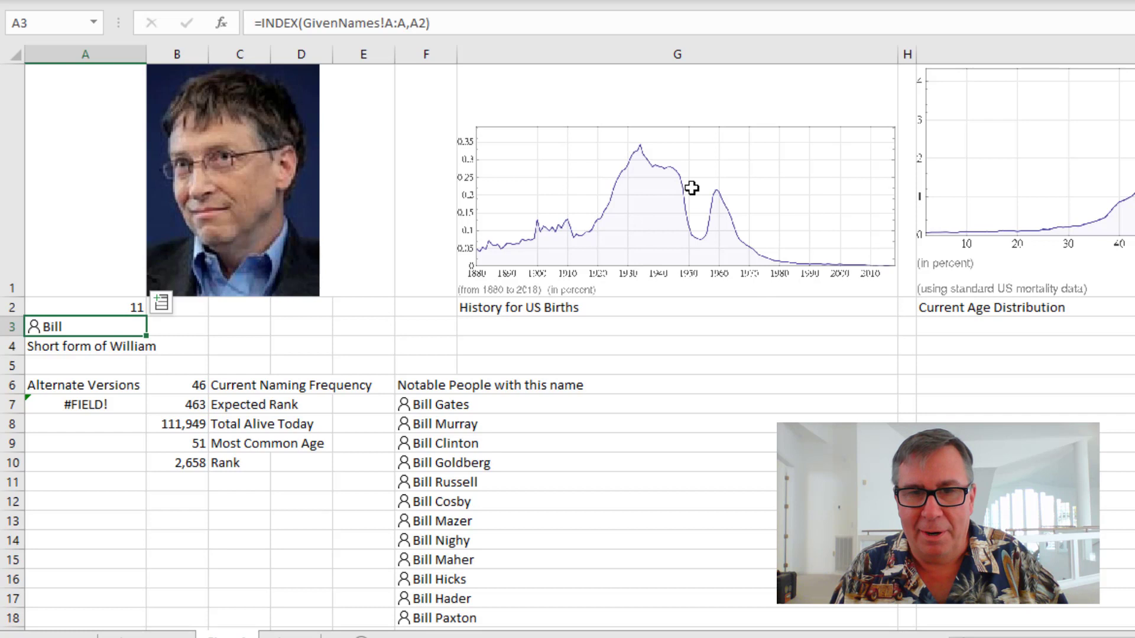
pyautogui.moveTo(716, 192)
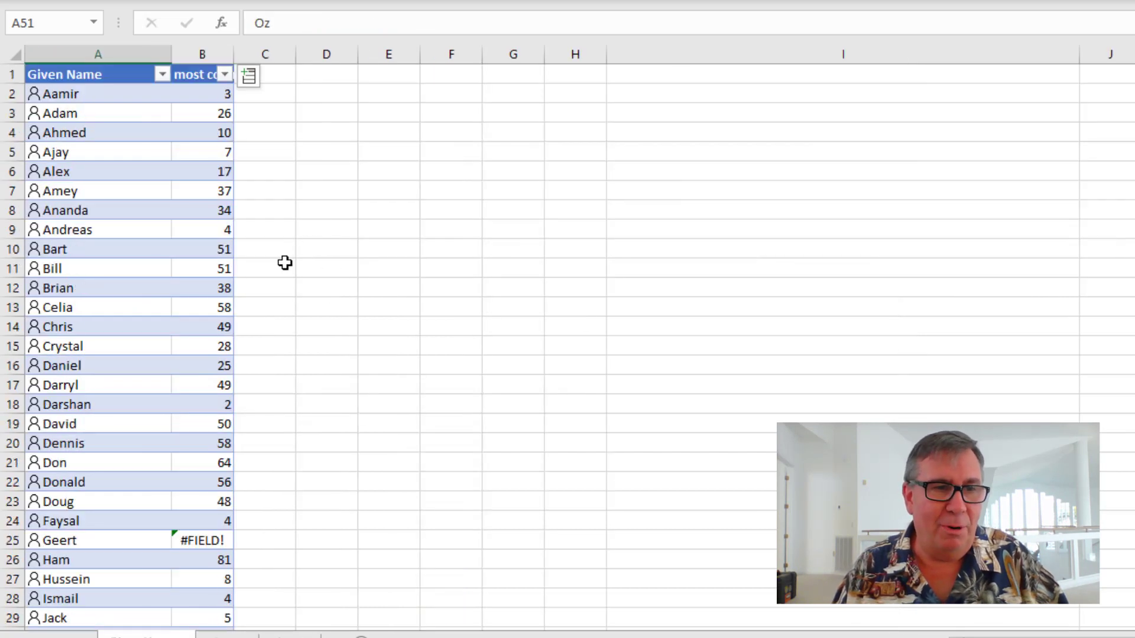
pyautogui.scroll(-3)
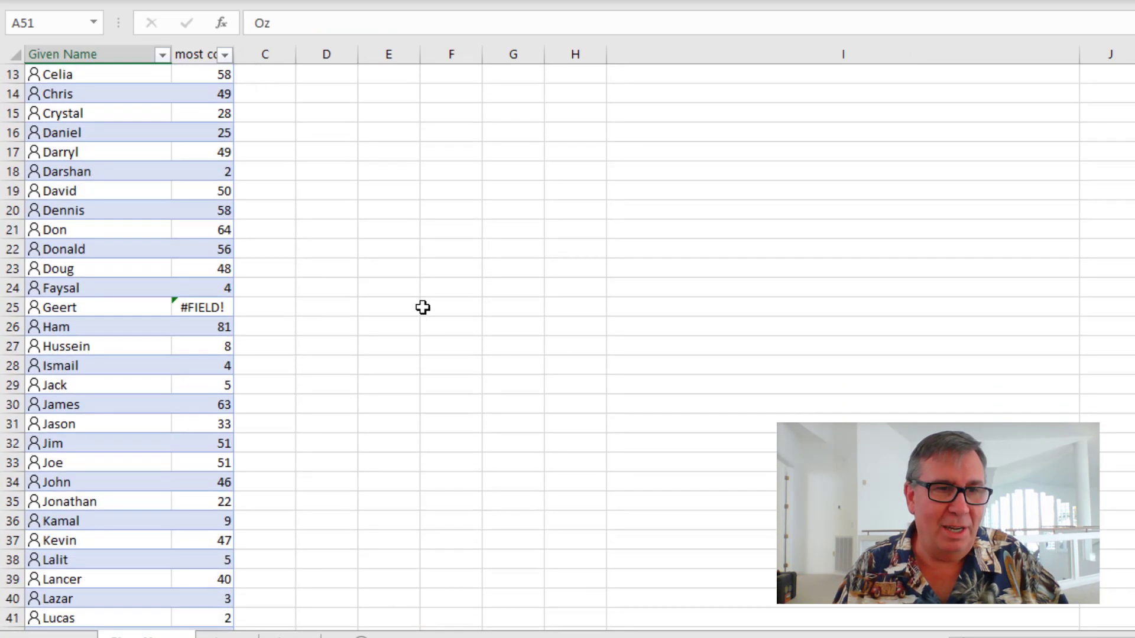
pyautogui.scroll(-3)
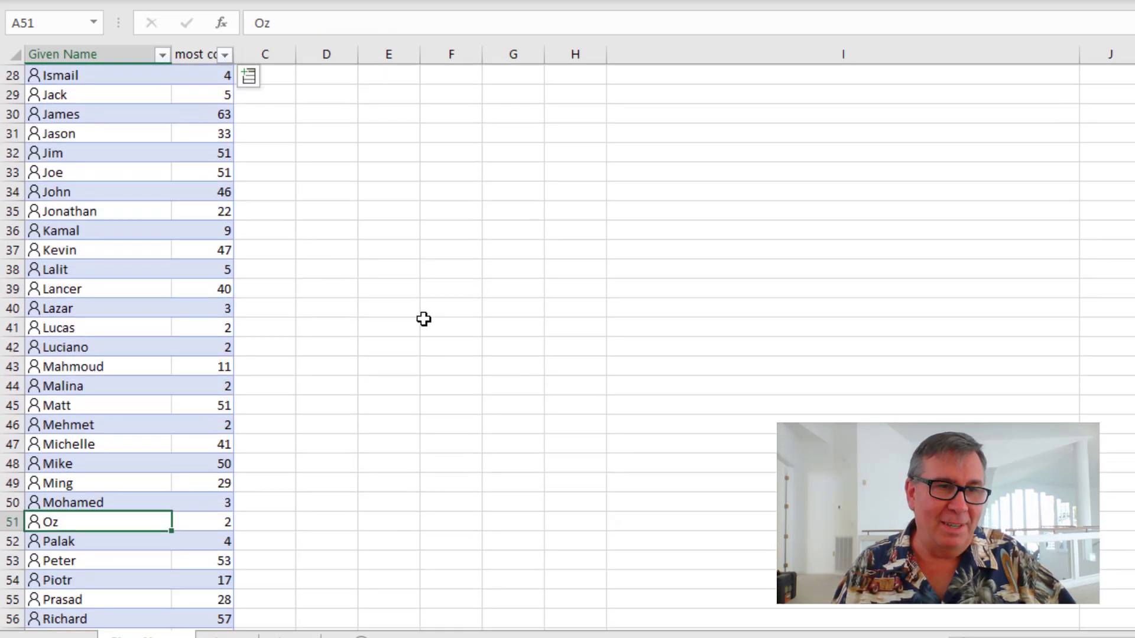
pyautogui.scroll(-3)
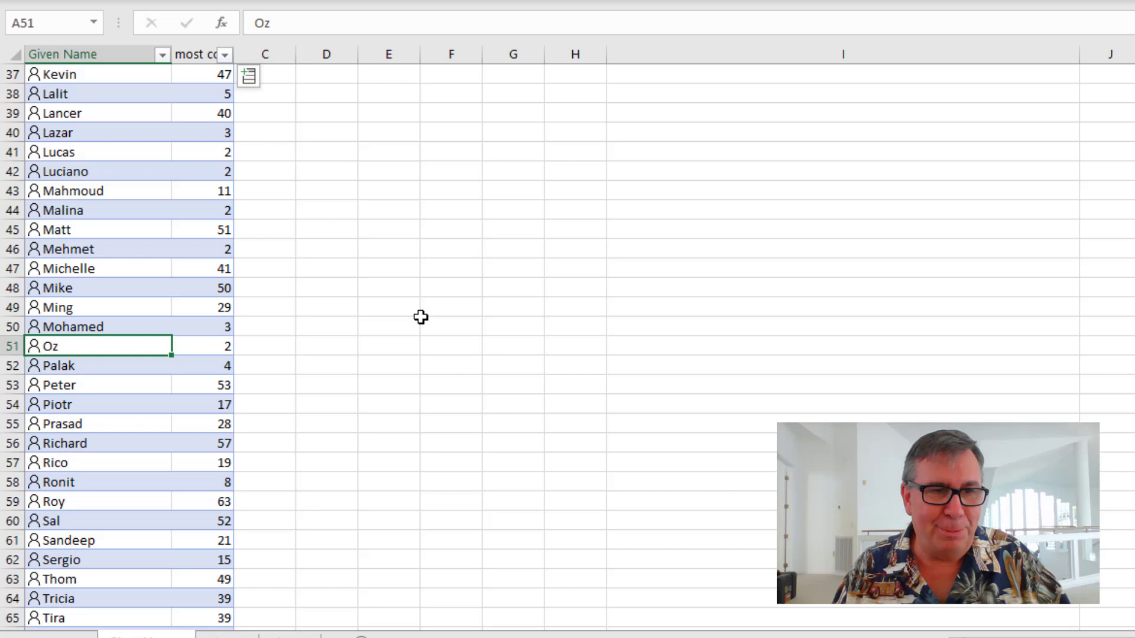
pyautogui.scroll(-3)
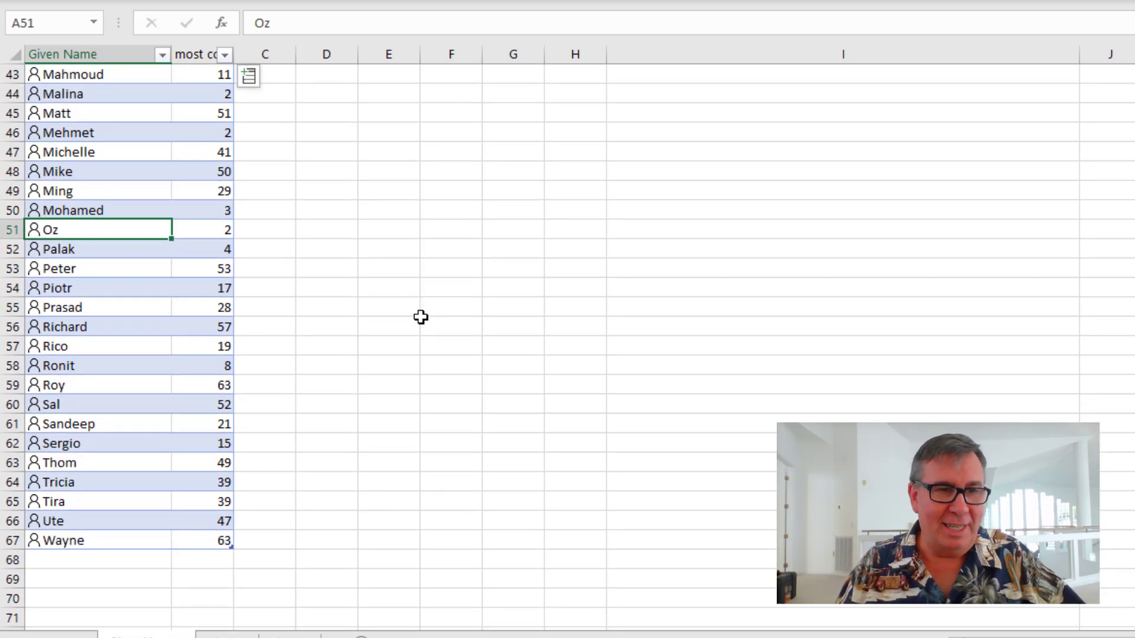
pyautogui.moveTo(440, 389)
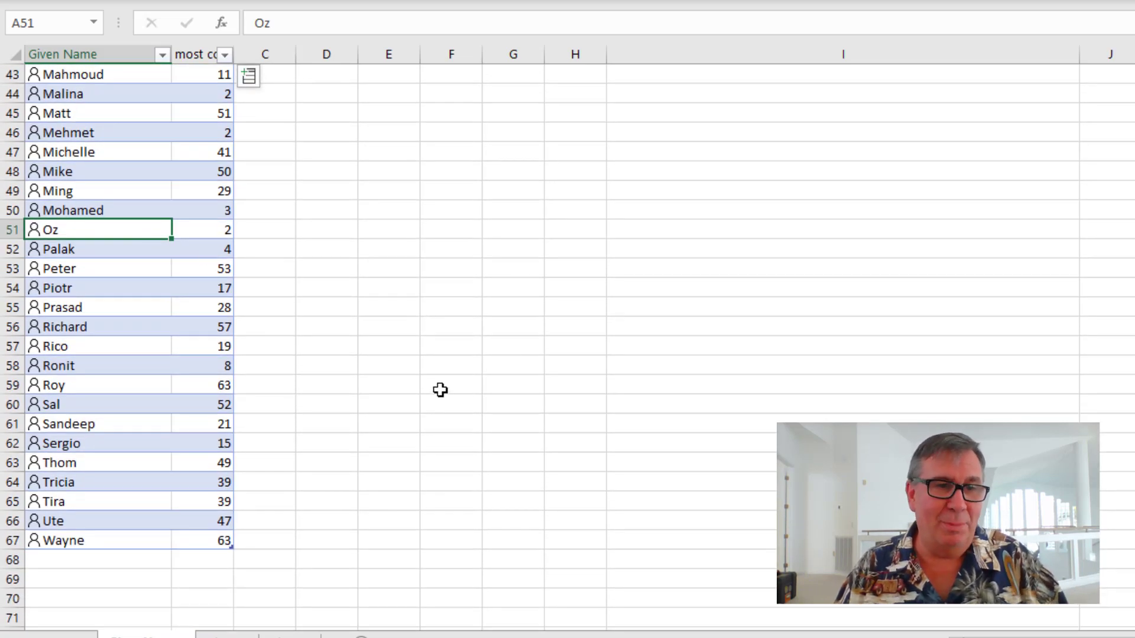
pyautogui.scroll(3)
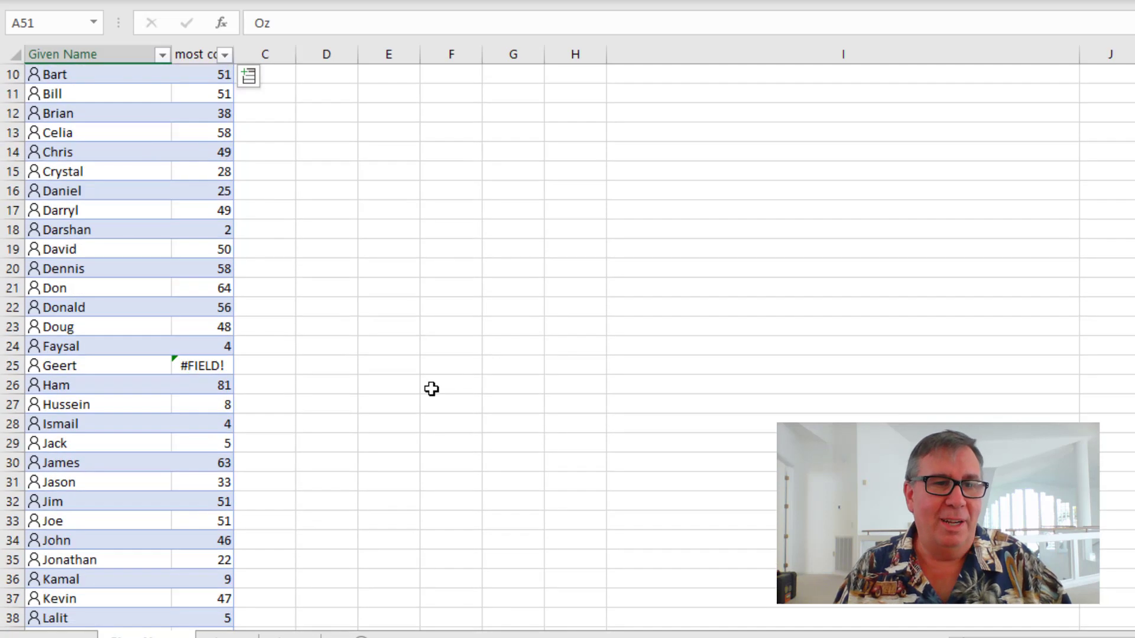
pyautogui.moveTo(219, 385)
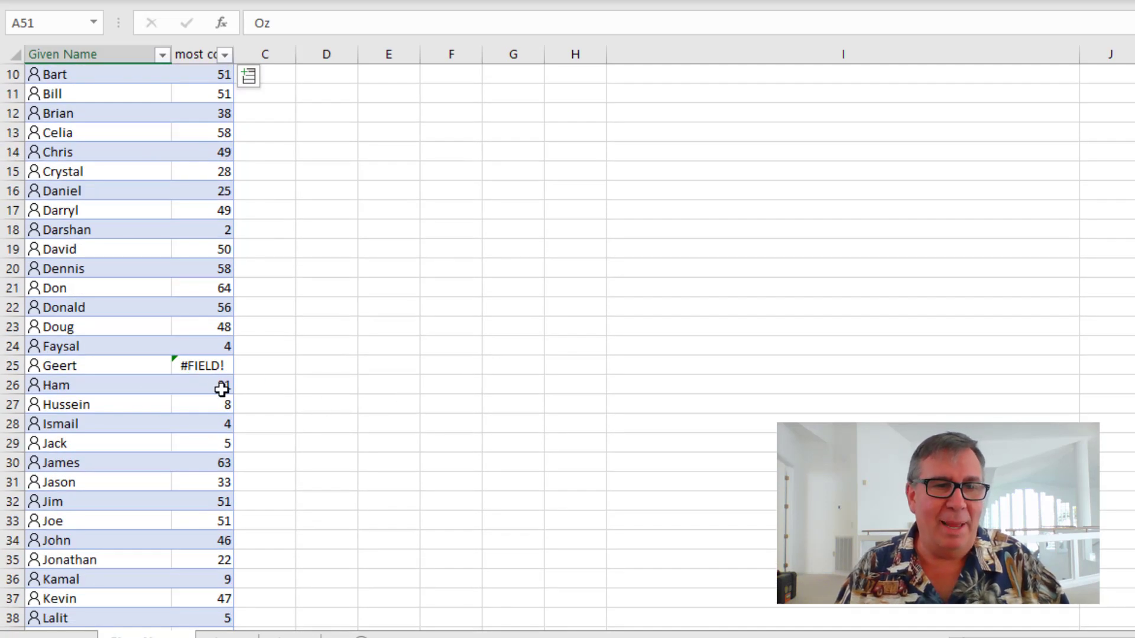
# Insert the 'expected total number alive today' field as a new table column
pyautogui.click(249, 75)
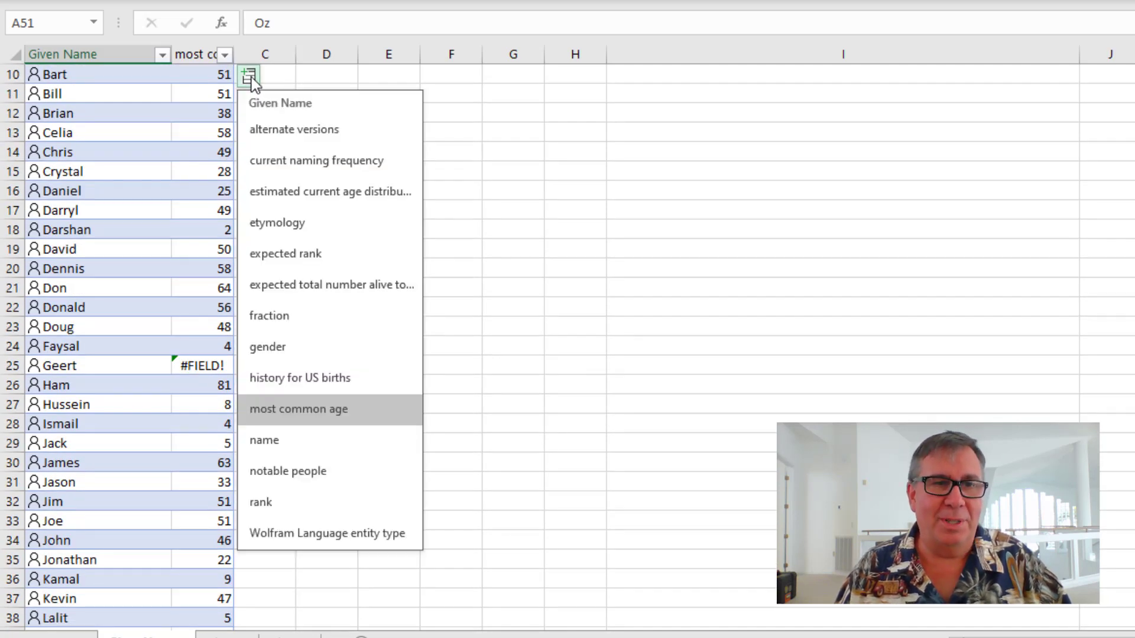
pyautogui.moveTo(336, 171)
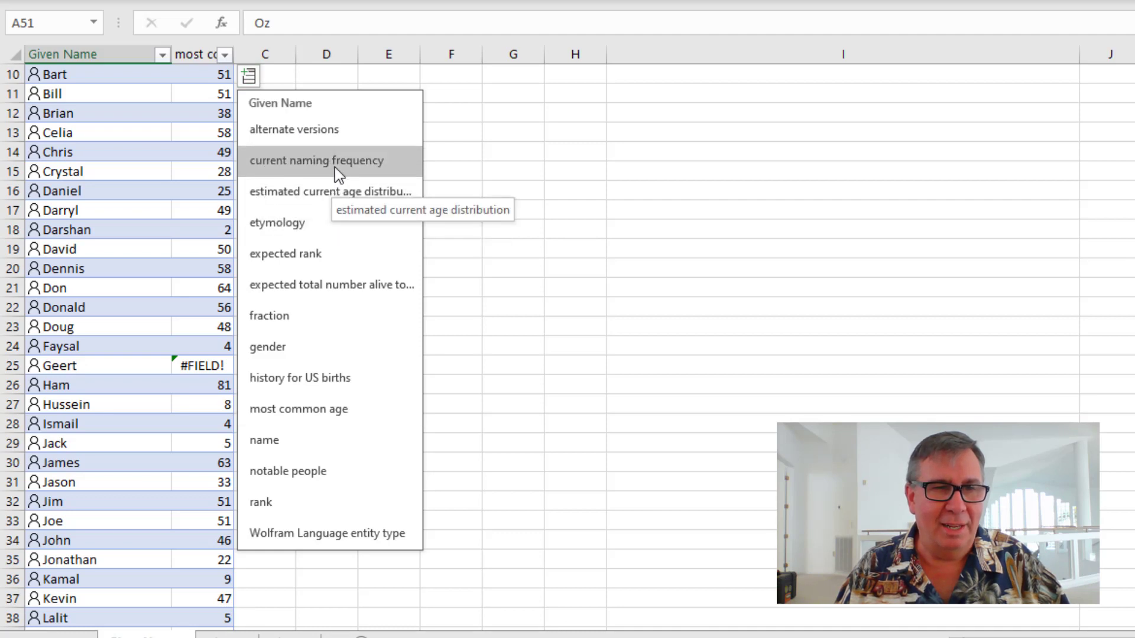
pyautogui.moveTo(337, 470)
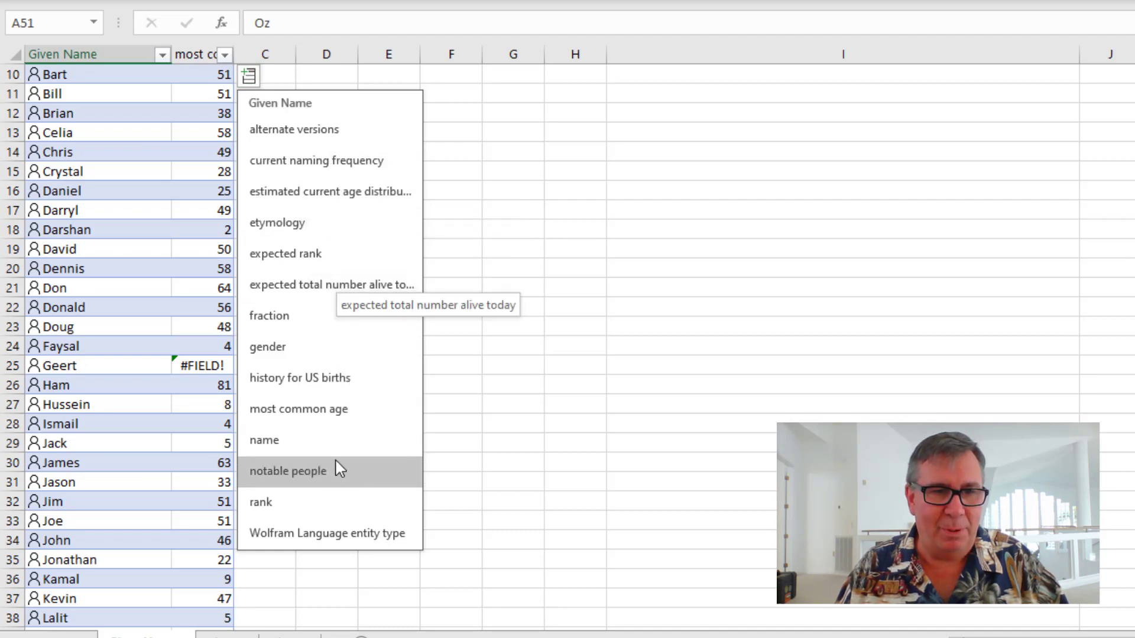
pyautogui.moveTo(290, 362)
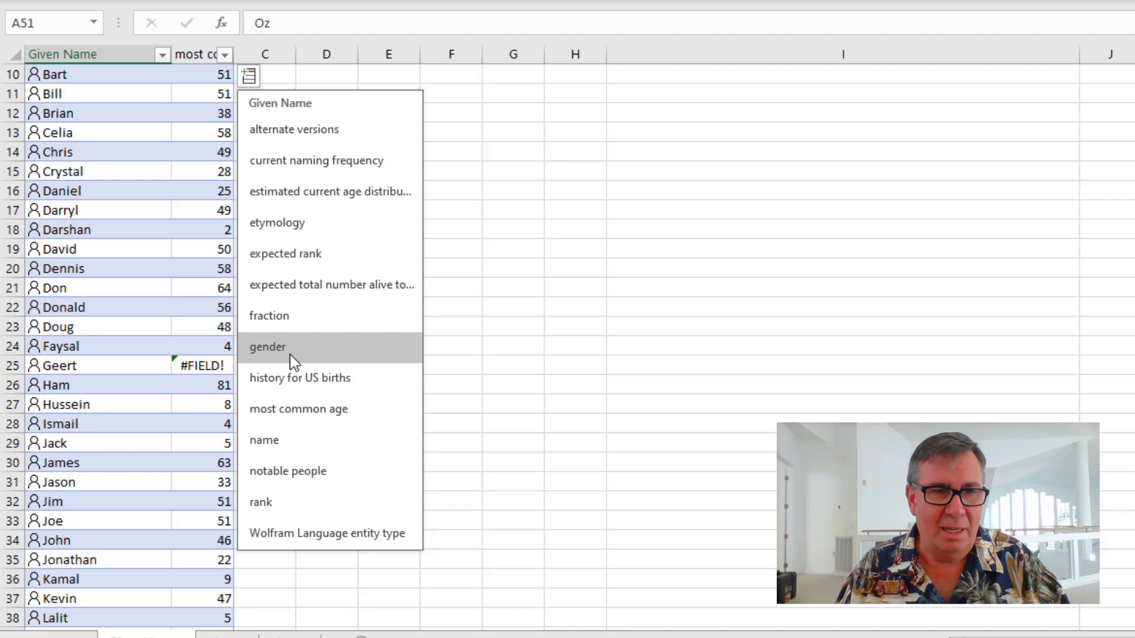
pyautogui.moveTo(330, 284)
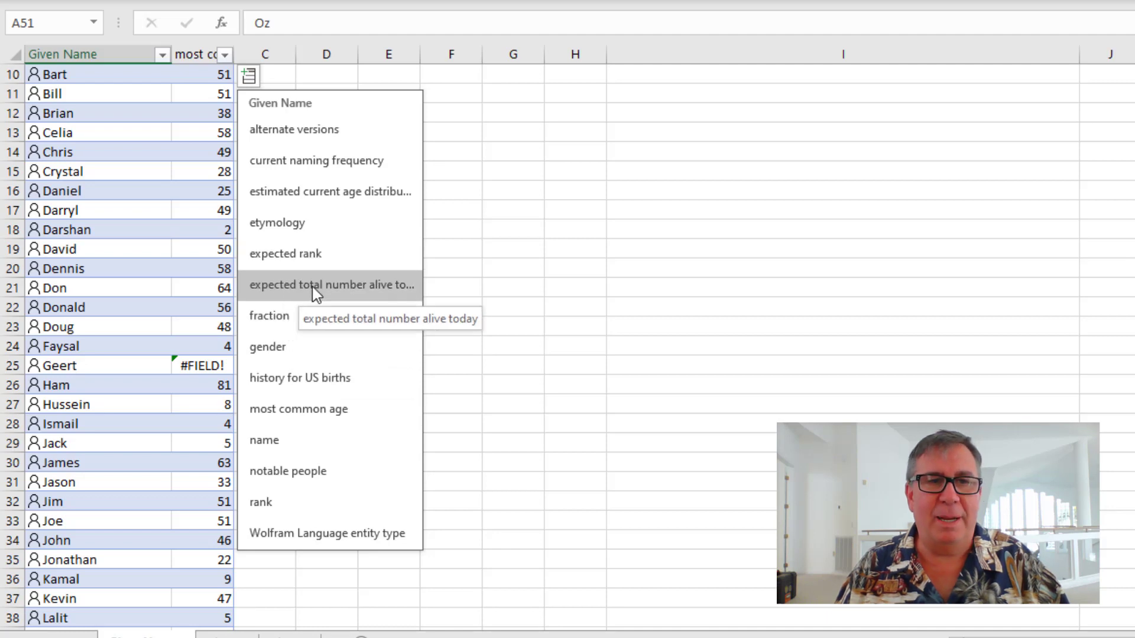
pyautogui.click(330, 284)
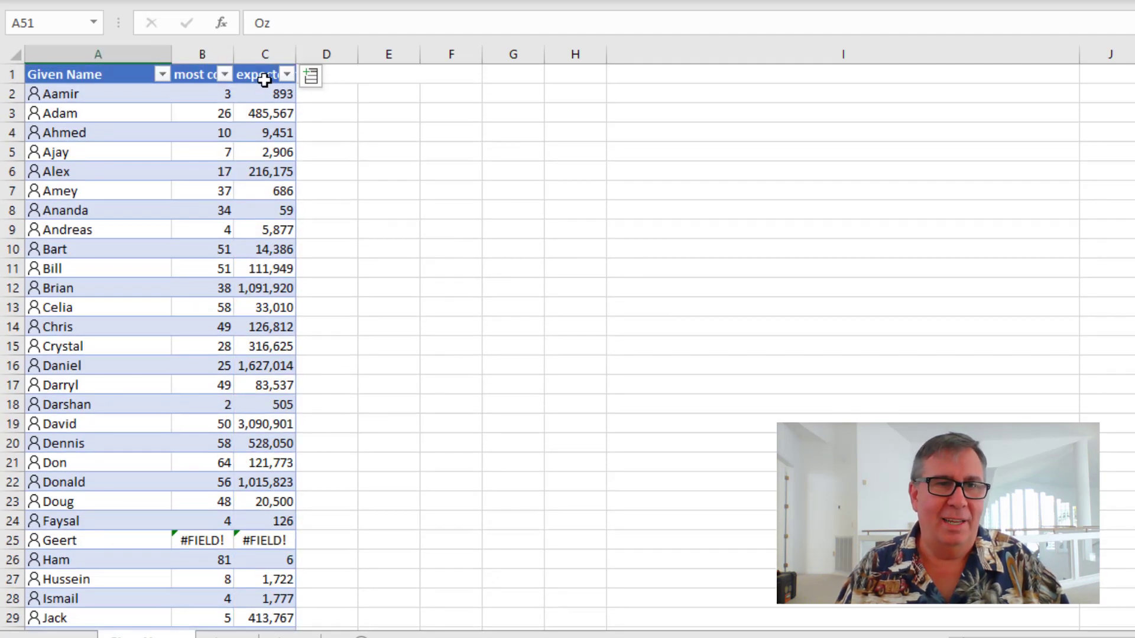
# Sort column C Largest to Smallest and scroll through the reordered names
pyautogui.click(265, 74)
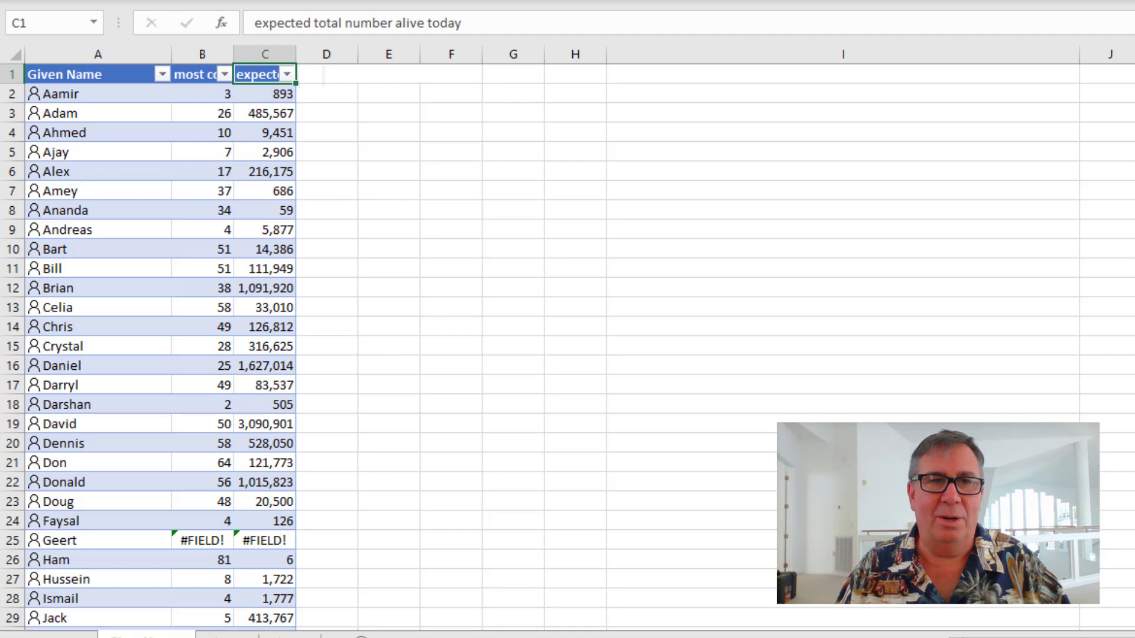
pyautogui.click(285, 73)
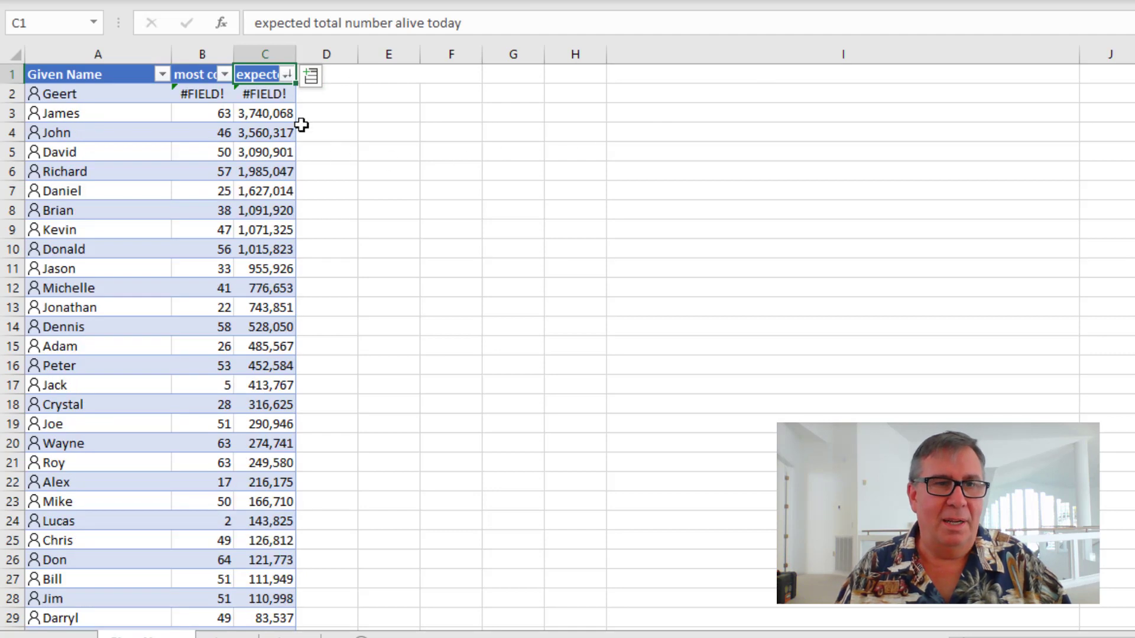
pyautogui.moveTo(294, 132)
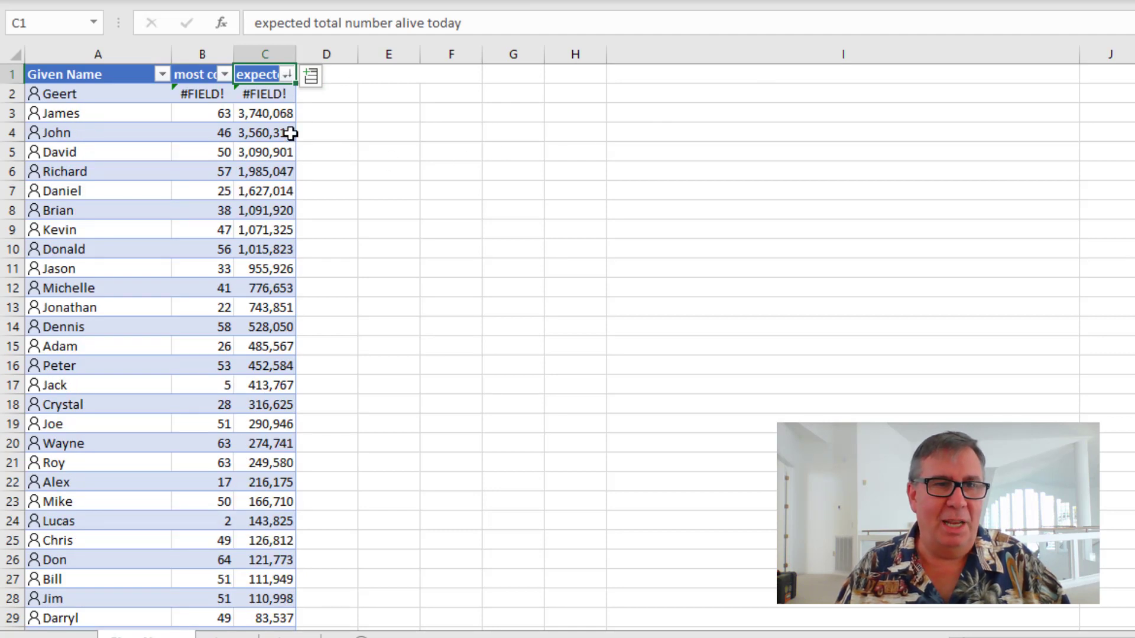
pyautogui.moveTo(288, 152)
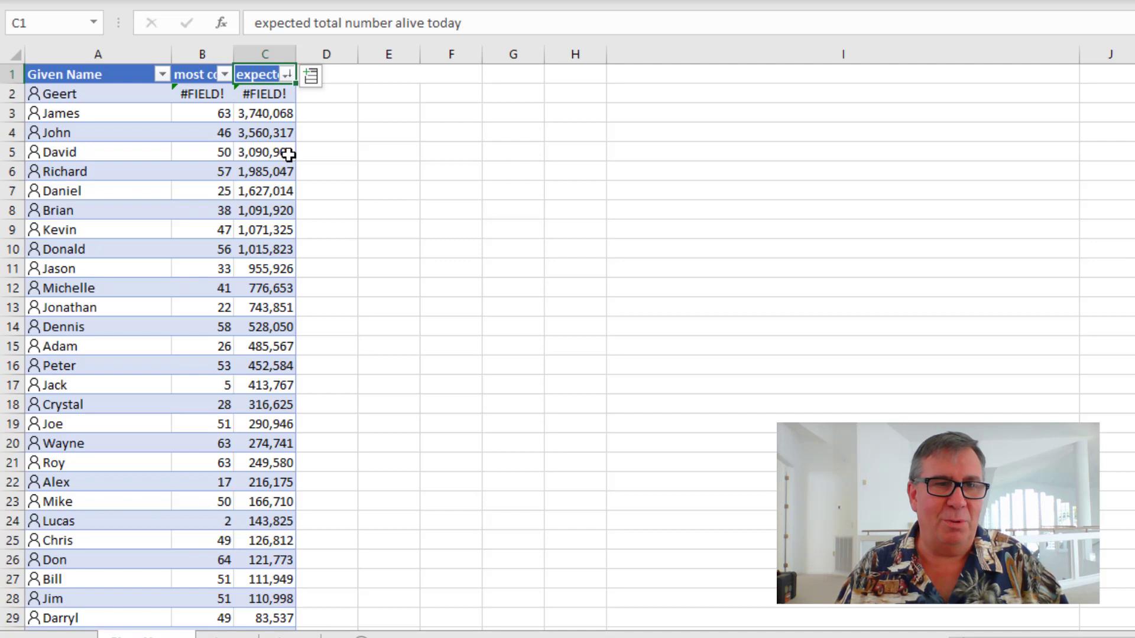
pyautogui.moveTo(288, 174)
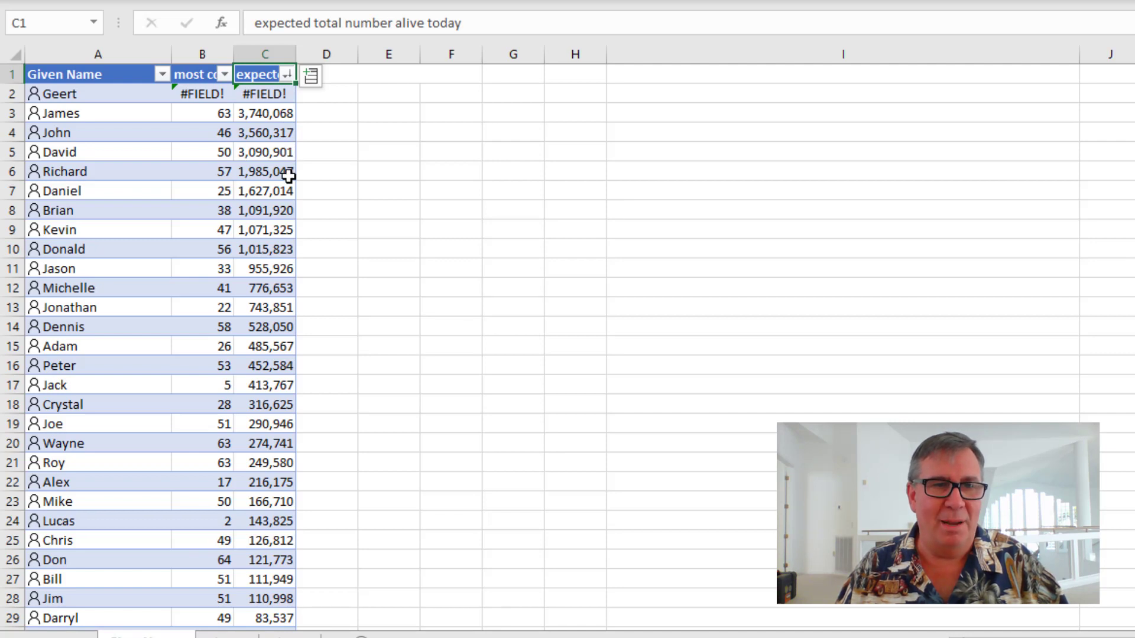
pyautogui.scroll(-3)
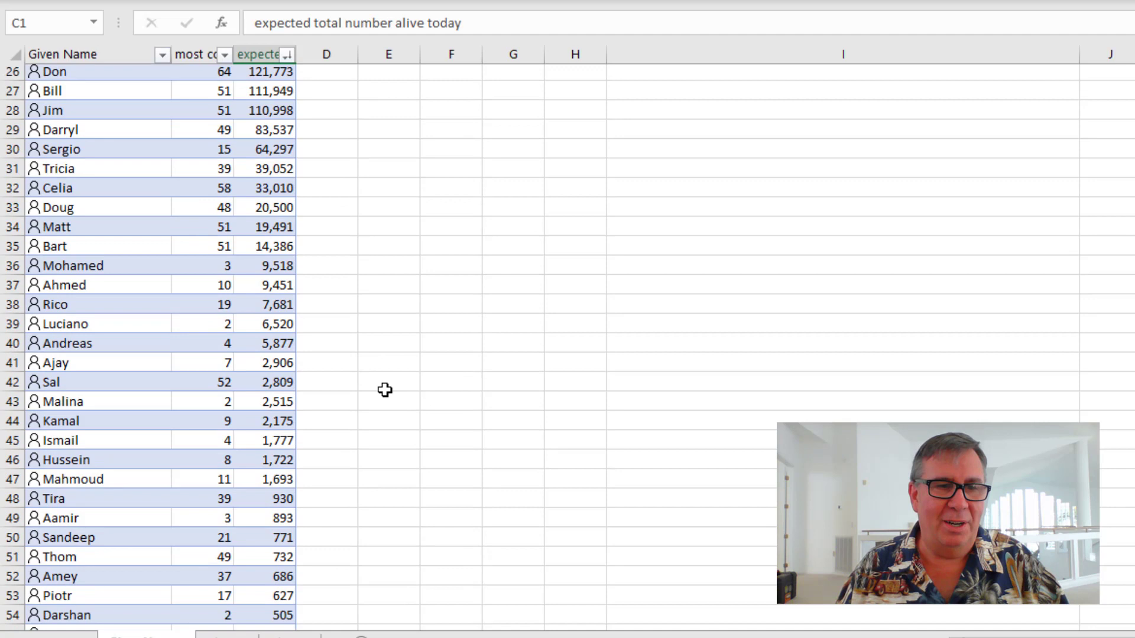
pyautogui.scroll(-3)
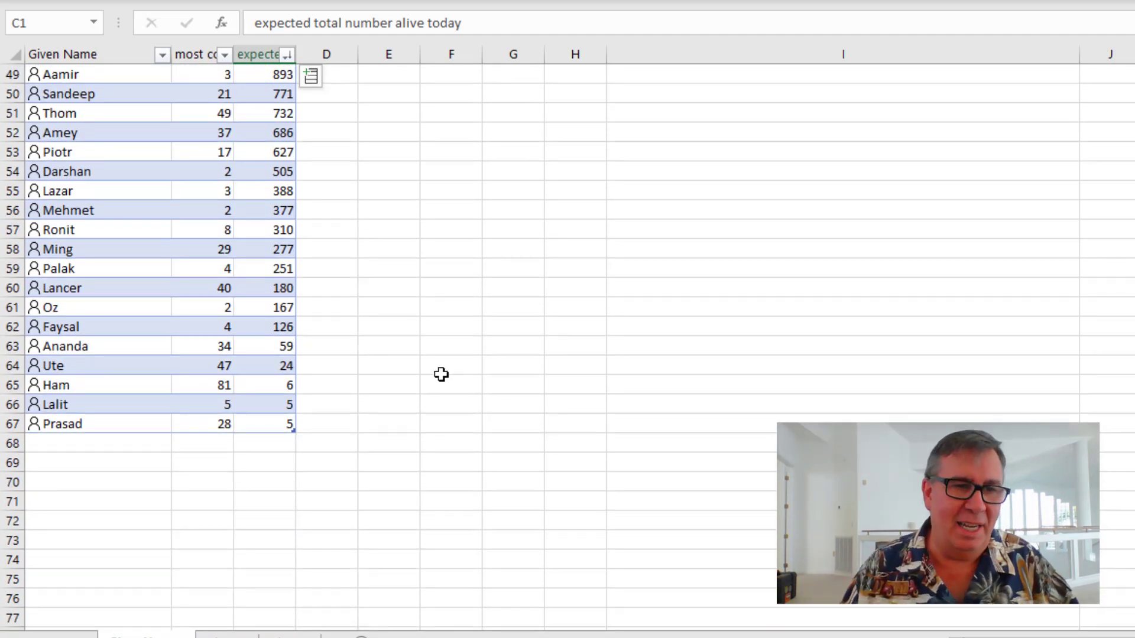
pyautogui.moveTo(157, 269)
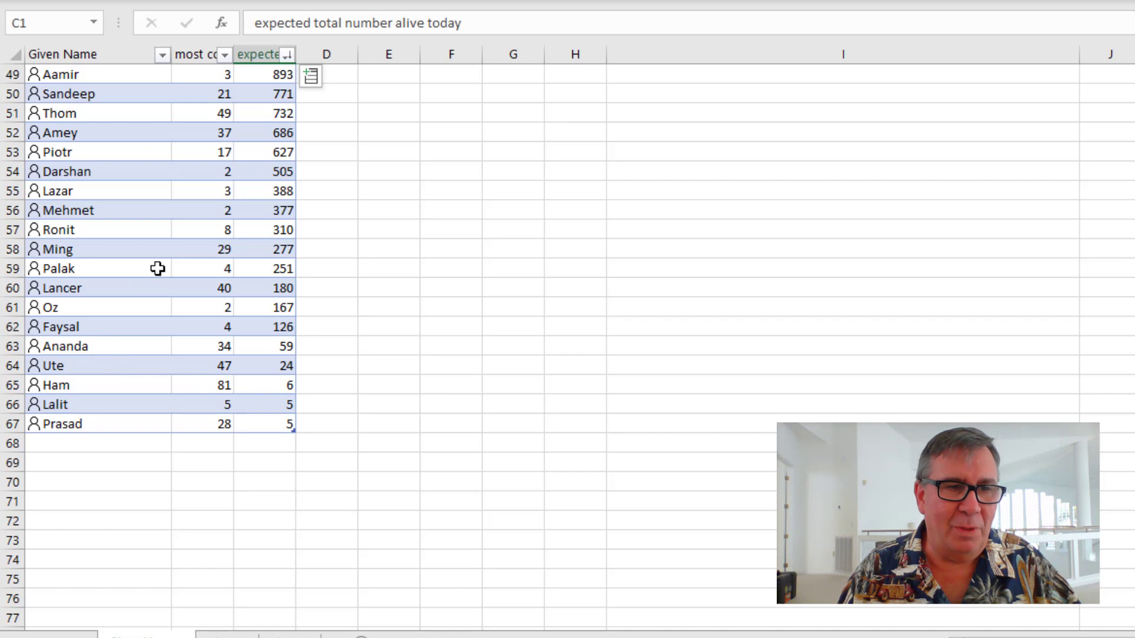
pyautogui.moveTo(213, 209)
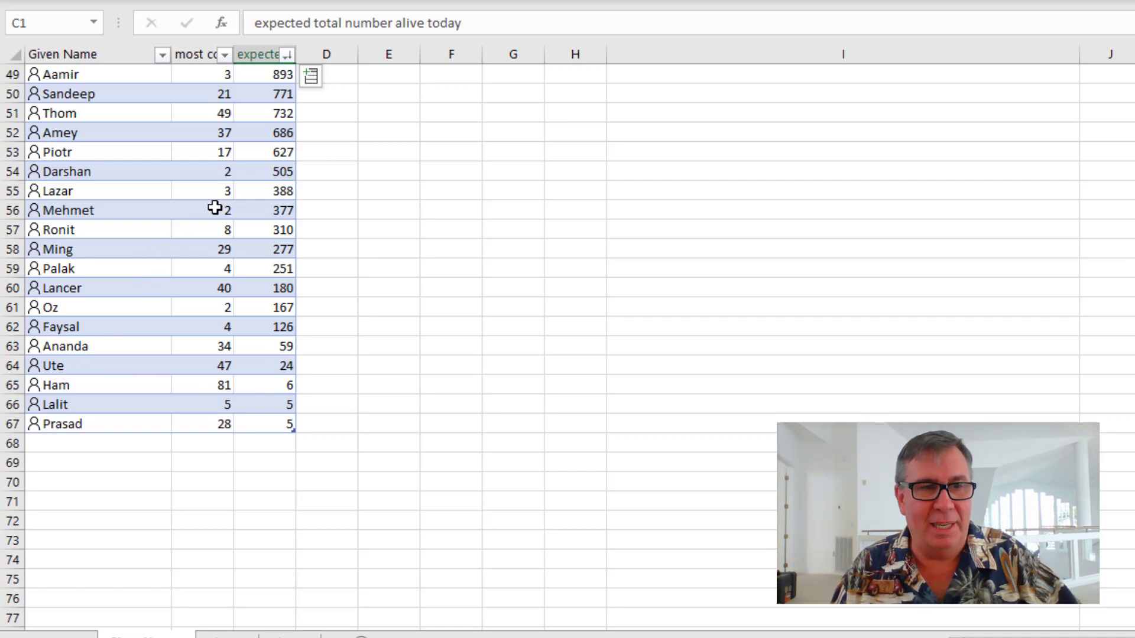
pyautogui.moveTo(289, 229)
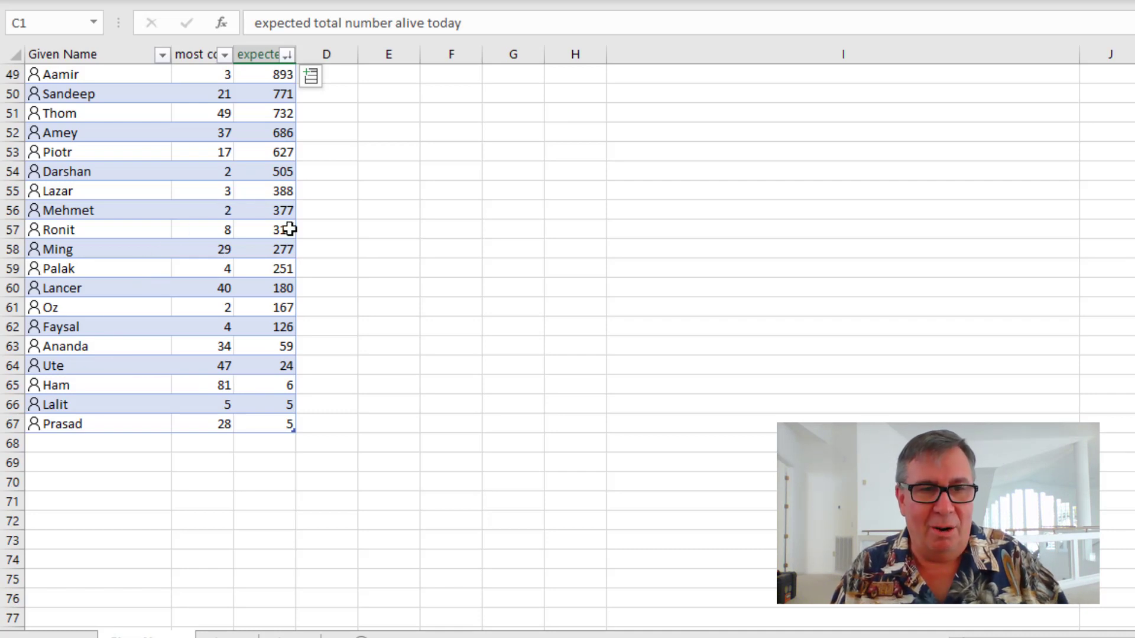
pyautogui.moveTo(700, 394)
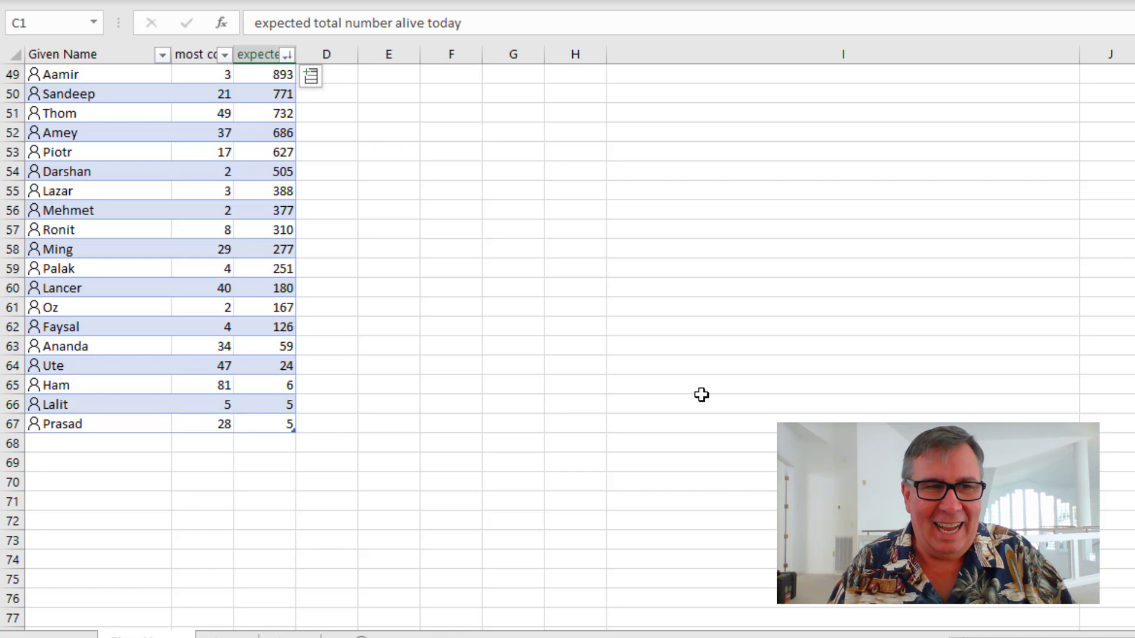
pyautogui.moveTo(415, 252)
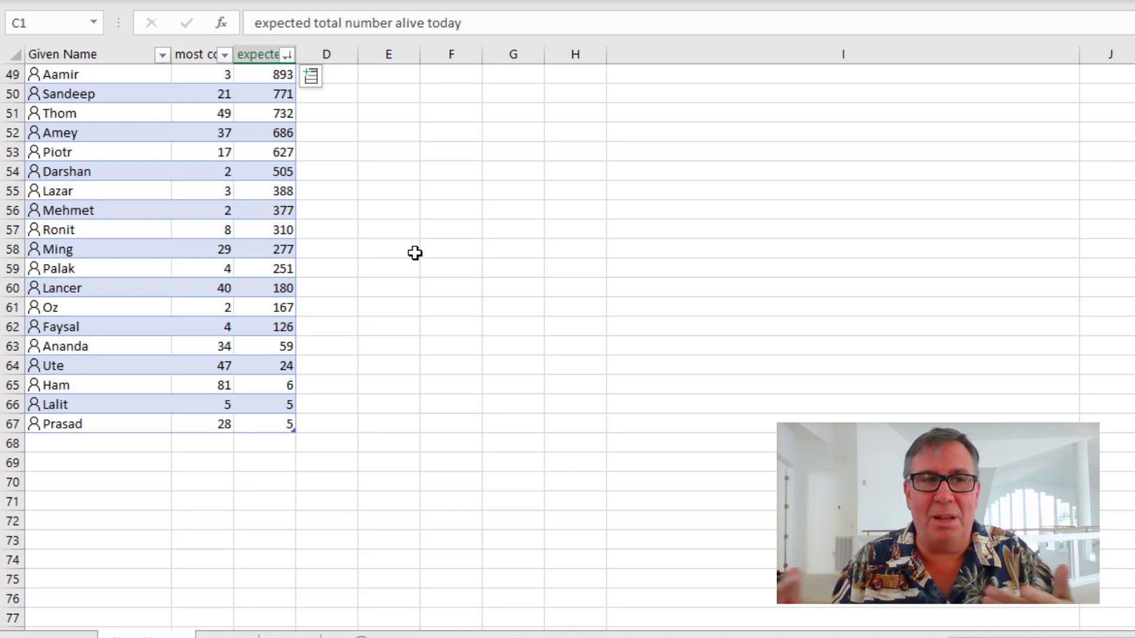
pyautogui.scroll(3)
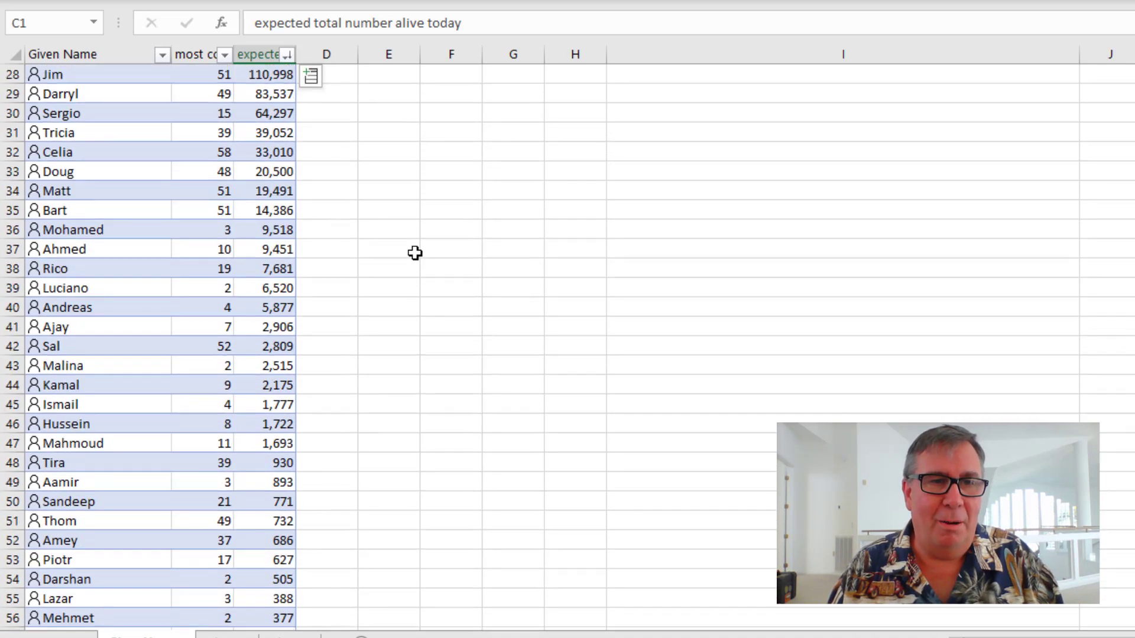
pyautogui.scroll(3)
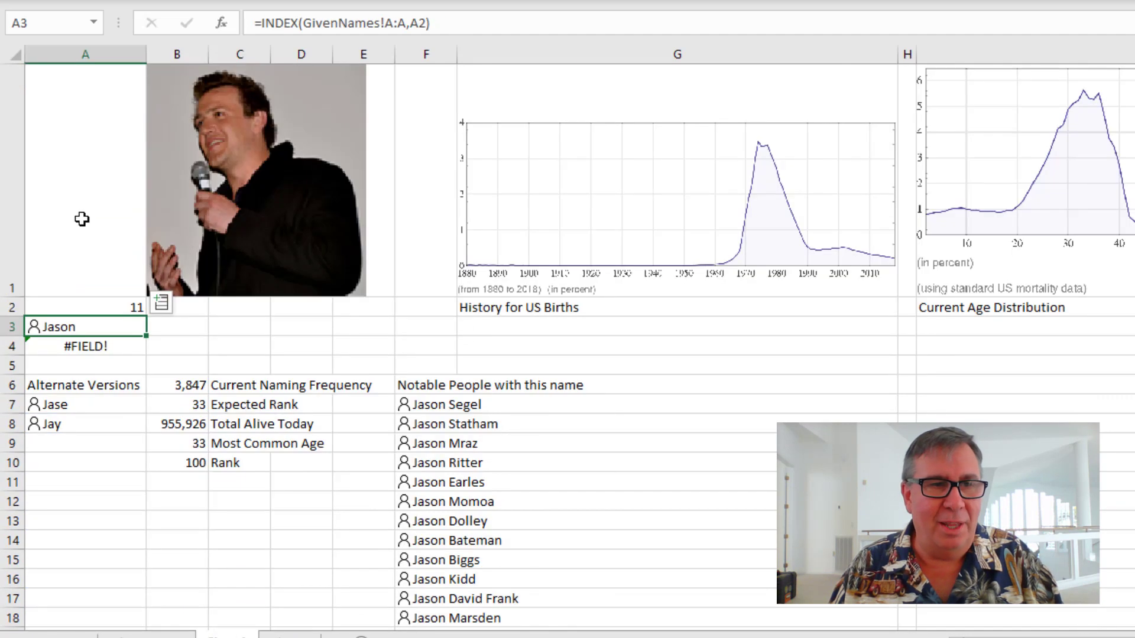
pyautogui.moveTo(440, 427)
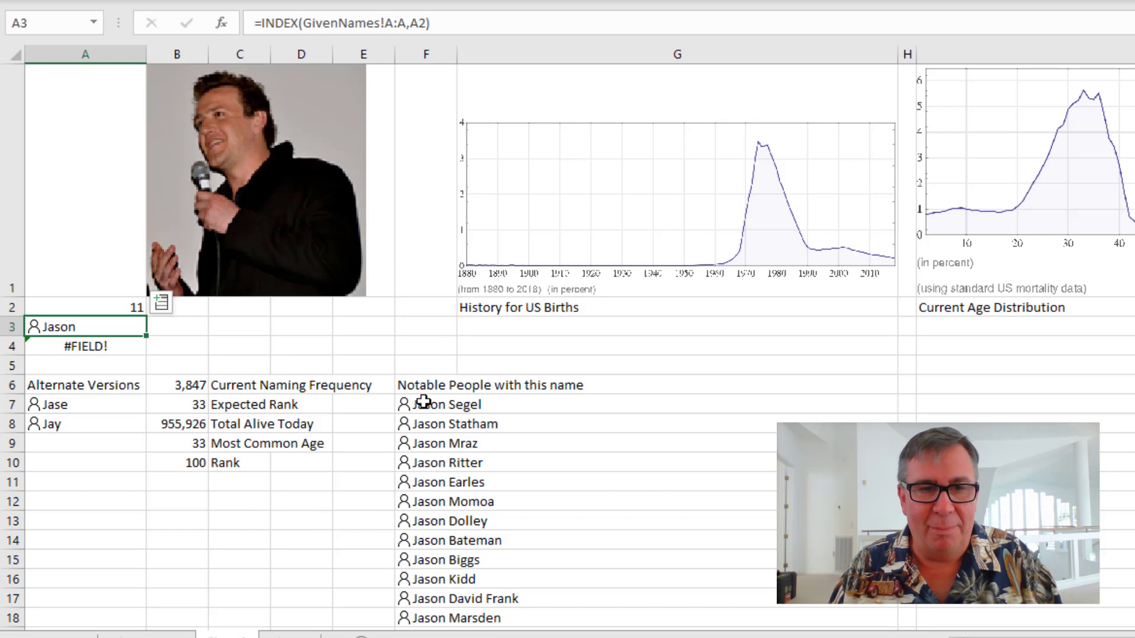
# Switch to the dashboard sheet showing Jason's name profile
pyautogui.click(425, 404)
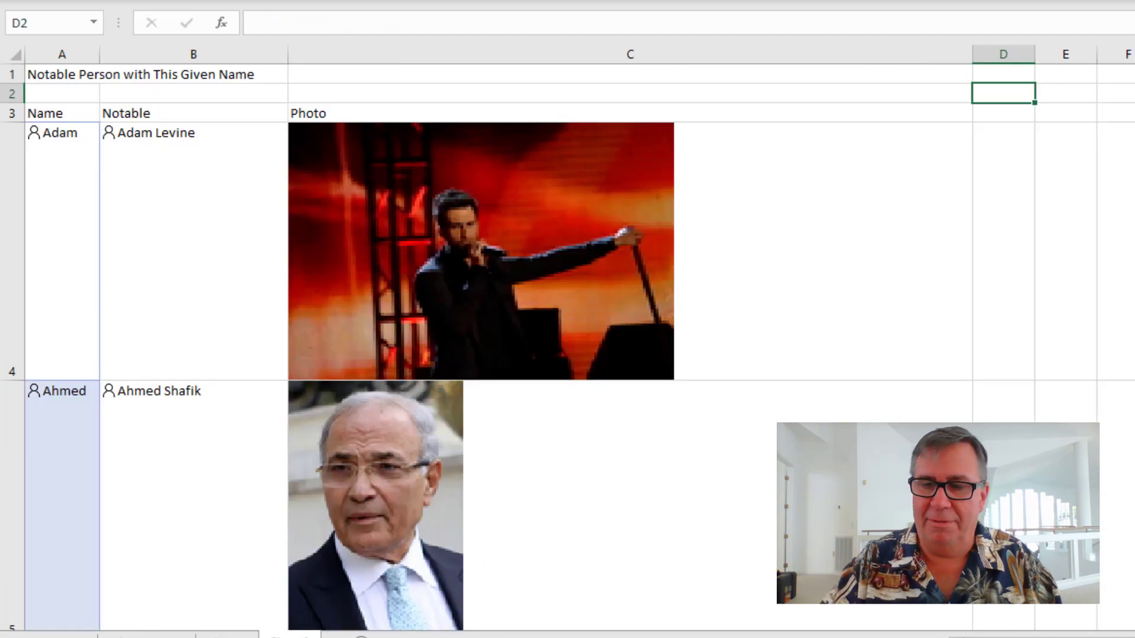
pyautogui.scroll(-3)
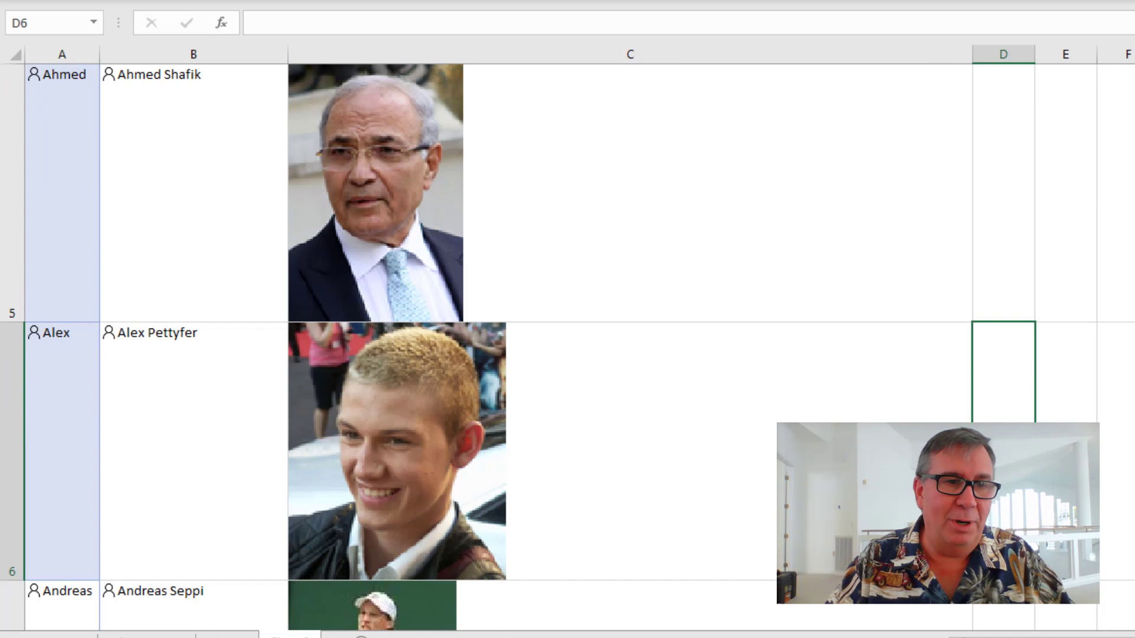
pyautogui.scroll(-3)
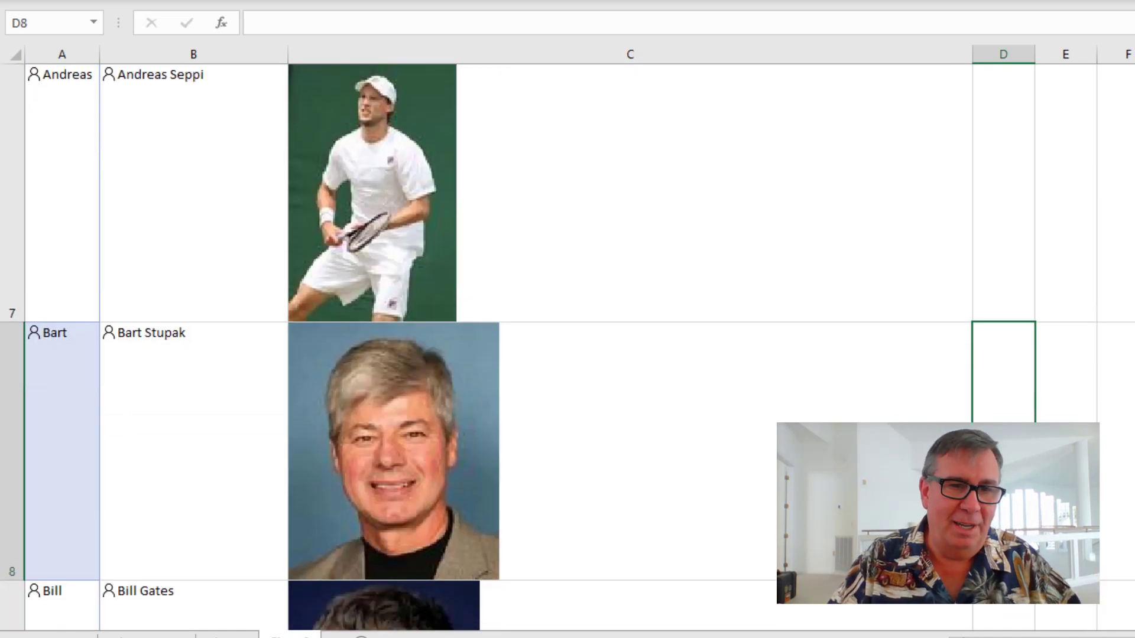
pyautogui.scroll(-3)
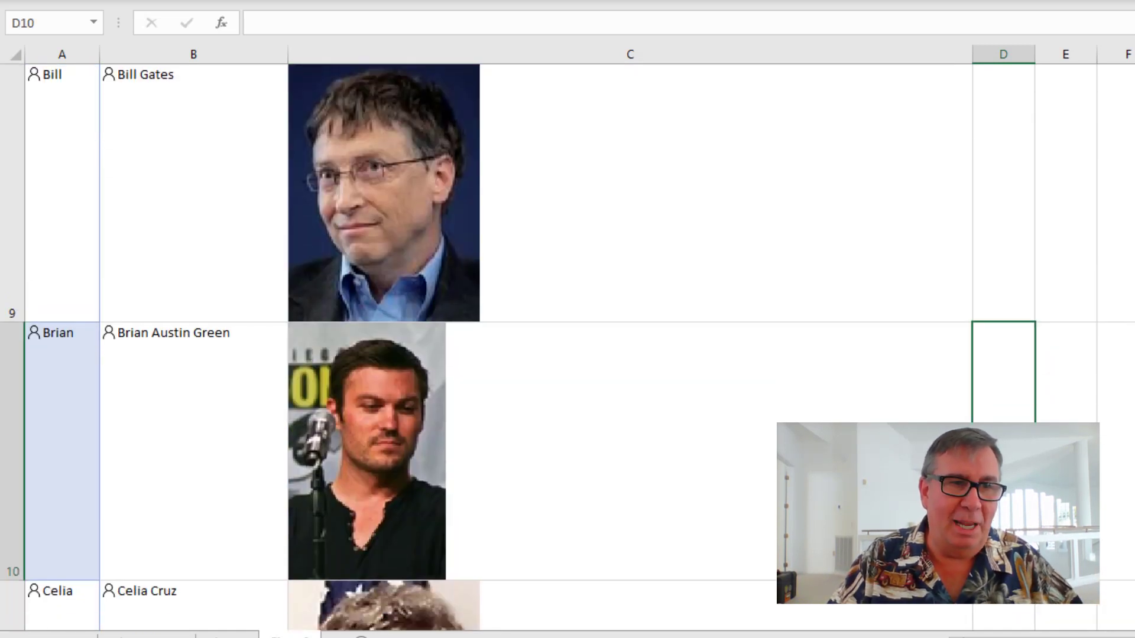
pyautogui.scroll(-3)
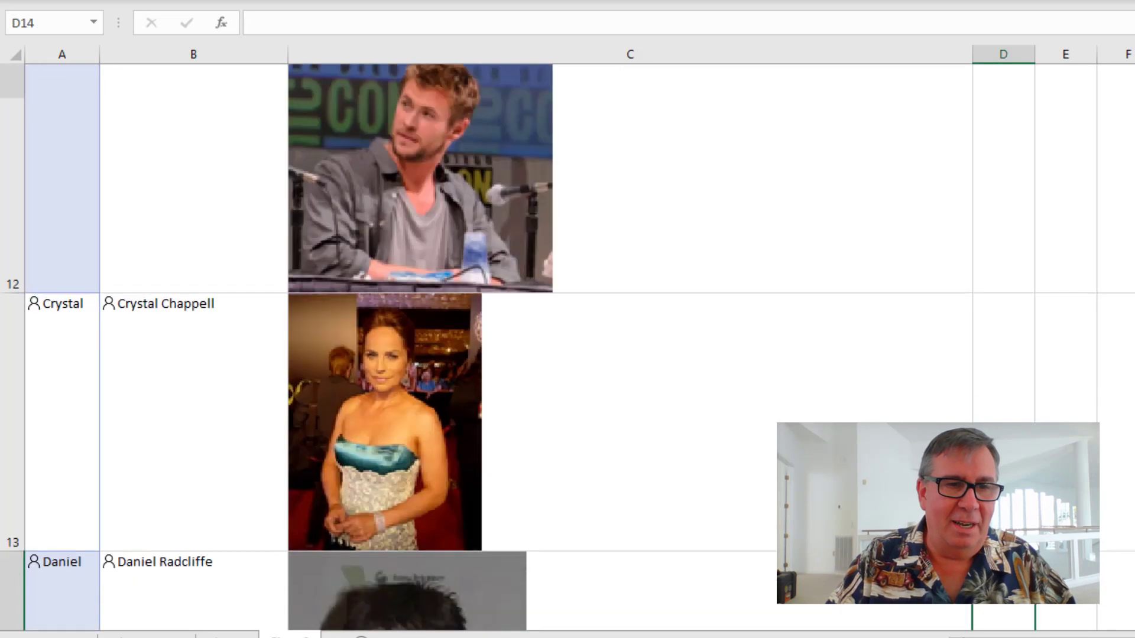
pyautogui.scroll(-3)
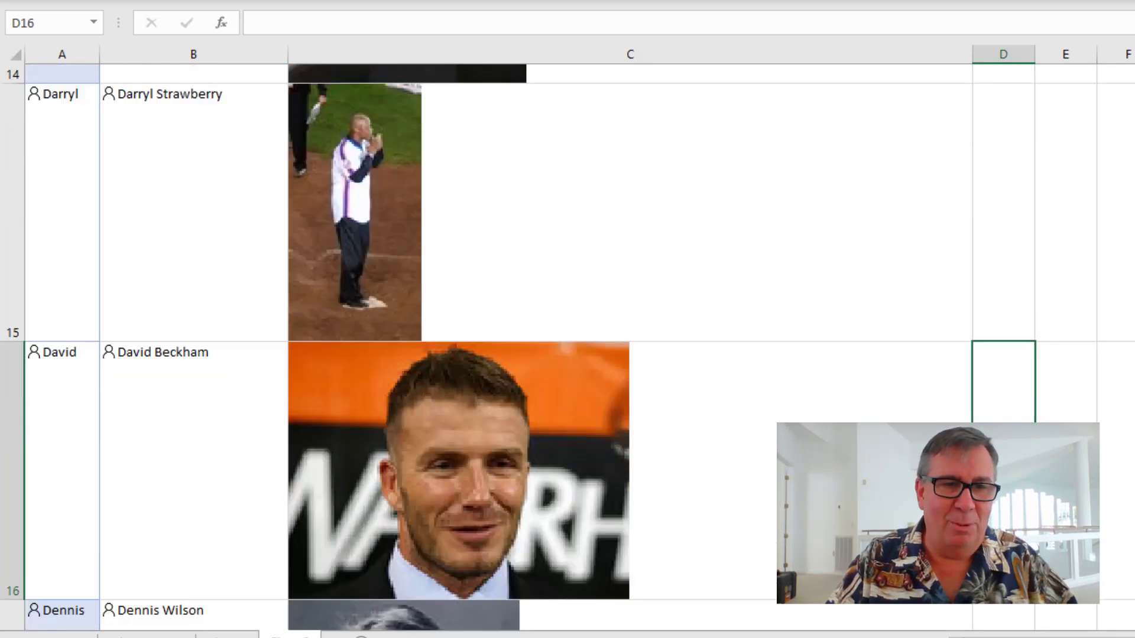
pyautogui.scroll(-3)
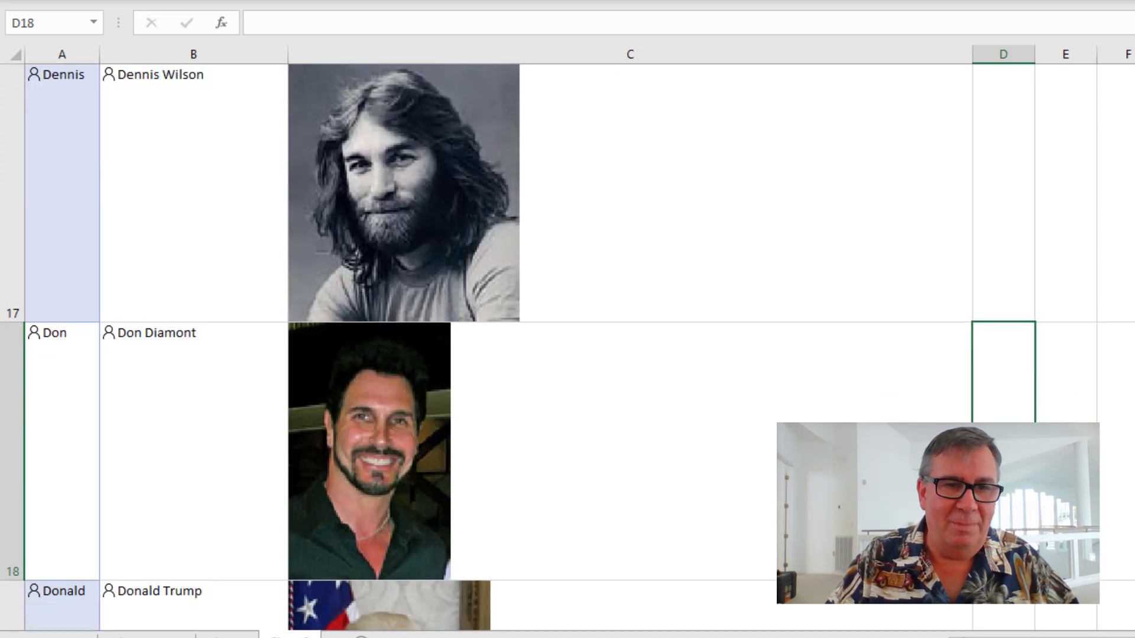
pyautogui.scroll(-3)
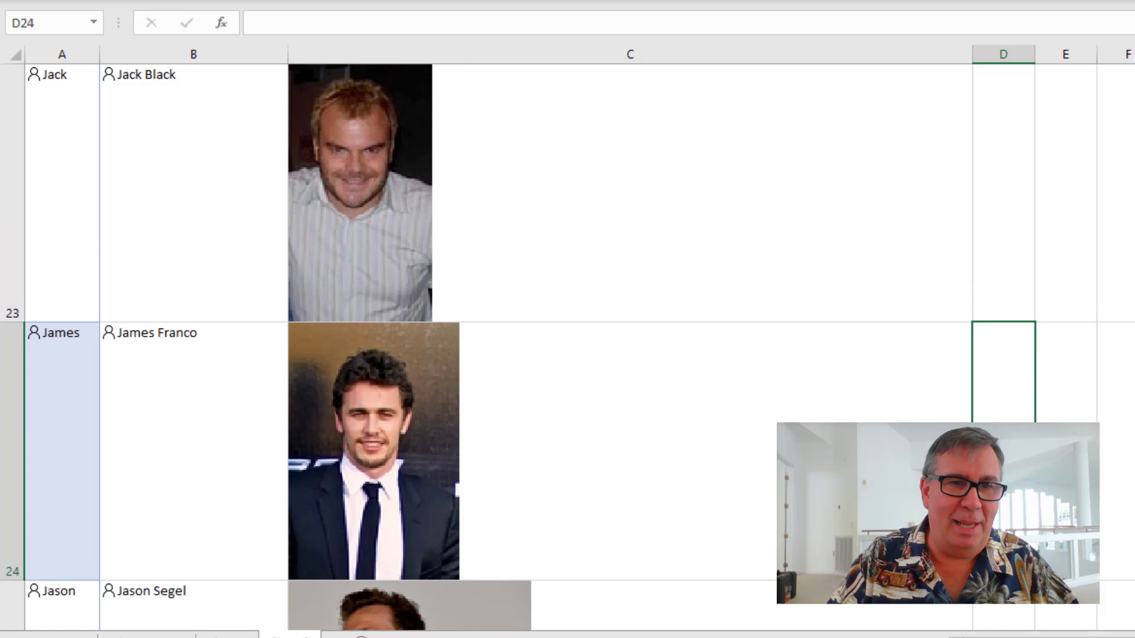
pyautogui.scroll(-3)
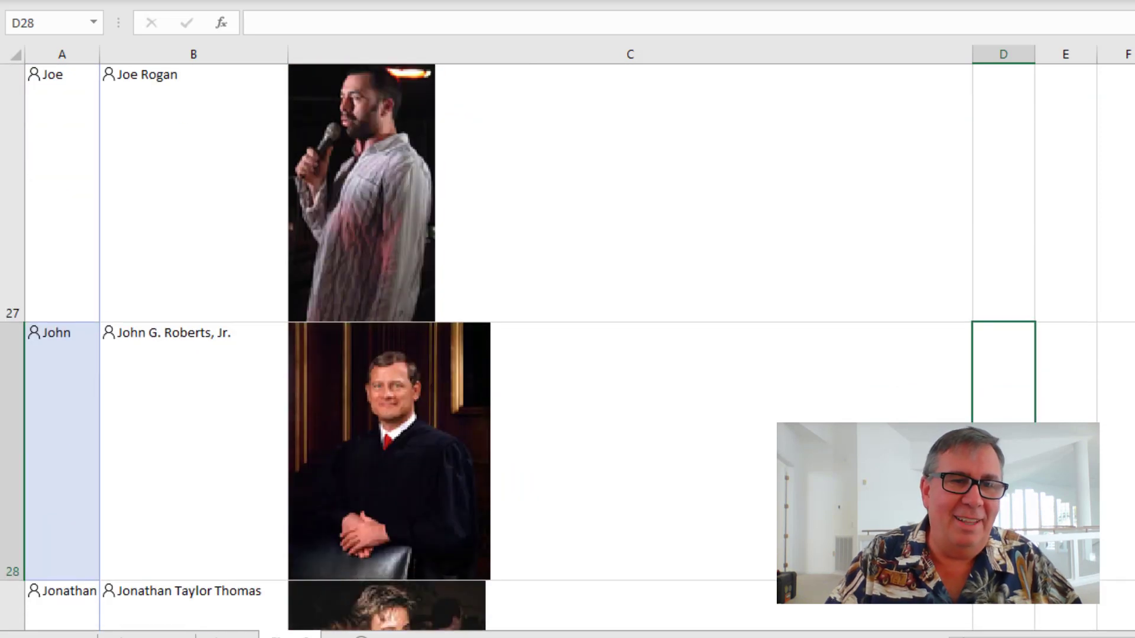
pyautogui.scroll(-3)
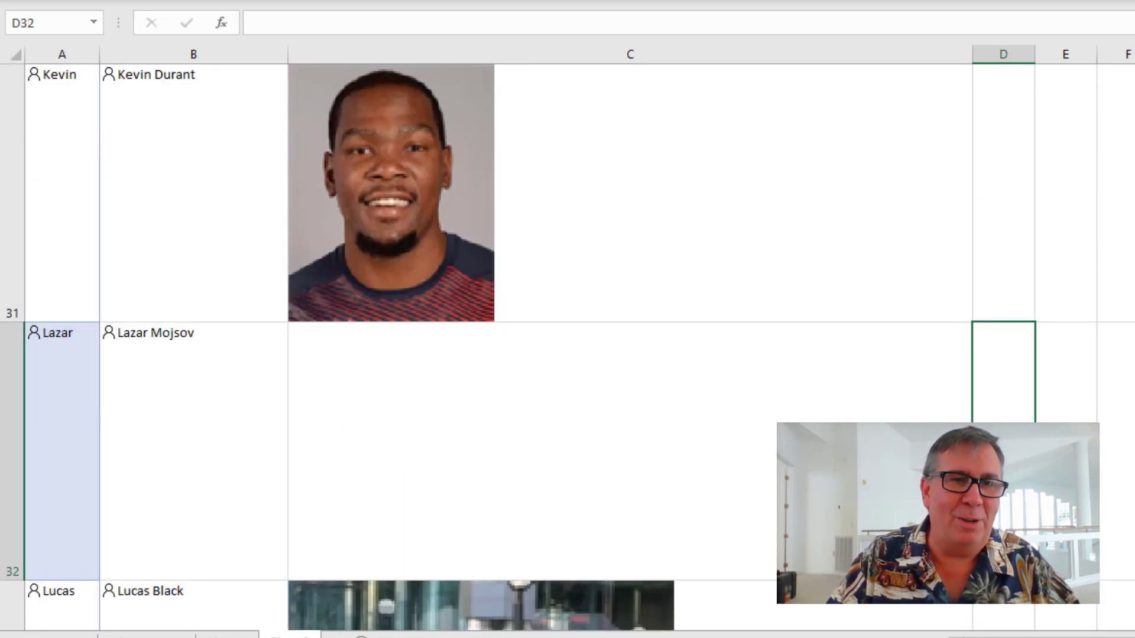
pyautogui.scroll(-3)
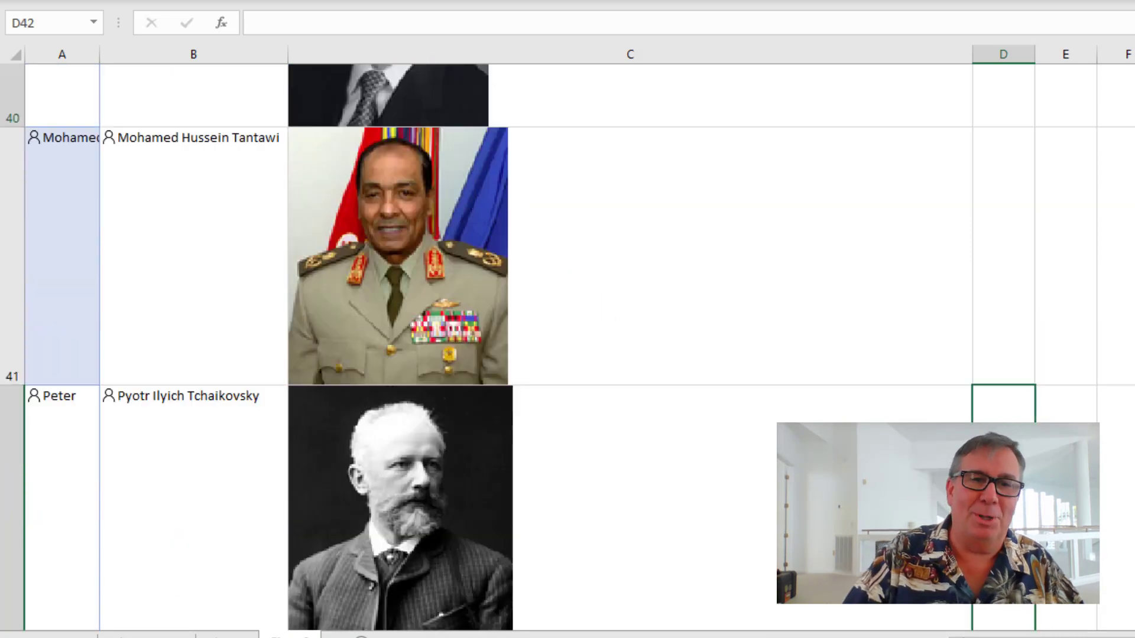
pyautogui.scroll(-3)
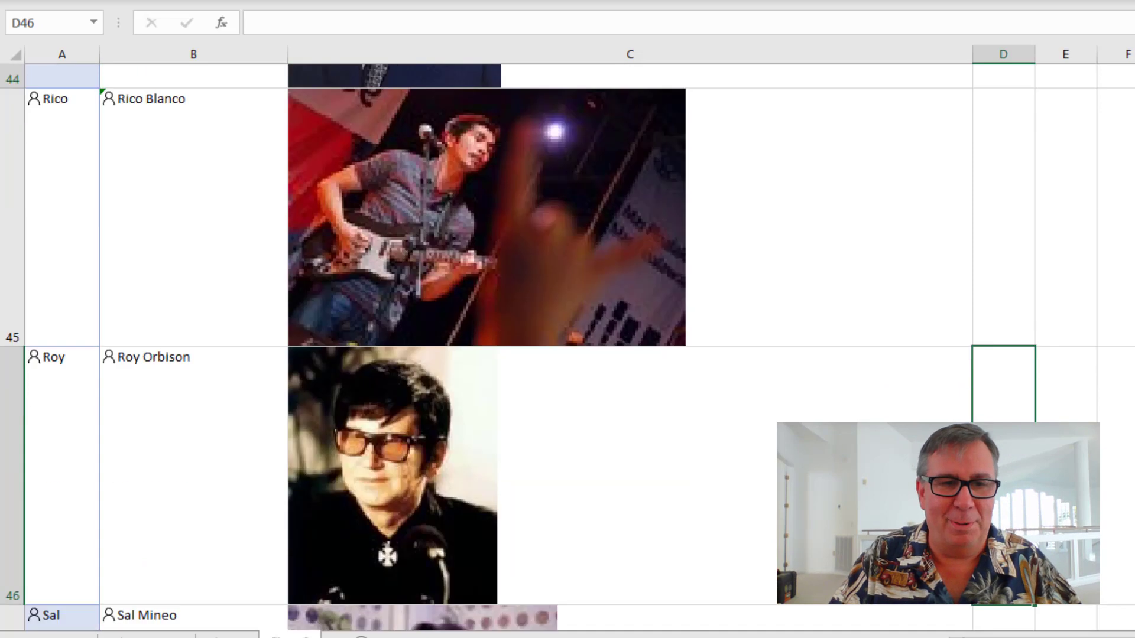
pyautogui.scroll(-3)
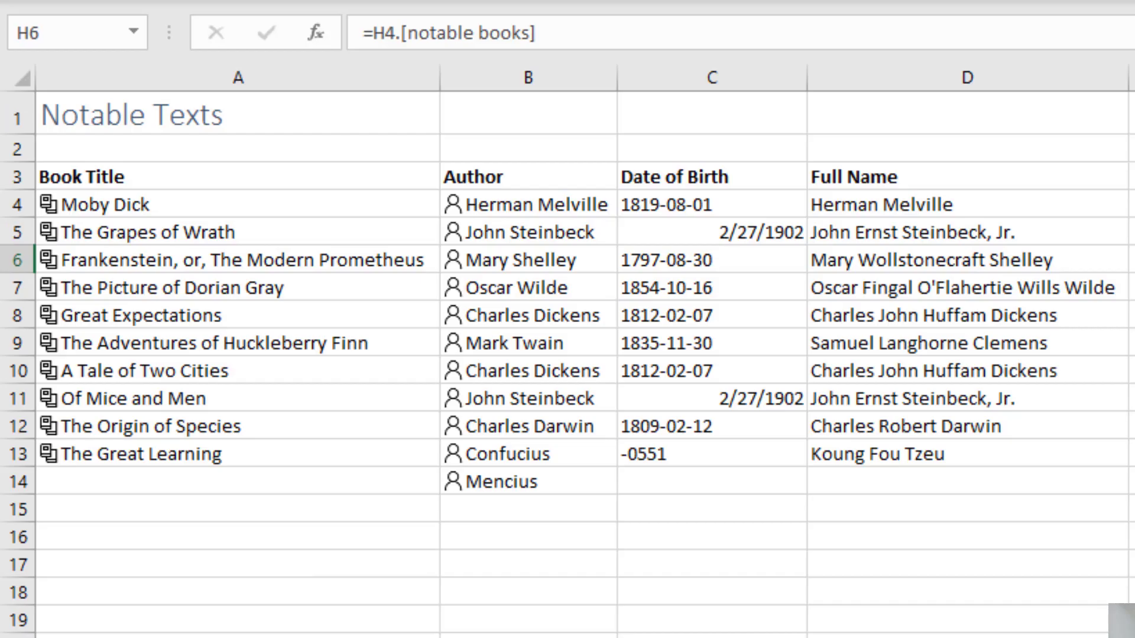
pyautogui.moveTo(194, 518)
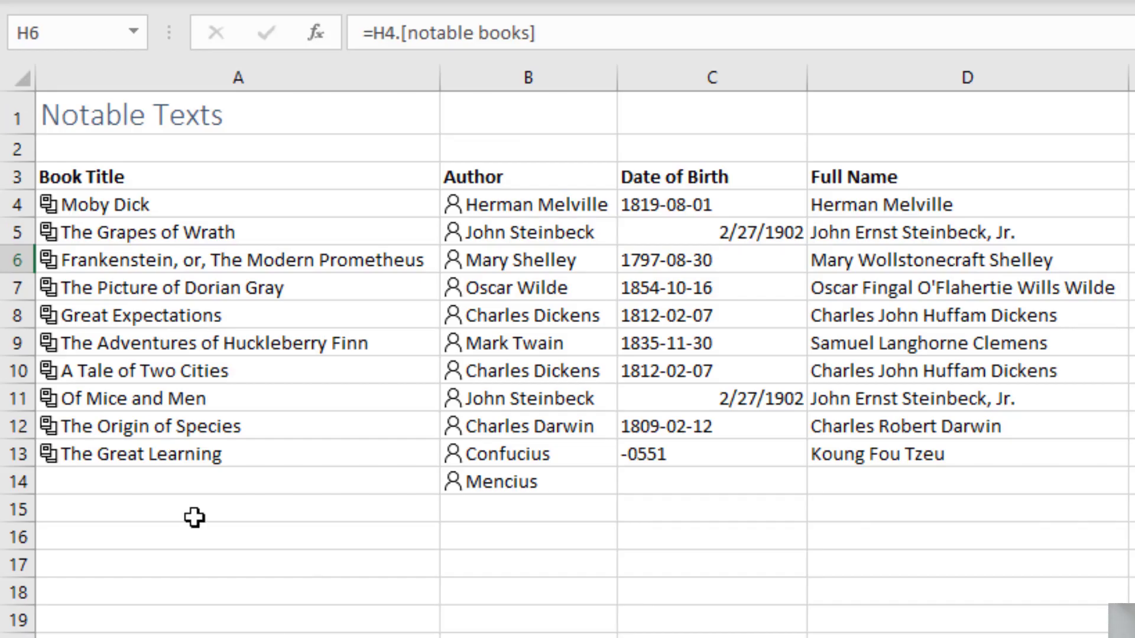
pyautogui.moveTo(155, 260)
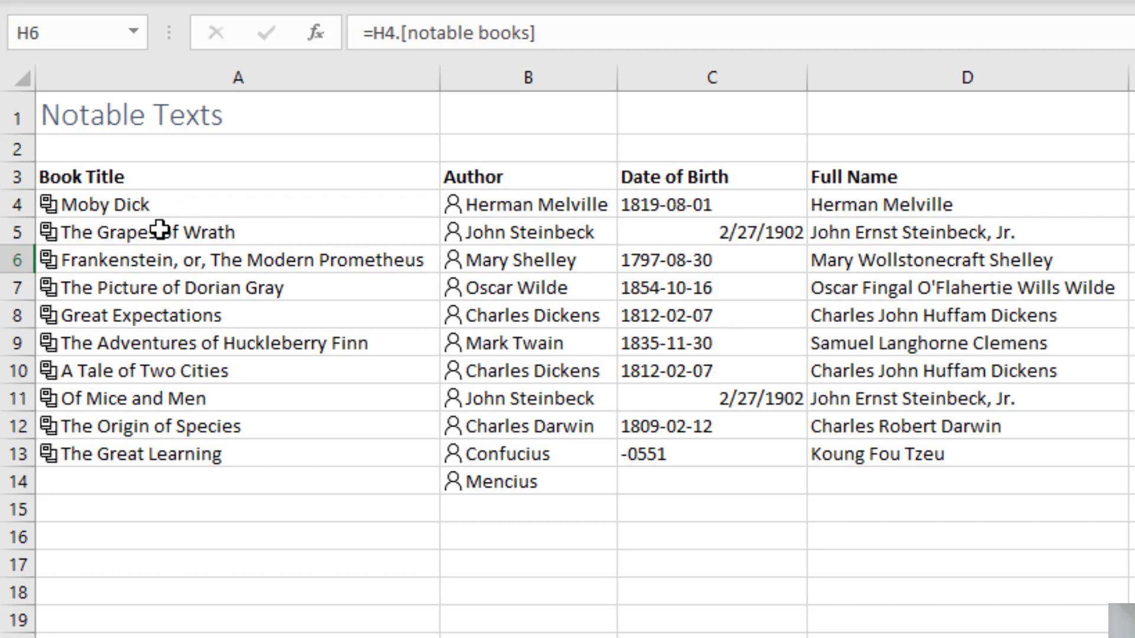
pyautogui.moveTo(706, 261)
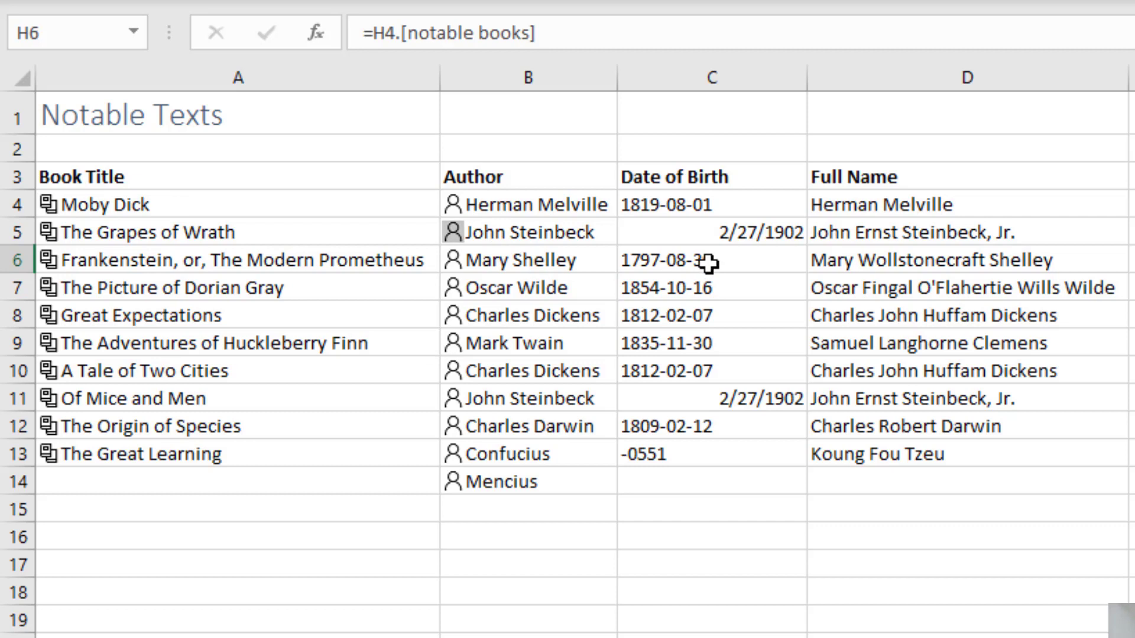
pyautogui.moveTo(709, 200)
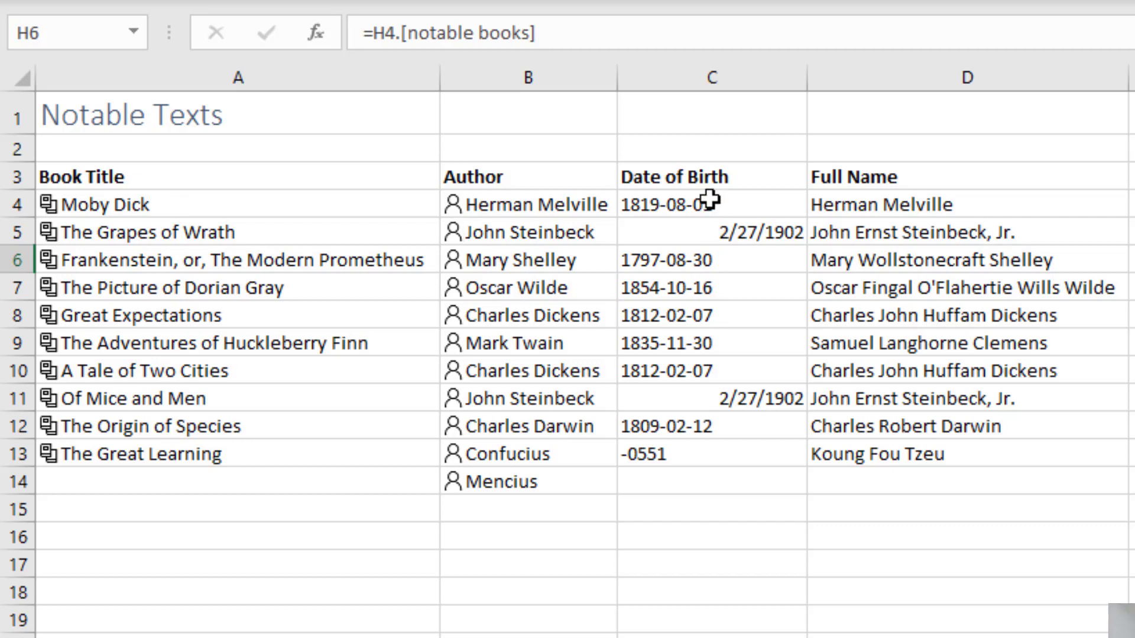
pyautogui.moveTo(697, 204)
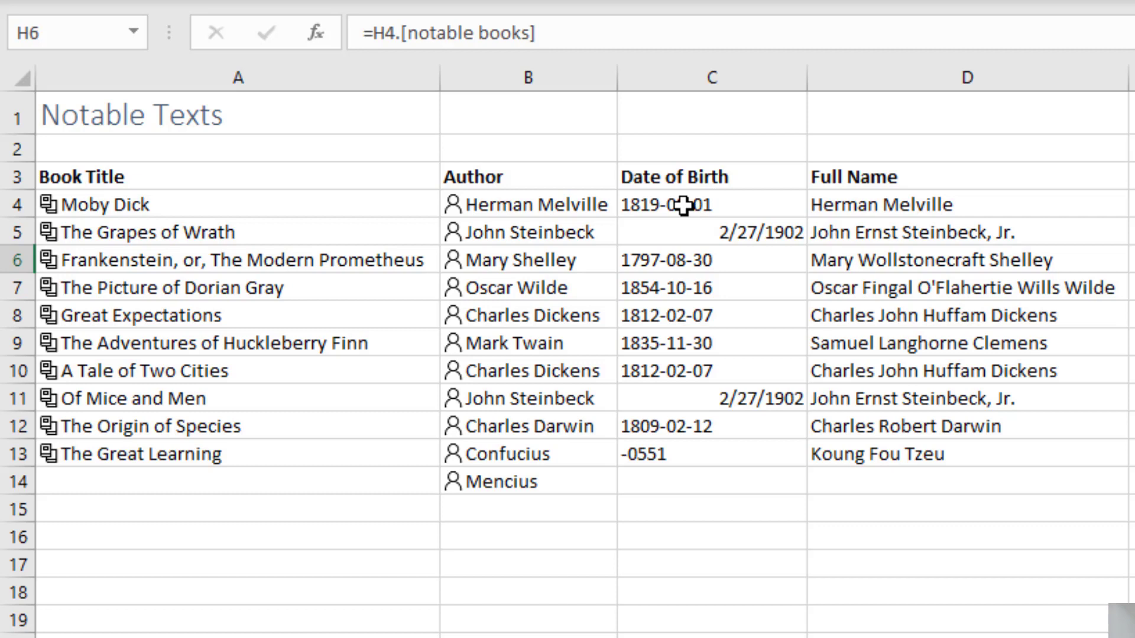
pyautogui.moveTo(739, 233)
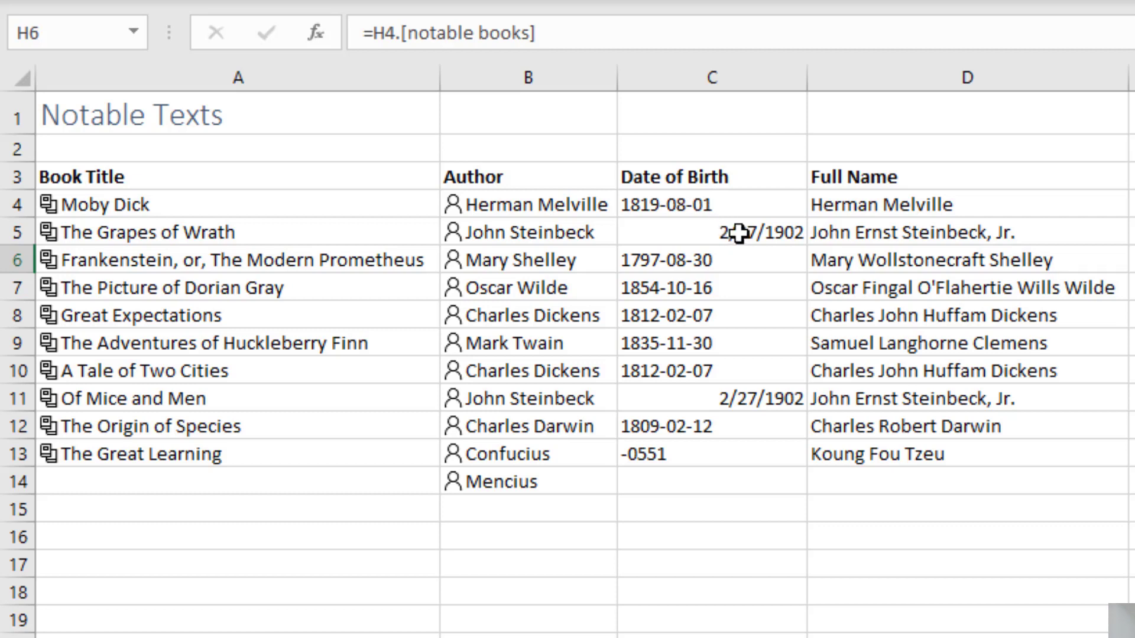
pyautogui.moveTo(581, 474)
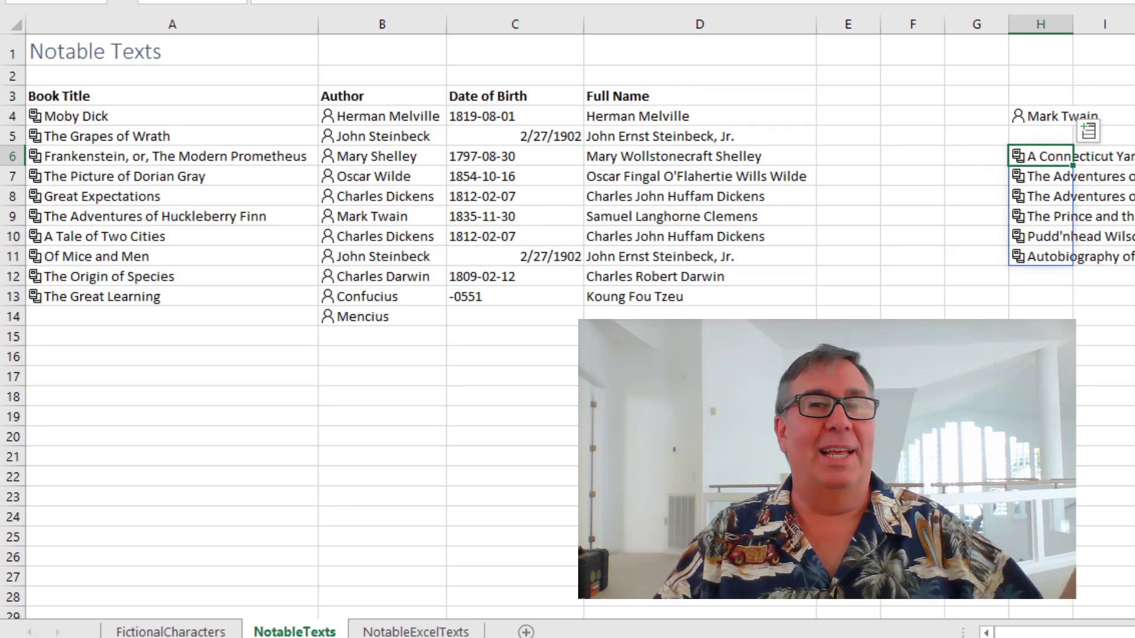
pyautogui.moveTo(563, 446)
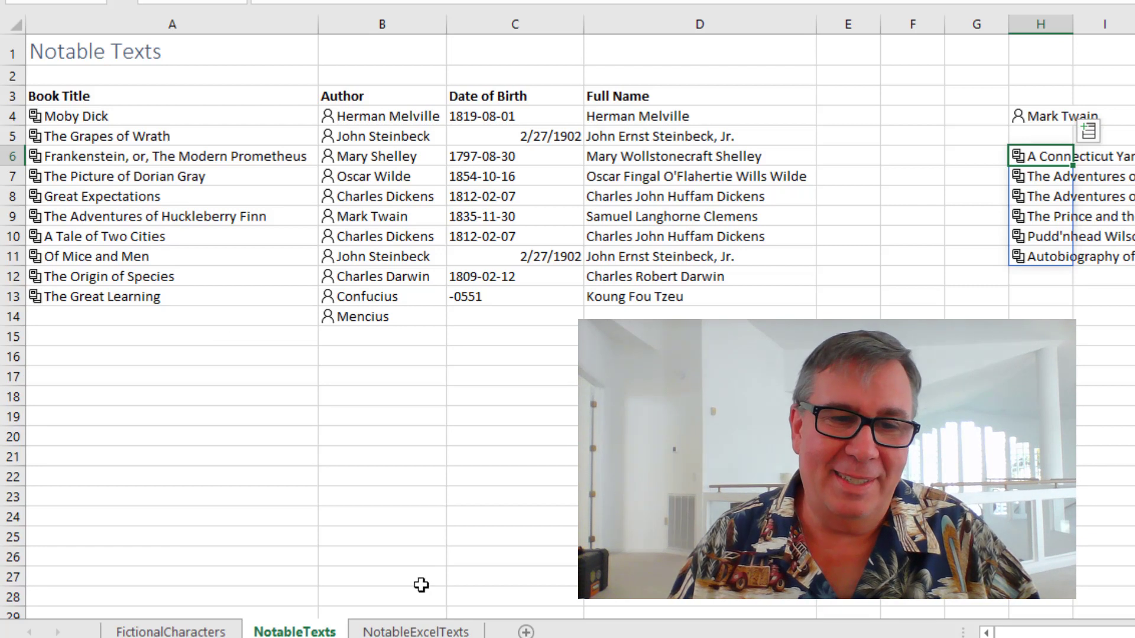
pyautogui.click(415, 631)
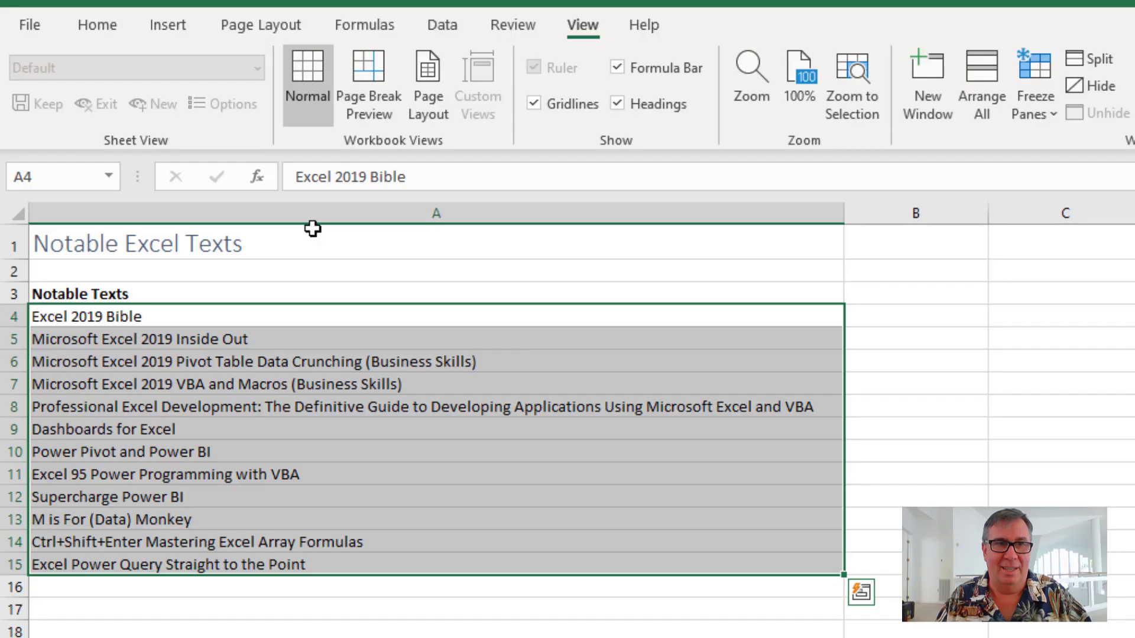
# Open the Data tab to reach the data types gallery for the book titles
pyautogui.click(442, 24)
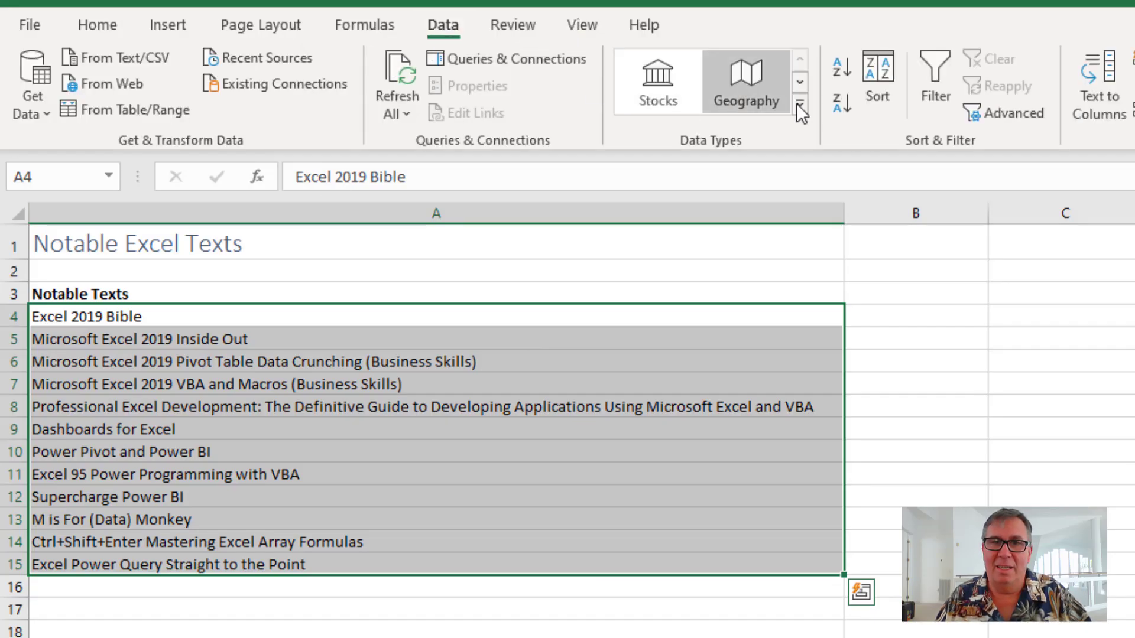
pyautogui.moveTo(666, 223)
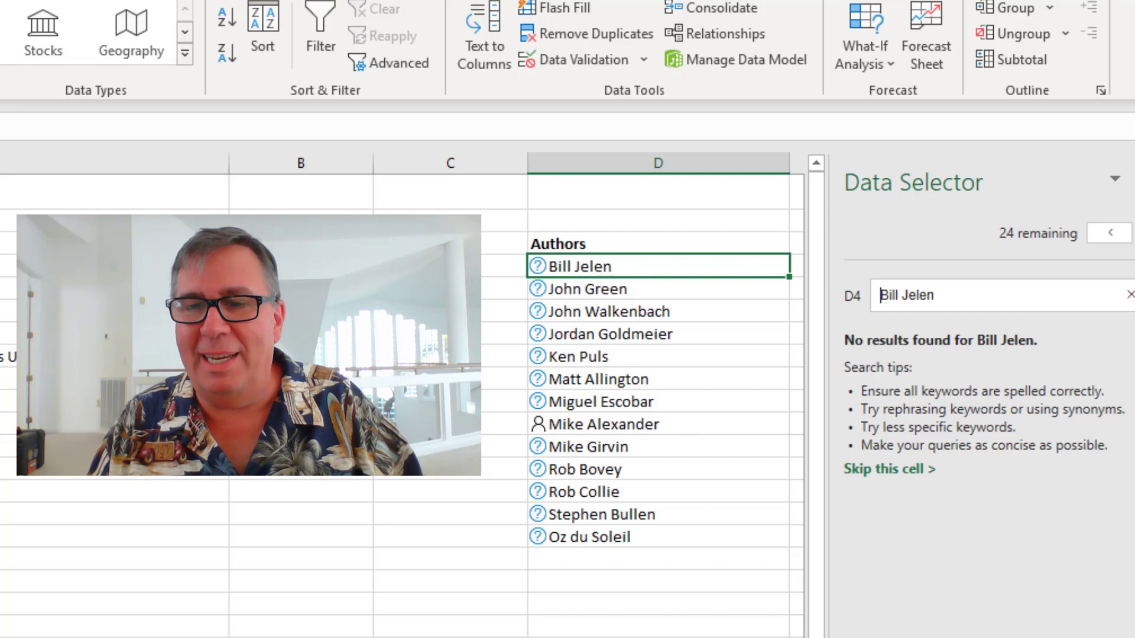
pyautogui.hscroll(3)
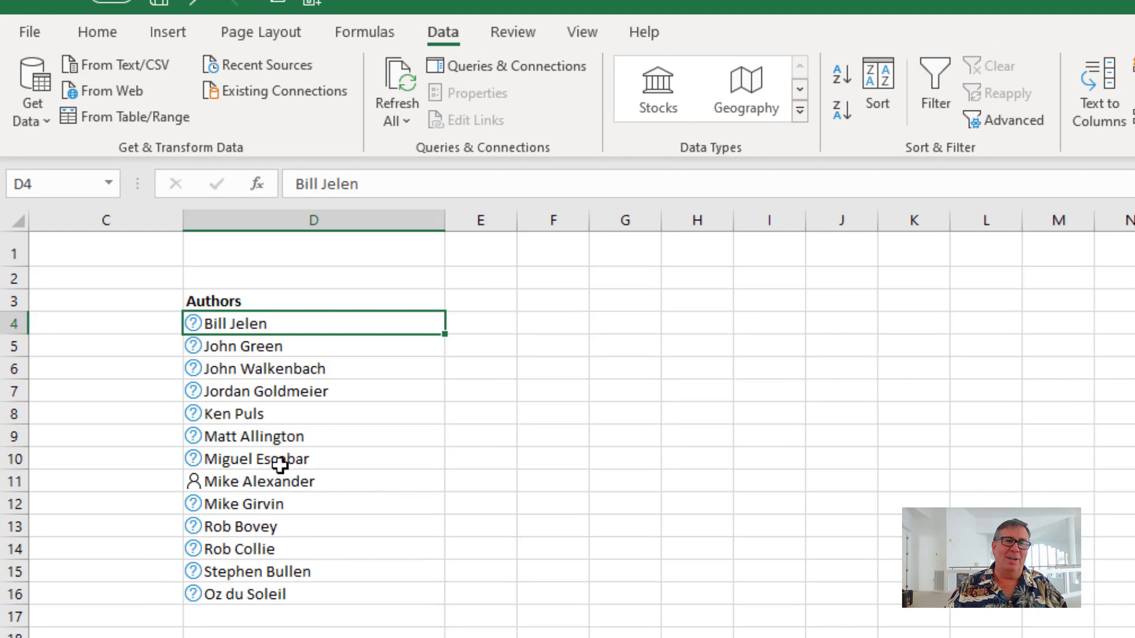
pyautogui.click(258, 481)
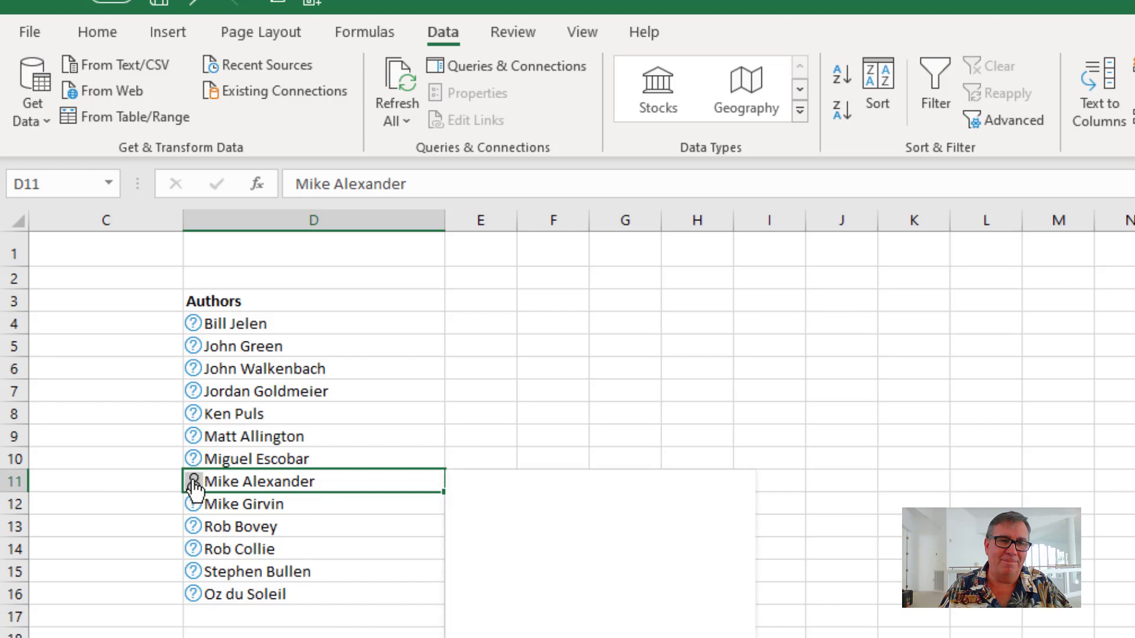
pyautogui.click(193, 480)
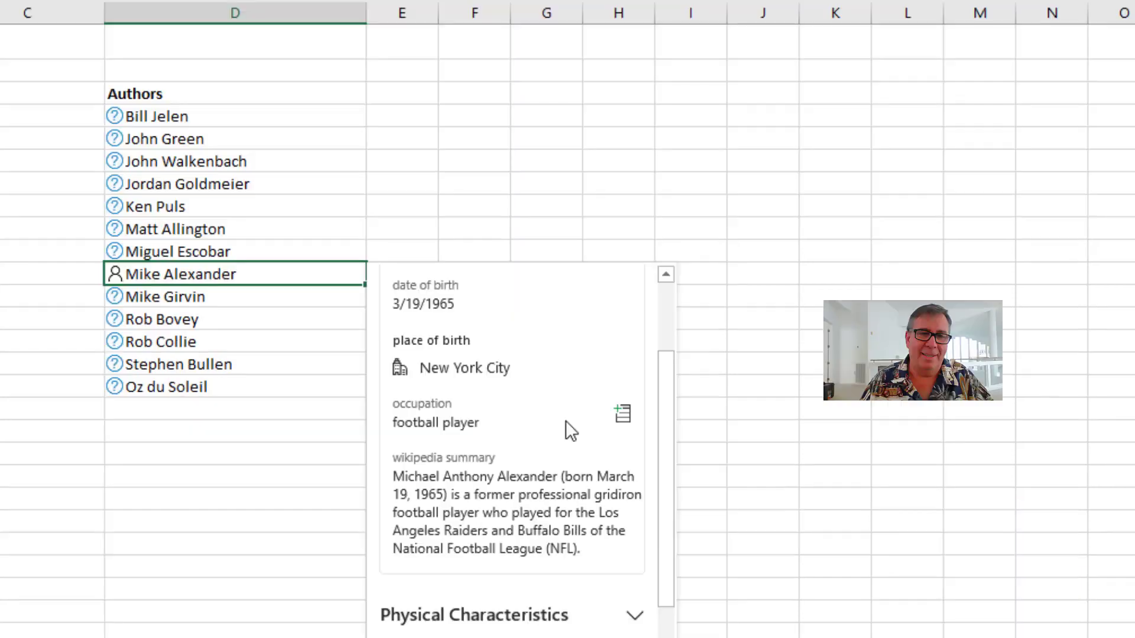
pyautogui.moveTo(498, 432)
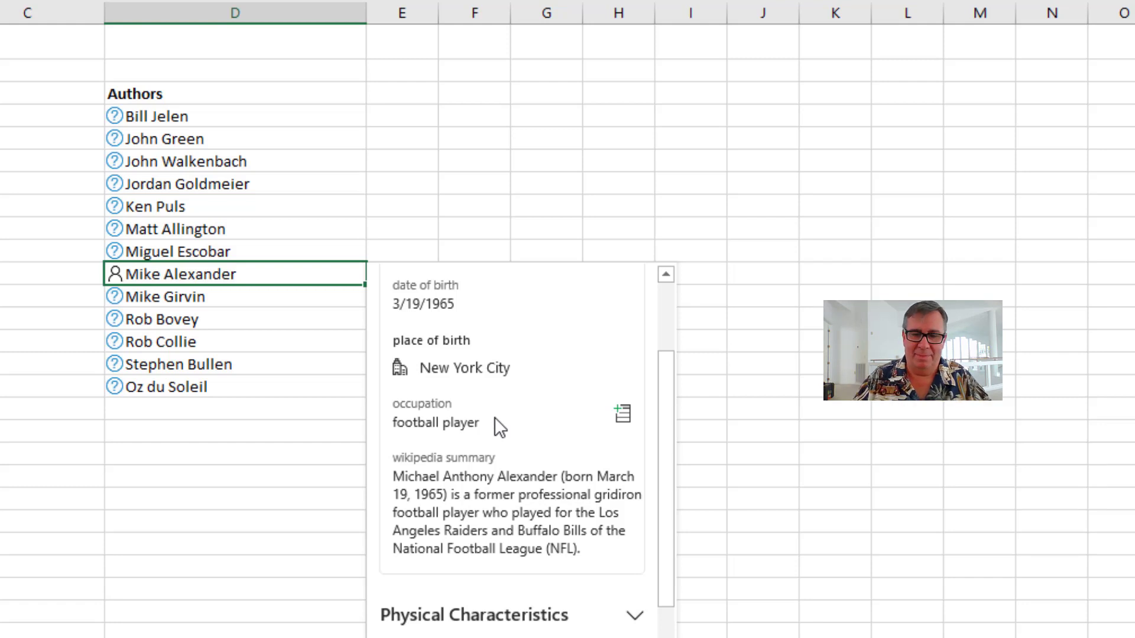
pyautogui.click(335, 629)
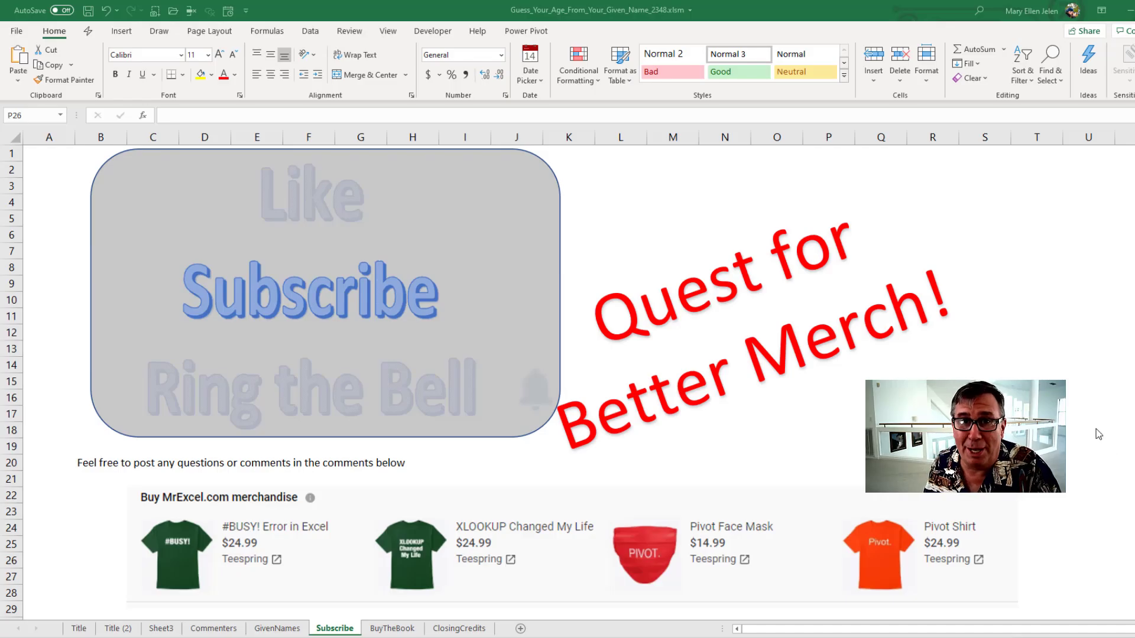
pyautogui.moveTo(1078, 454)
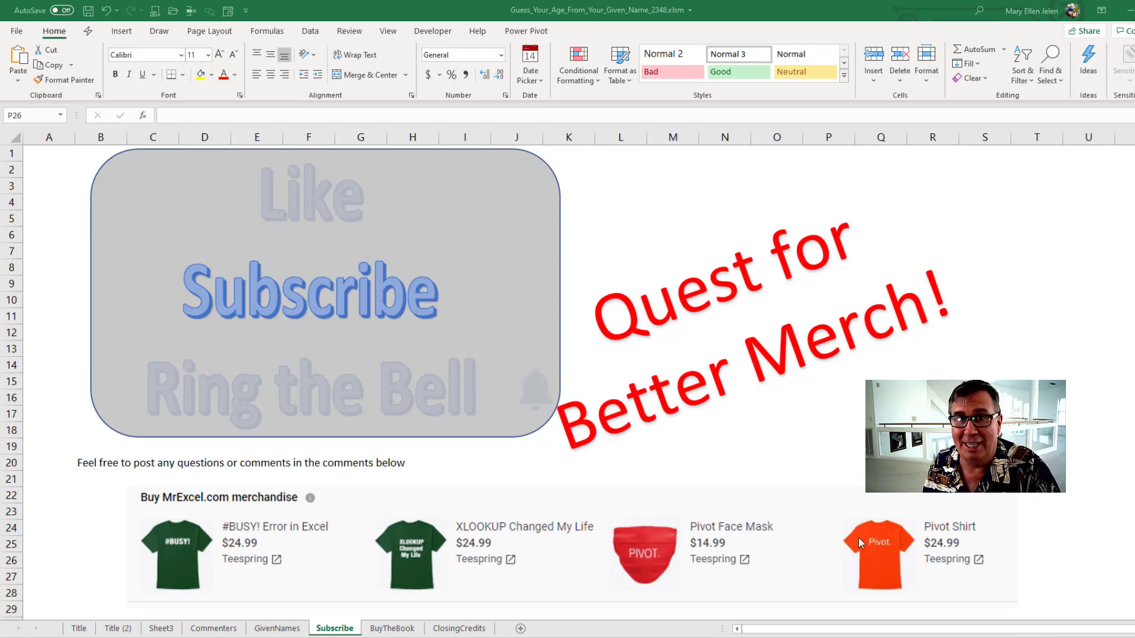
pyautogui.moveTo(403, 506)
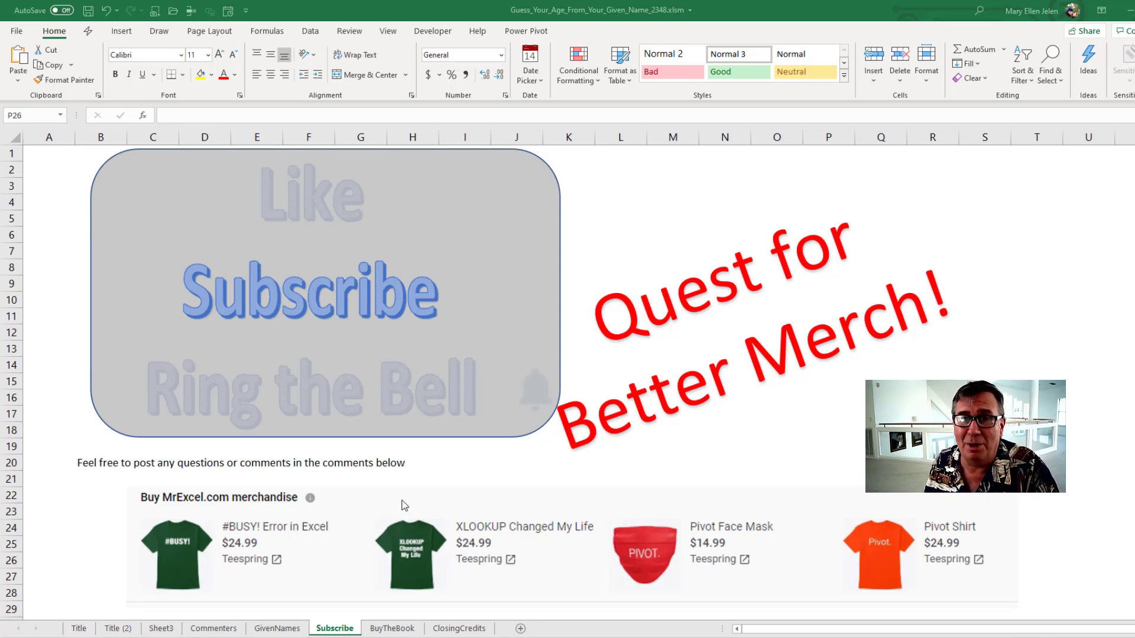
# Look over the Subscribe sheet, then switch to the BuyTheBook sheet promoting MrExcel 2020
pyautogui.scroll(-3)
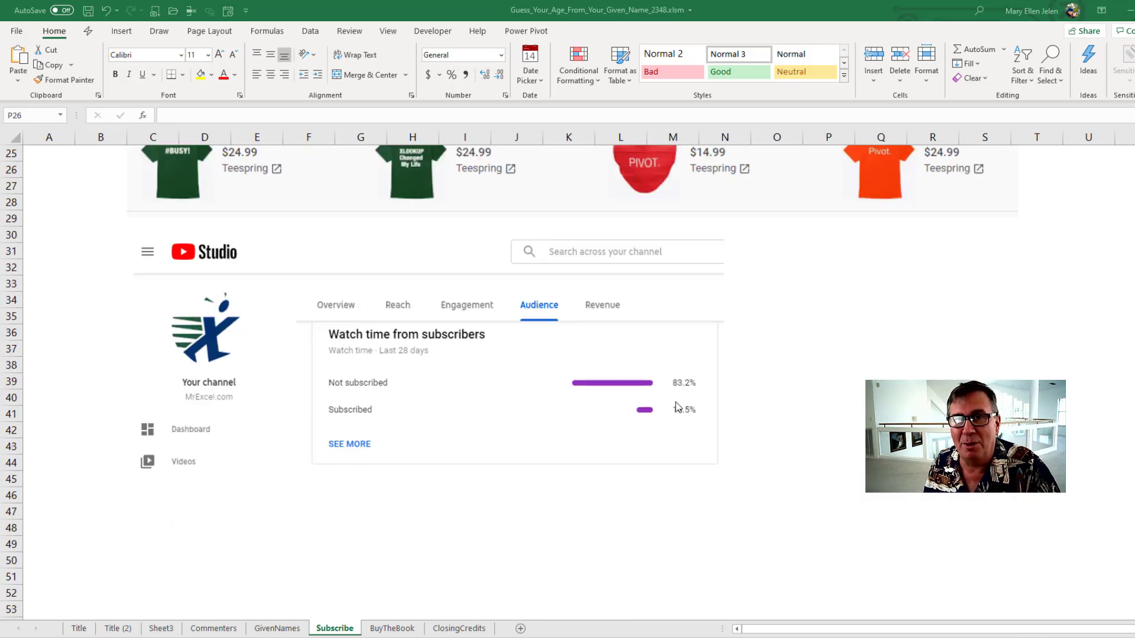
pyautogui.scroll(3)
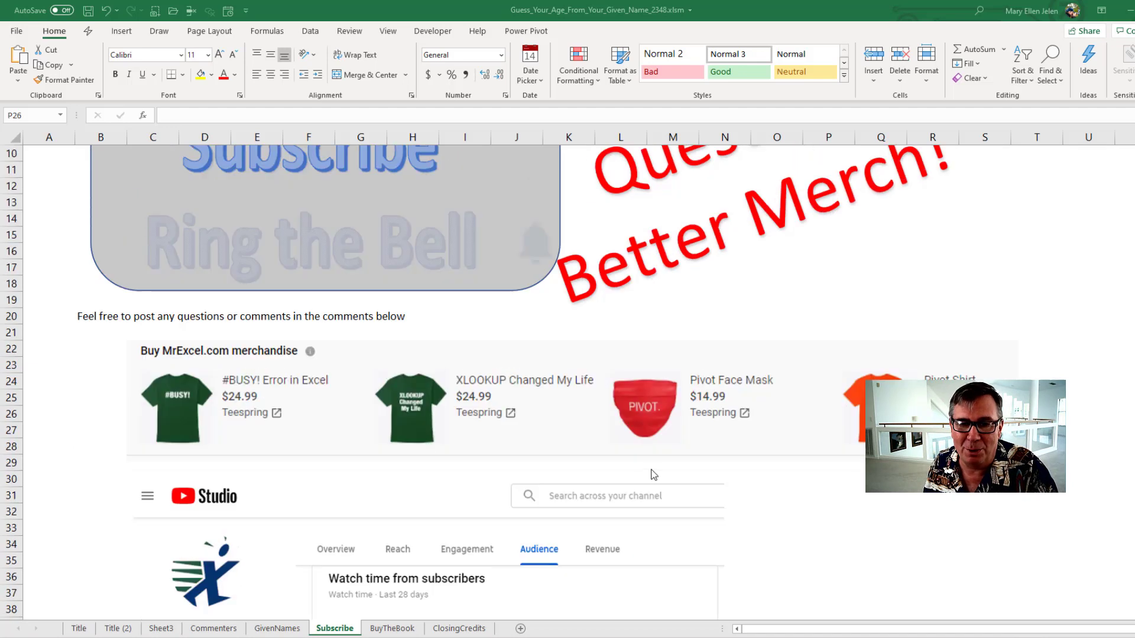
pyautogui.click(392, 629)
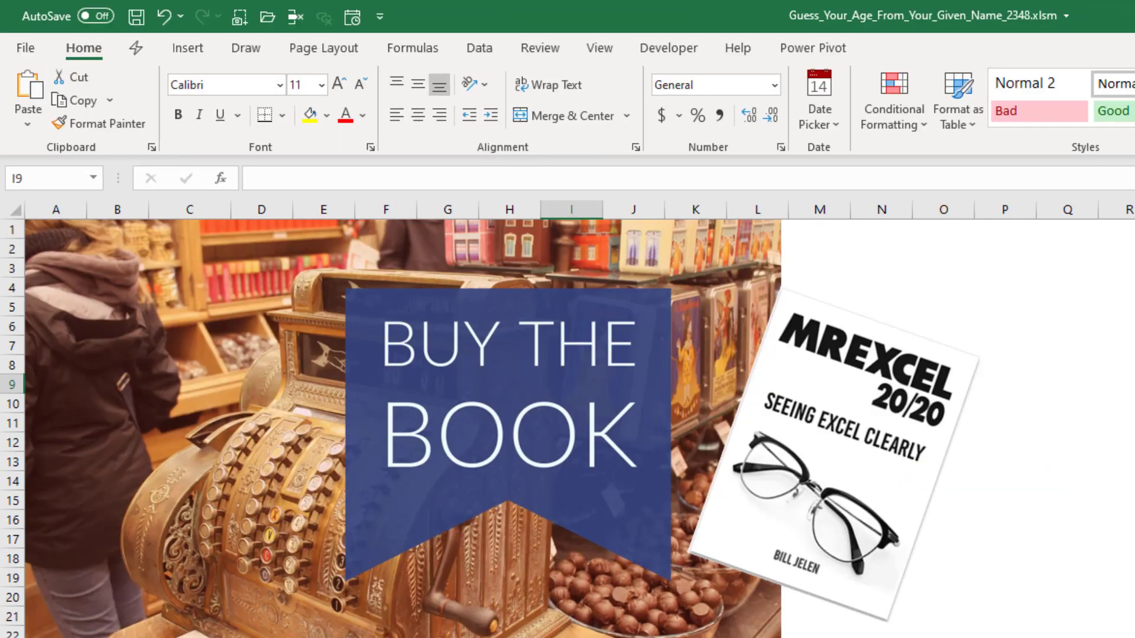